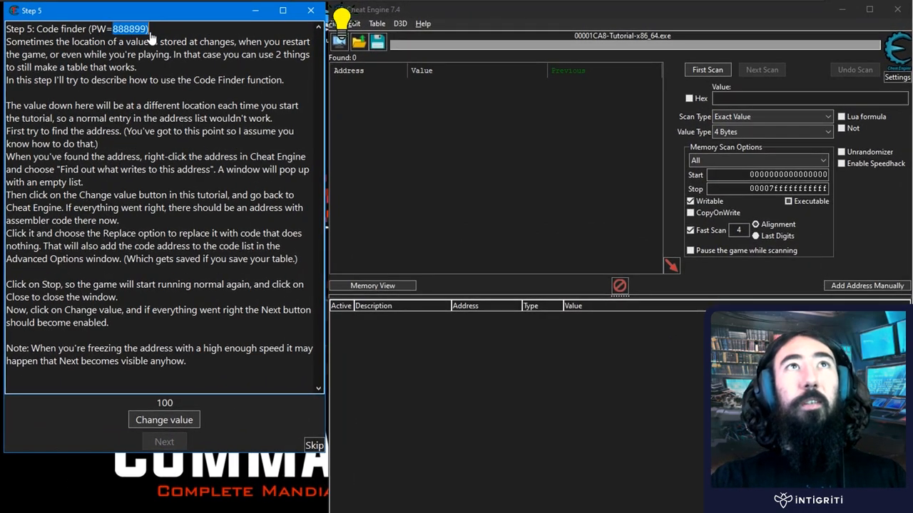
{"action": "mouse_move", "coordinate": [102, 184]}
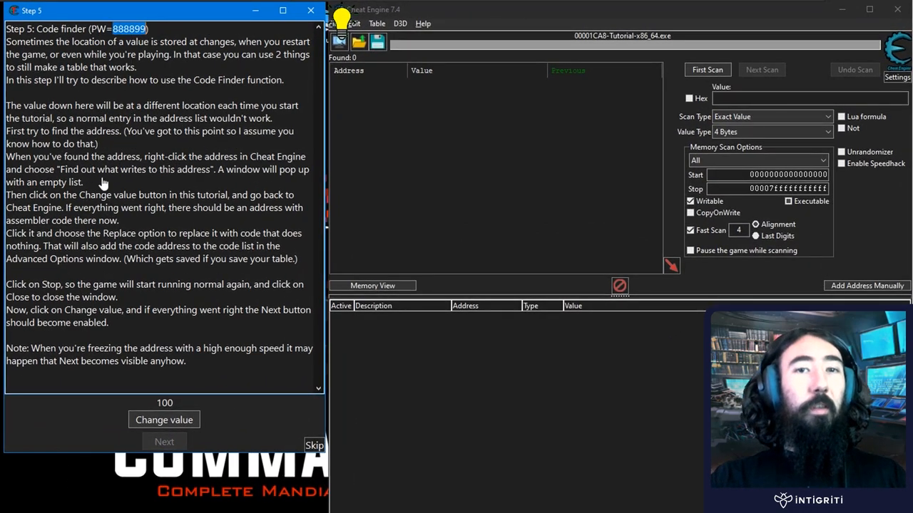
{"action": "mouse_move", "coordinate": [160, 251]}
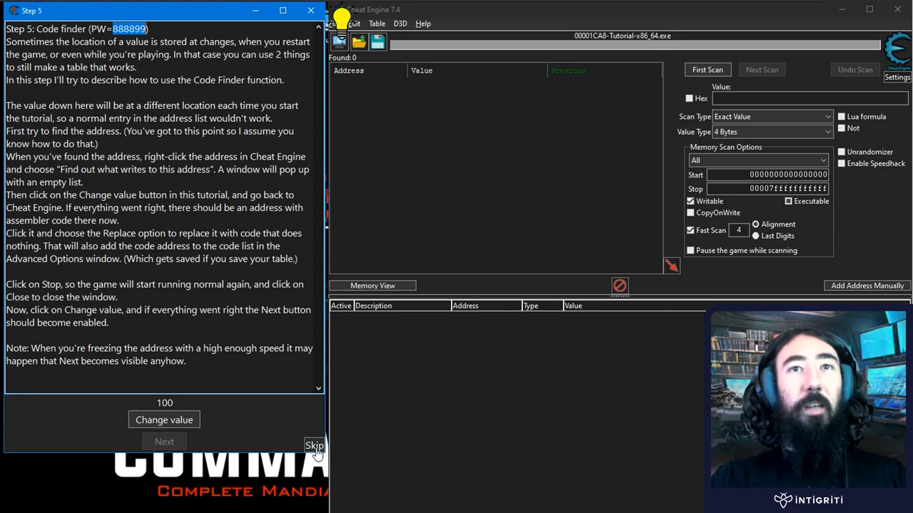
{"action": "mouse_move", "coordinate": [159, 145]}
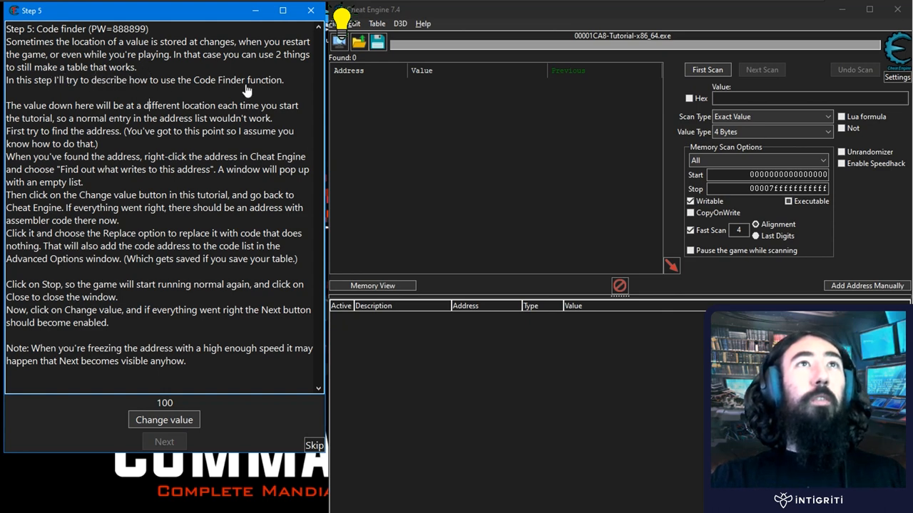
{"action": "mouse_move", "coordinate": [207, 105]}
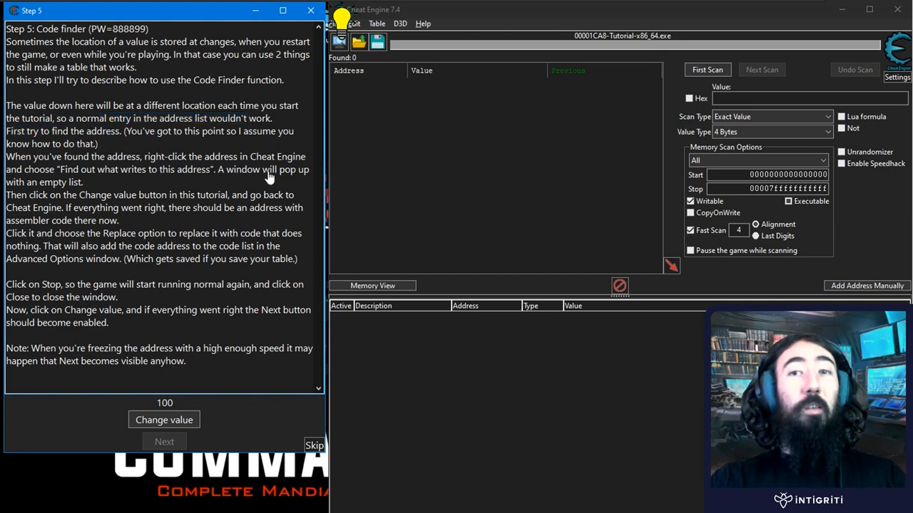
Step: Run a first scan for the exact 4-byte value 100, yielding 78 matching addresses
{"action": "left_click", "coordinate": [340, 42]}
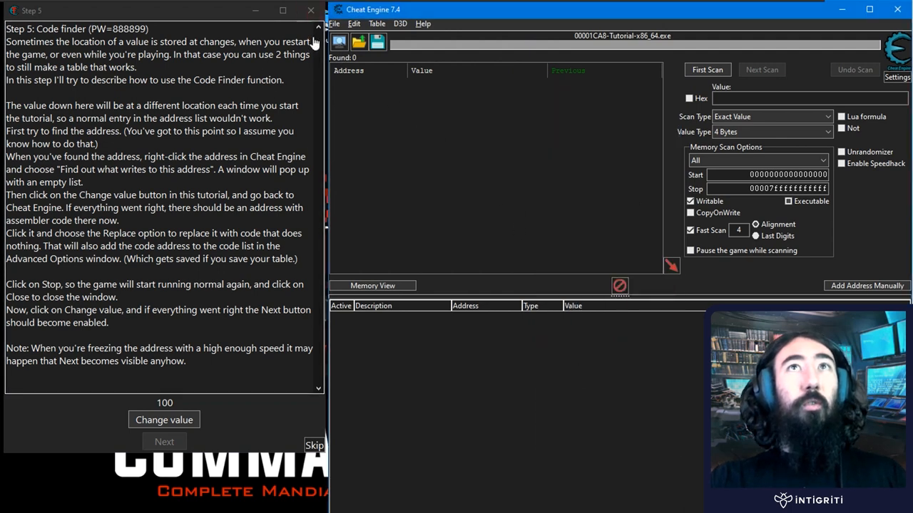
{"action": "mouse_move", "coordinate": [339, 41]}
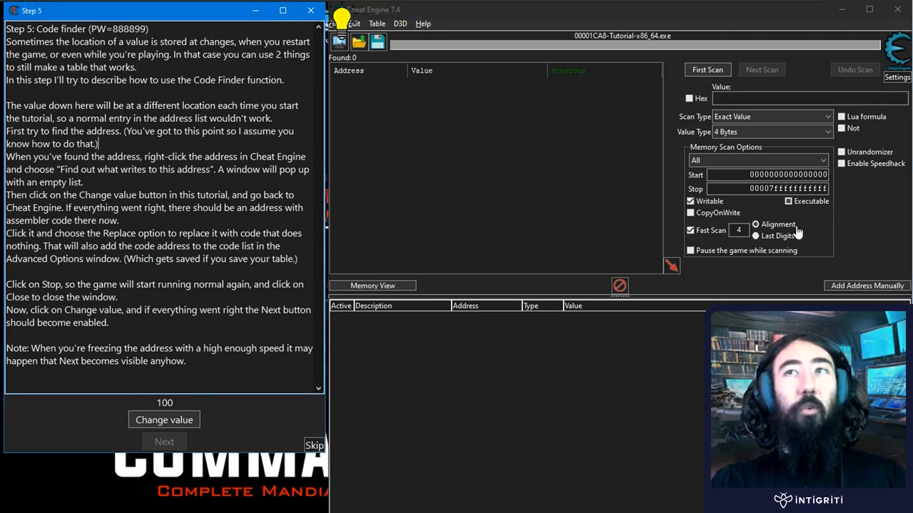
{"action": "type", "text": "100"}
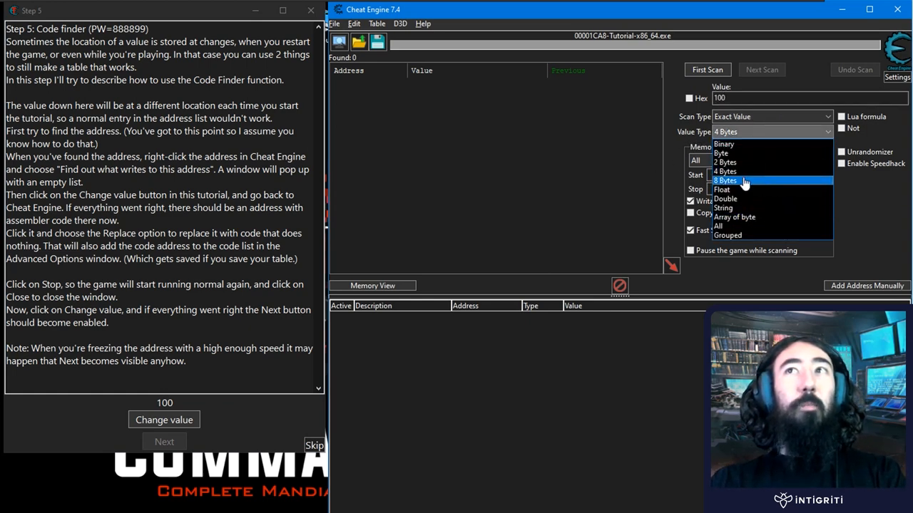
{"action": "left_click", "coordinate": [707, 68]}
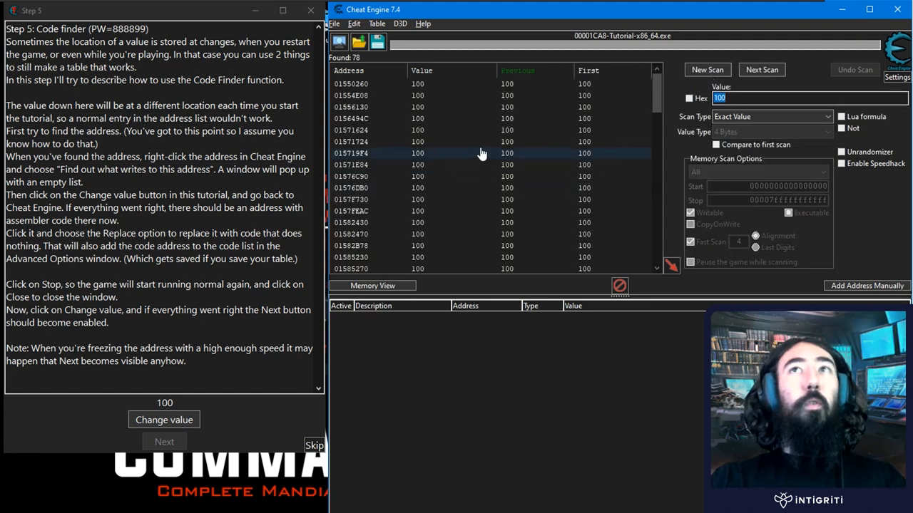
{"action": "scroll", "scroll_direction": "down", "scroll_amount": 3}
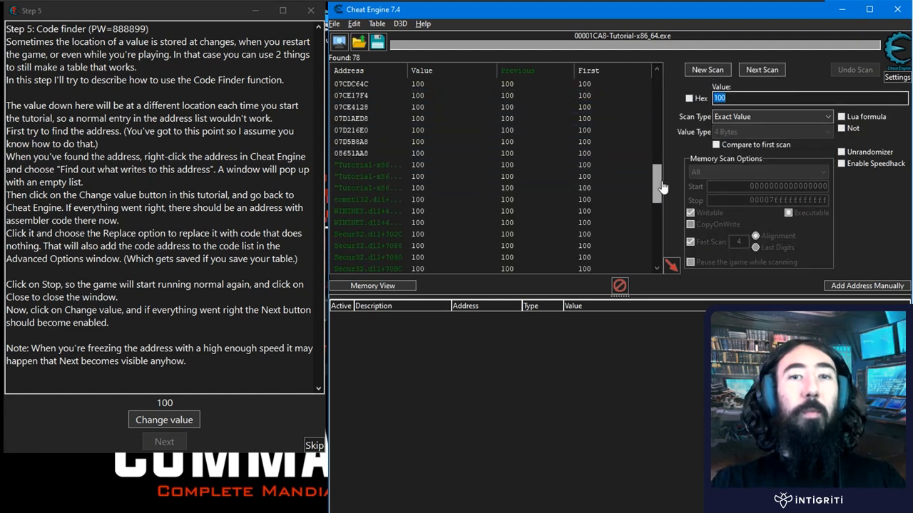
{"action": "scroll", "scroll_direction": "down", "scroll_amount": 3}
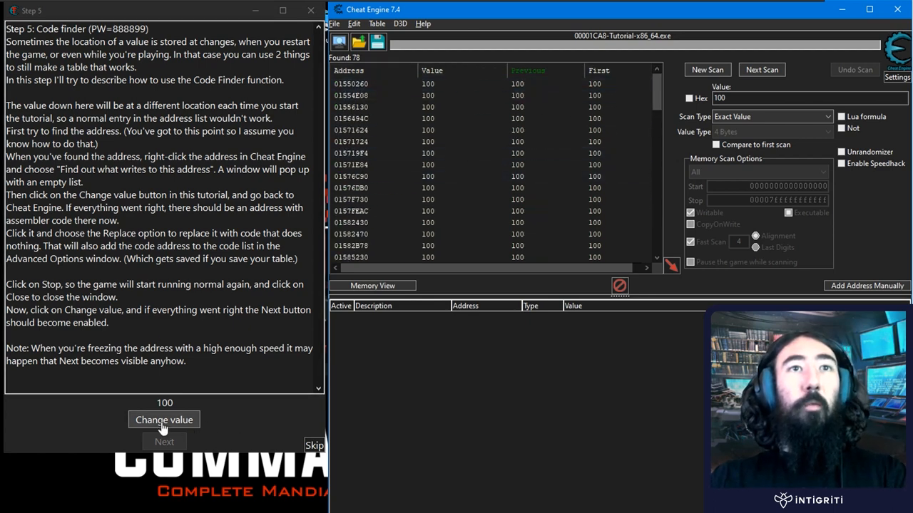
Step: Have the tutorial change health, next-scan for 920 to isolate one address, then change health again to 79
{"action": "left_click", "coordinate": [164, 419]}
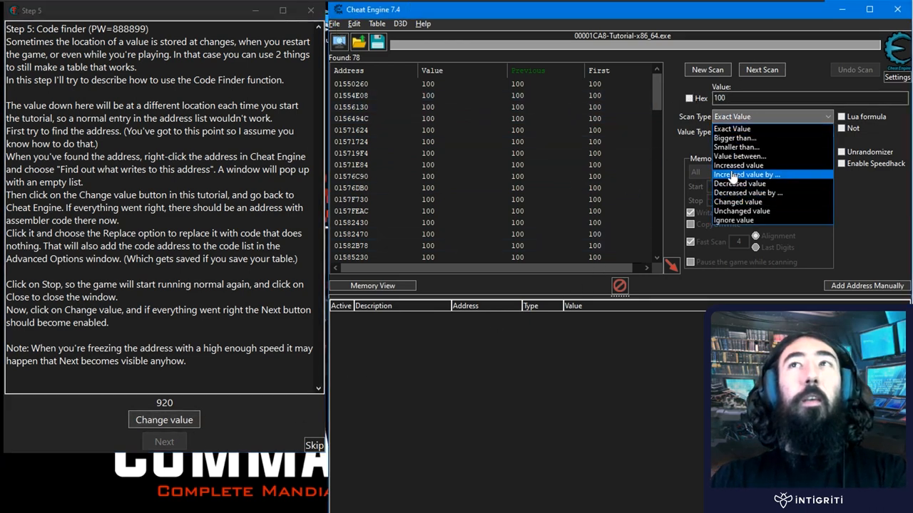
{"action": "mouse_move", "coordinate": [737, 165]}
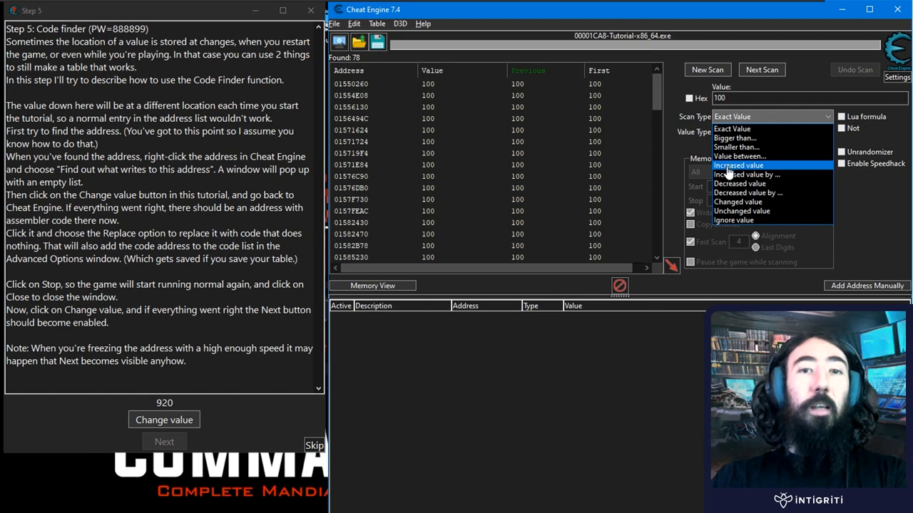
{"action": "mouse_move", "coordinate": [739, 155]}
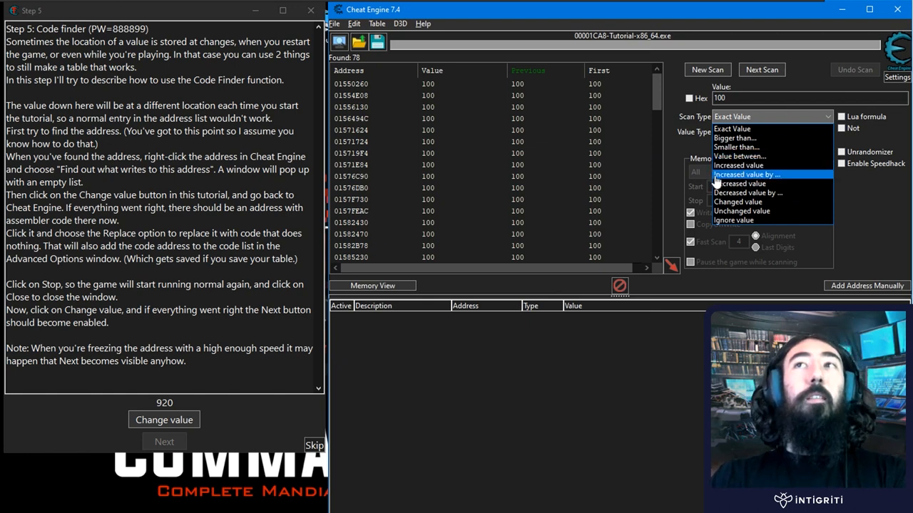
{"action": "mouse_move", "coordinate": [739, 183]}
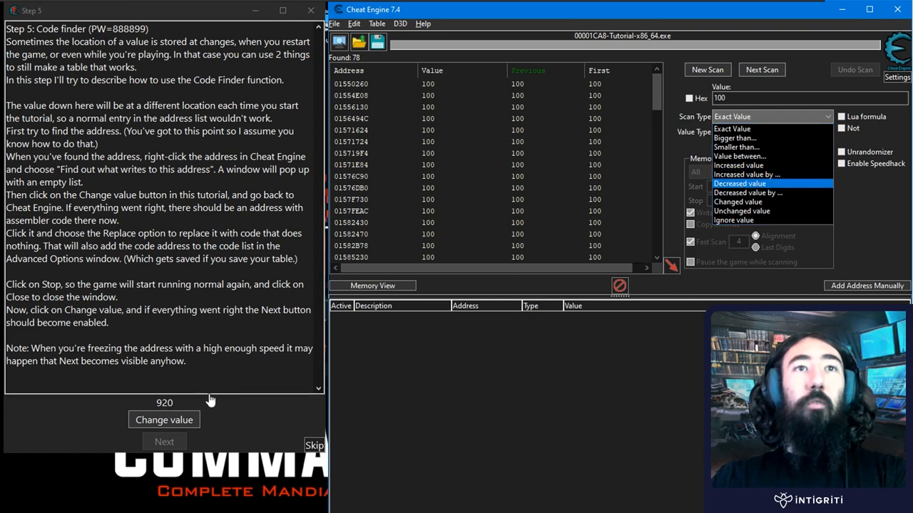
{"action": "left_click", "coordinate": [771, 117]}
{"action": "type", "text": "920"}
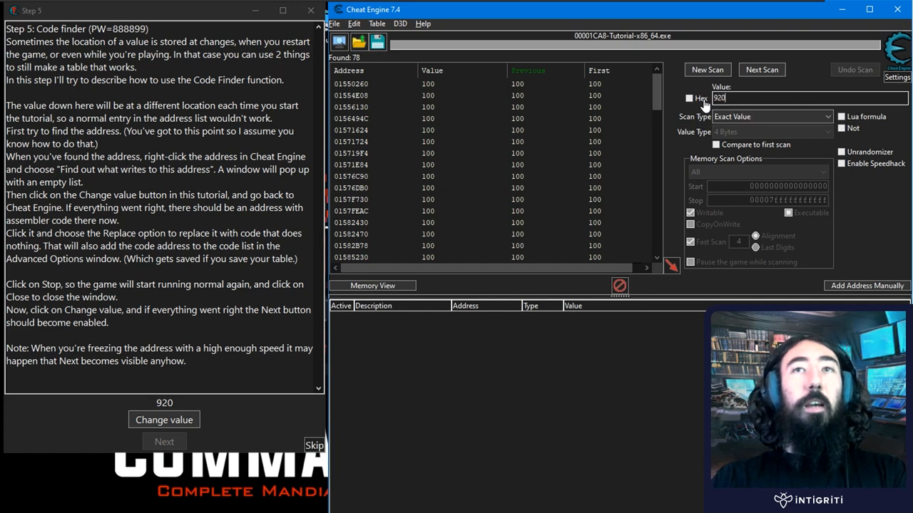
{"action": "left_click", "coordinate": [762, 69]}
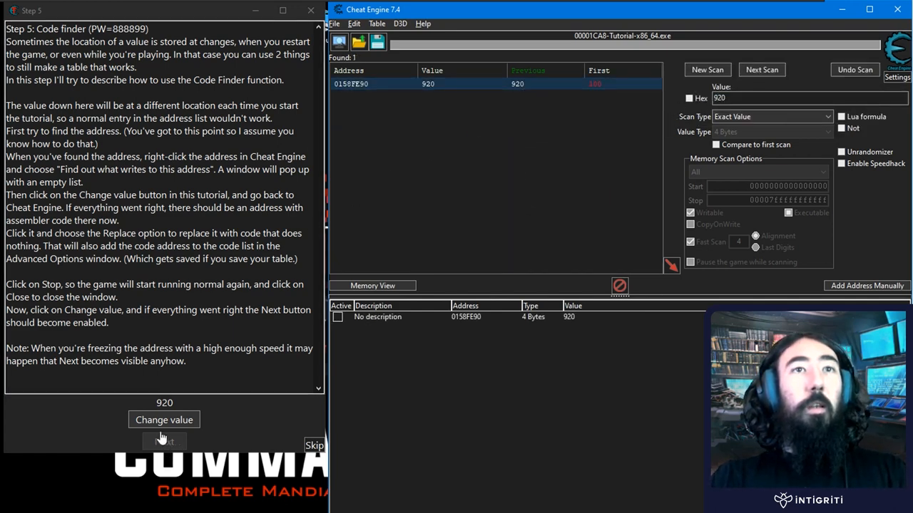
{"action": "left_click", "coordinate": [164, 419]}
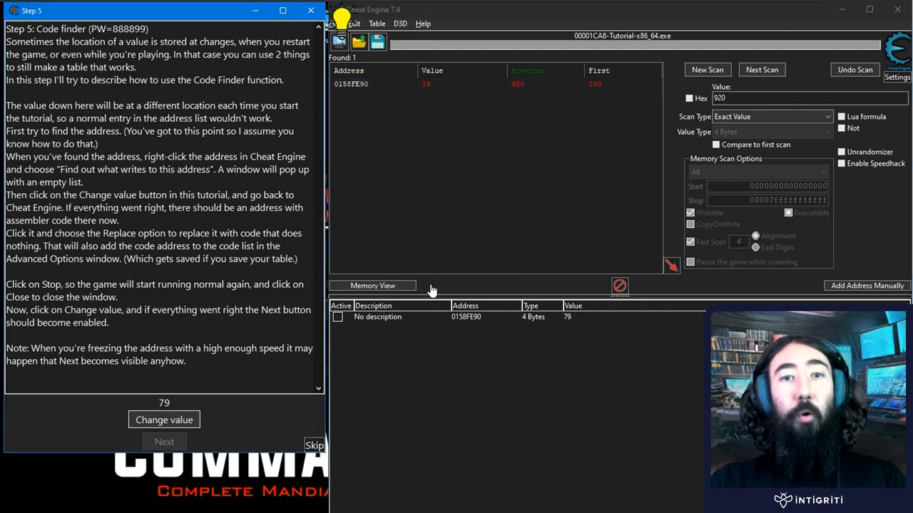
{"action": "mouse_move", "coordinate": [564, 168]}
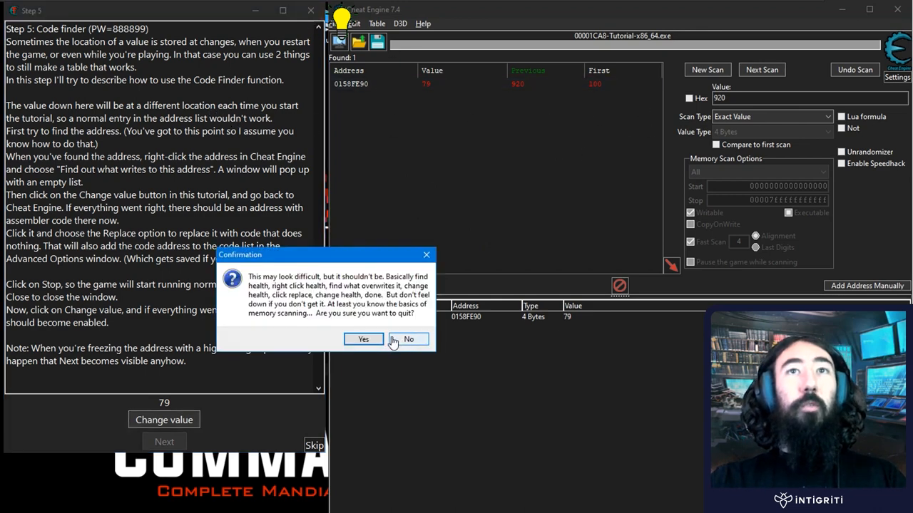
Step: Quit and relaunch the tutorial from Help, then skip ahead to the Step 5 code finder
{"action": "left_click", "coordinate": [422, 23]}
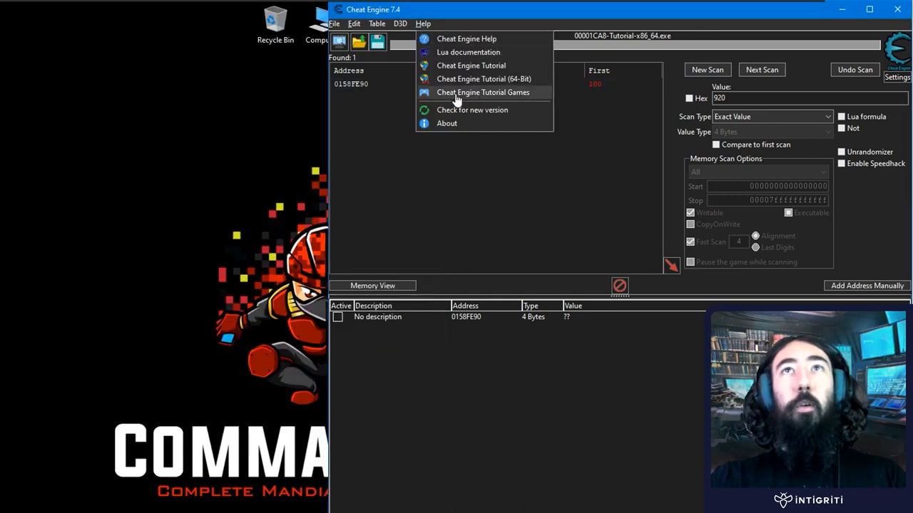
{"action": "left_click", "coordinate": [471, 66]}
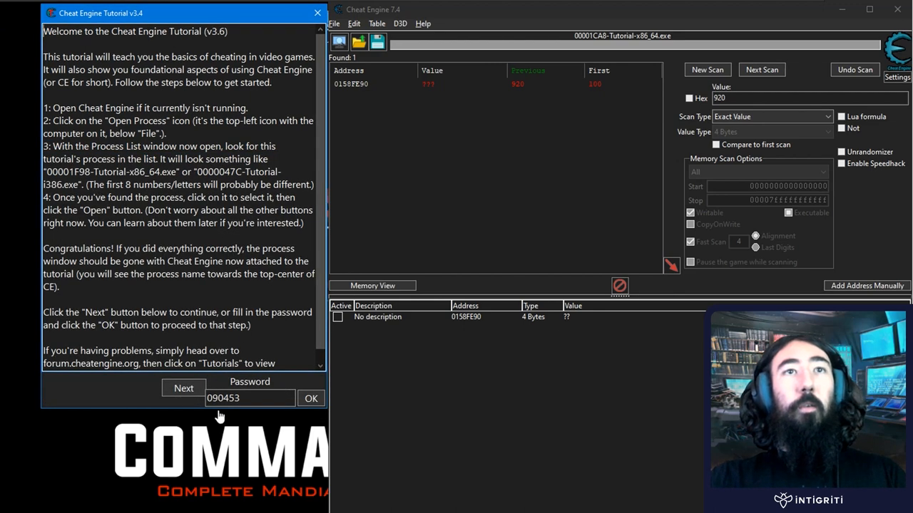
{"action": "left_click", "coordinate": [310, 398]}
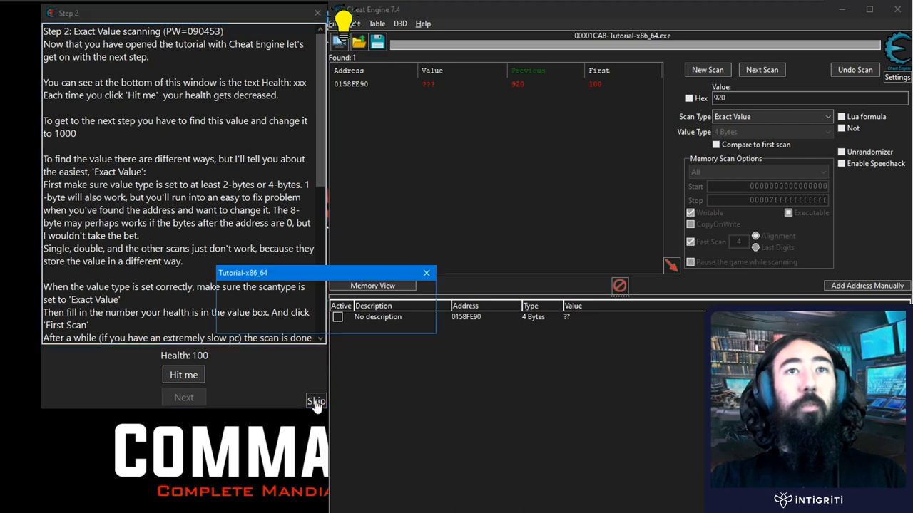
{"action": "left_click", "coordinate": [316, 400]}
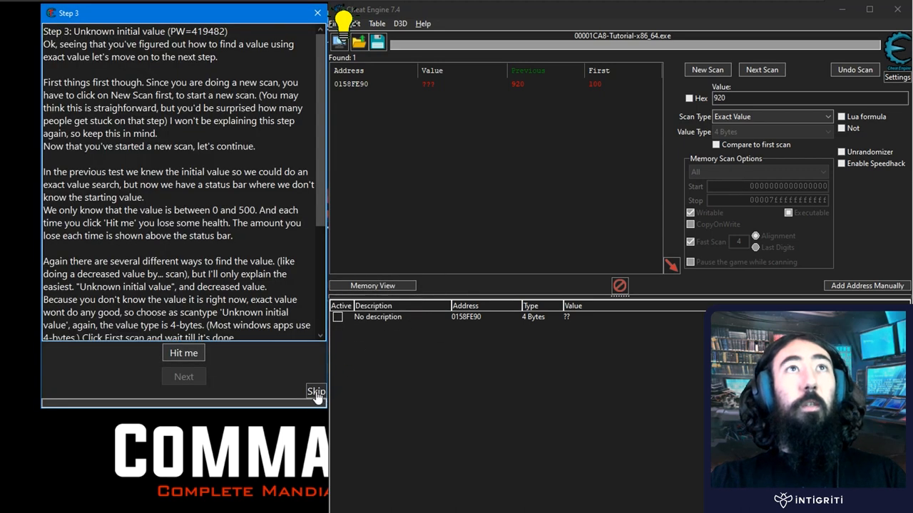
{"action": "left_click", "coordinate": [317, 391]}
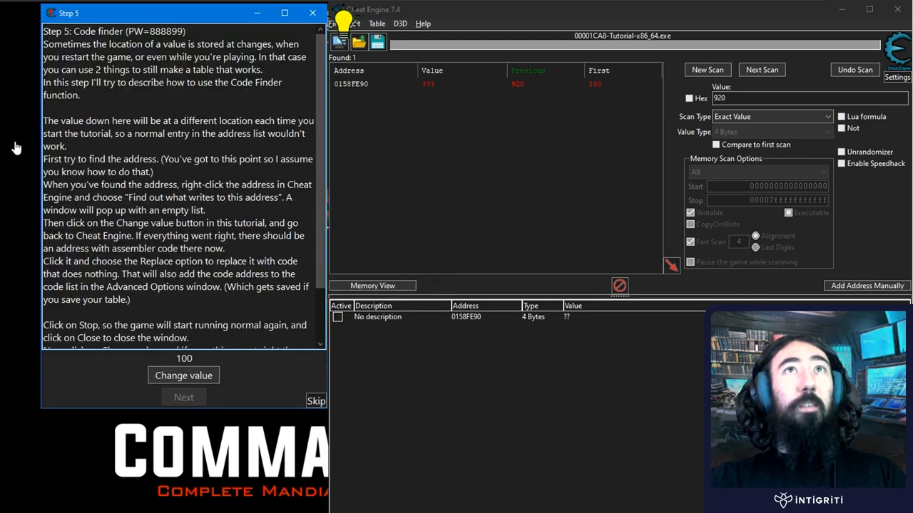
Step: Attach to the relaunched tutorial process, keep the address list, and narrow results to the address holding 978
{"action": "left_click", "coordinate": [339, 42]}
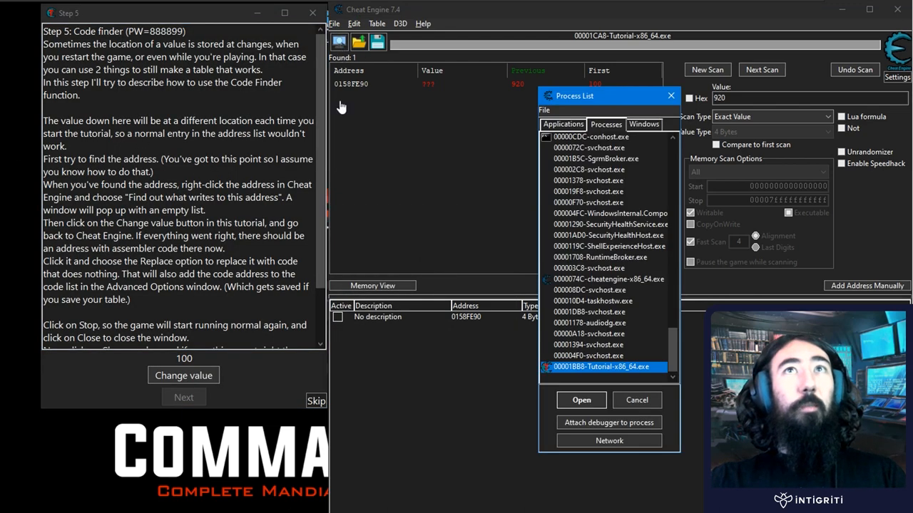
{"action": "left_click", "coordinate": [580, 399]}
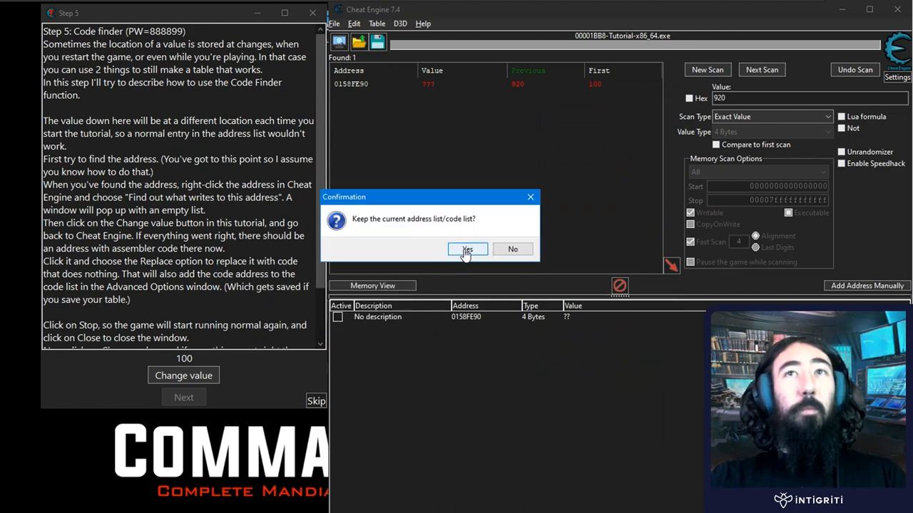
{"action": "left_click", "coordinate": [467, 248]}
{"action": "type", "text": "978"}
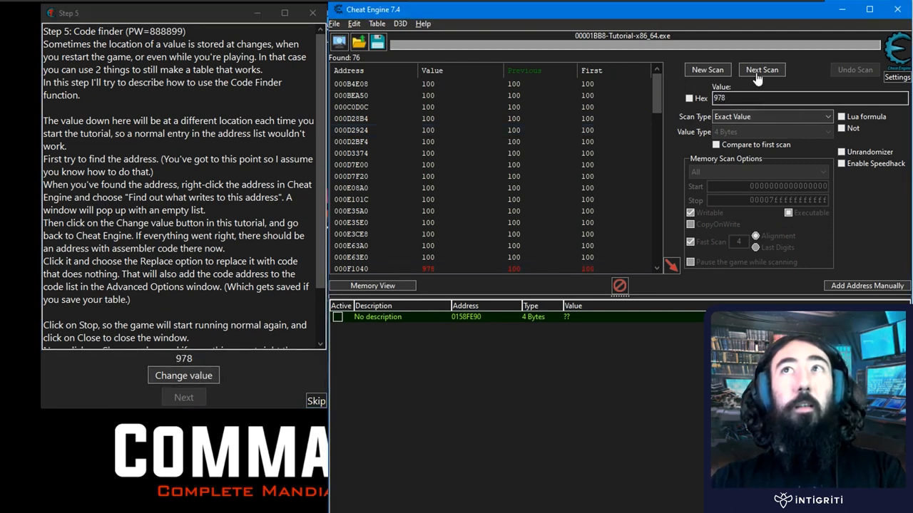
{"action": "left_click", "coordinate": [761, 69]}
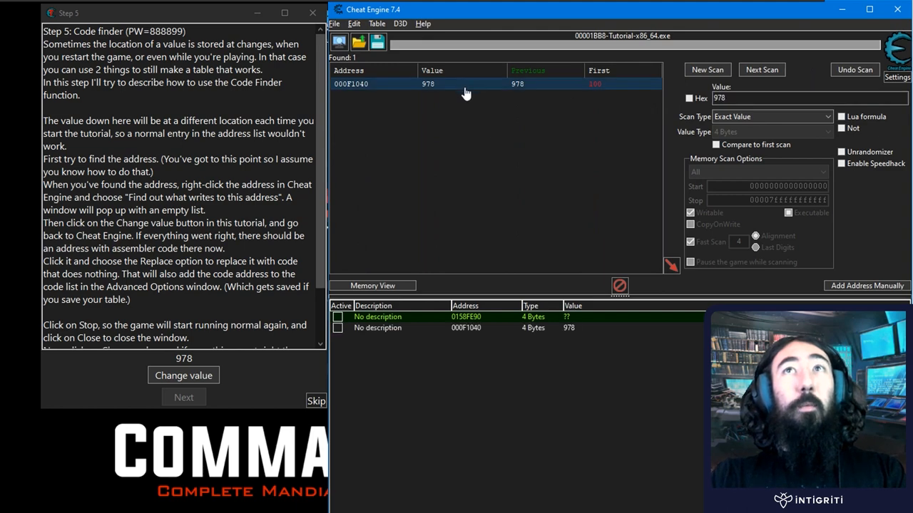
{"action": "mouse_move", "coordinate": [469, 339]}
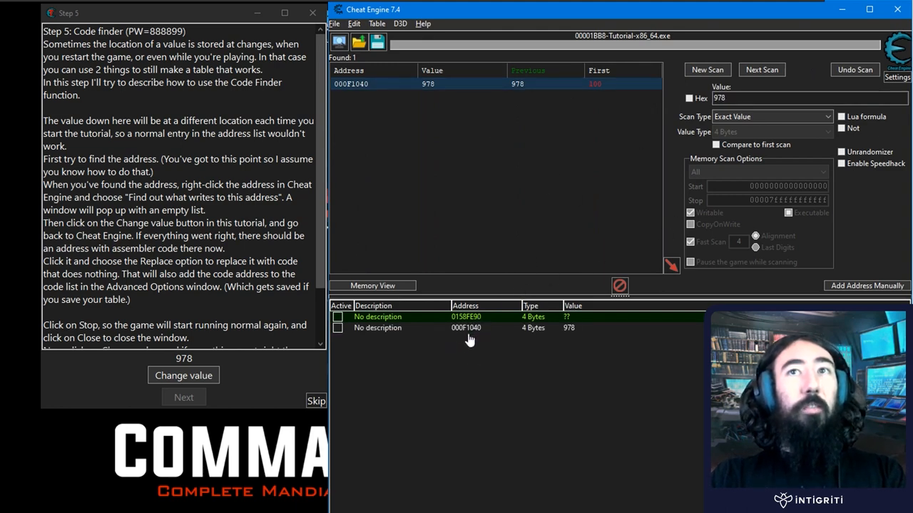
{"action": "mouse_move", "coordinate": [492, 326]}
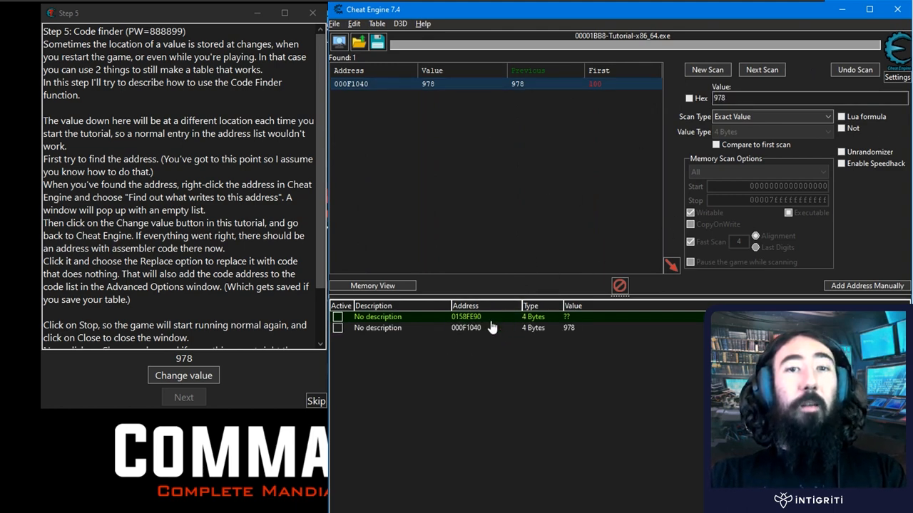
{"action": "mouse_move", "coordinate": [499, 459]}
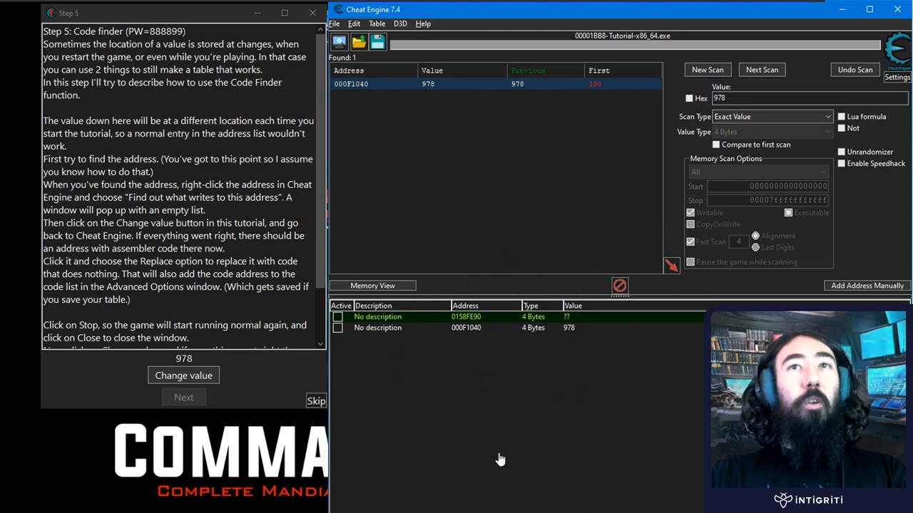
{"action": "mouse_move", "coordinate": [490, 322]}
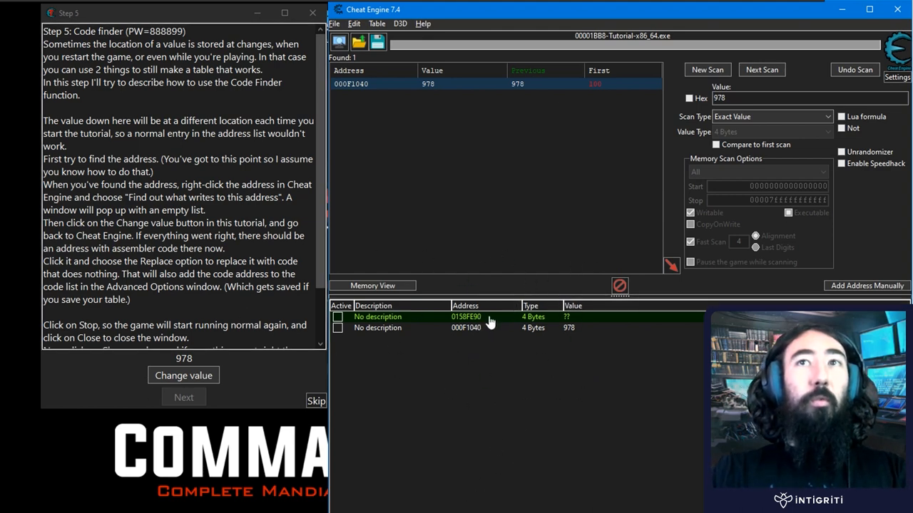
{"action": "mouse_move", "coordinate": [582, 307]}
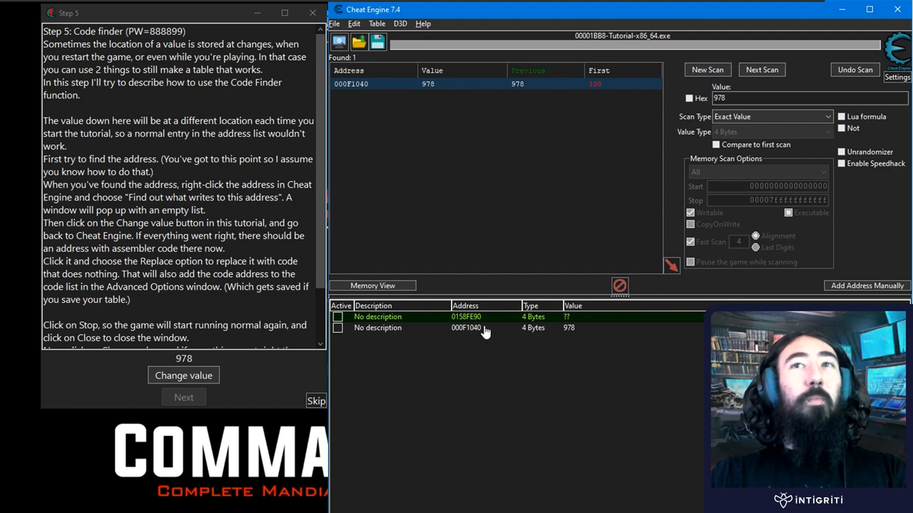
Step: Delete the stale 0158F090 entry so only 000F1040 remains in the address table
{"action": "left_click", "coordinate": [467, 327]}
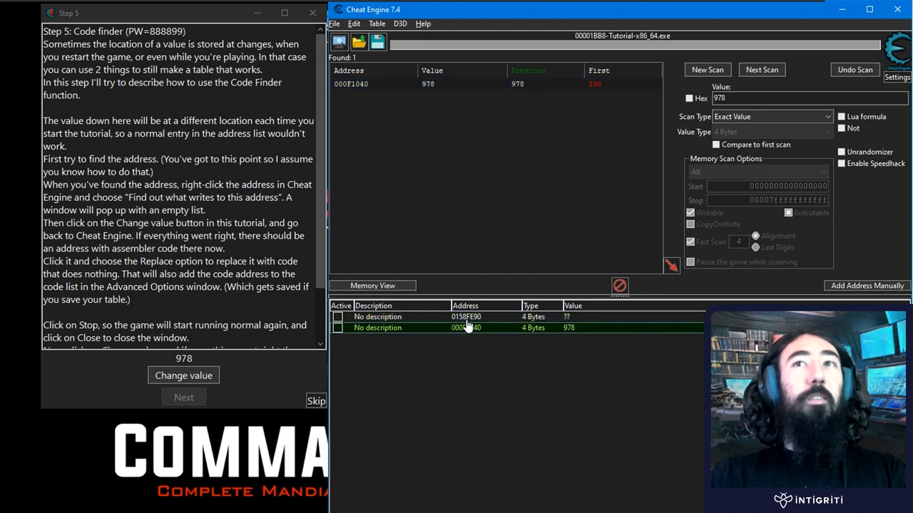
{"action": "key", "text": "Delete"}
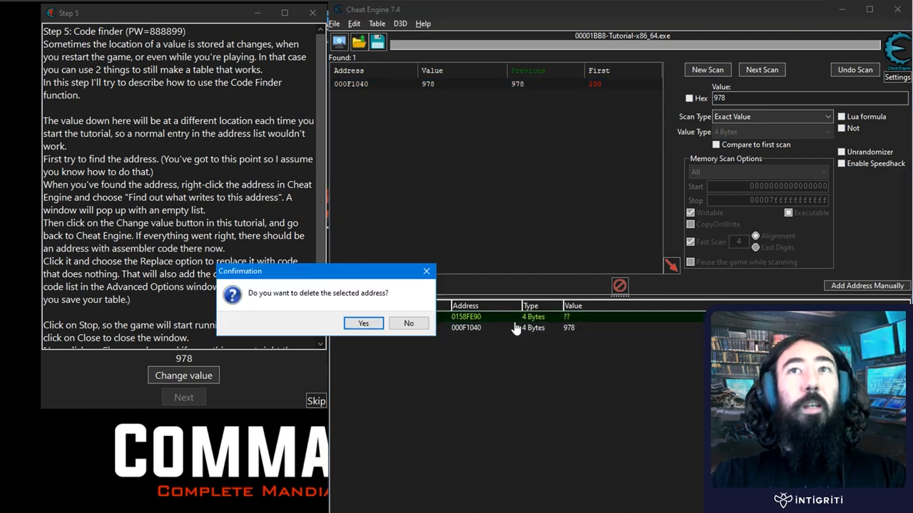
{"action": "left_click", "coordinate": [362, 323]}
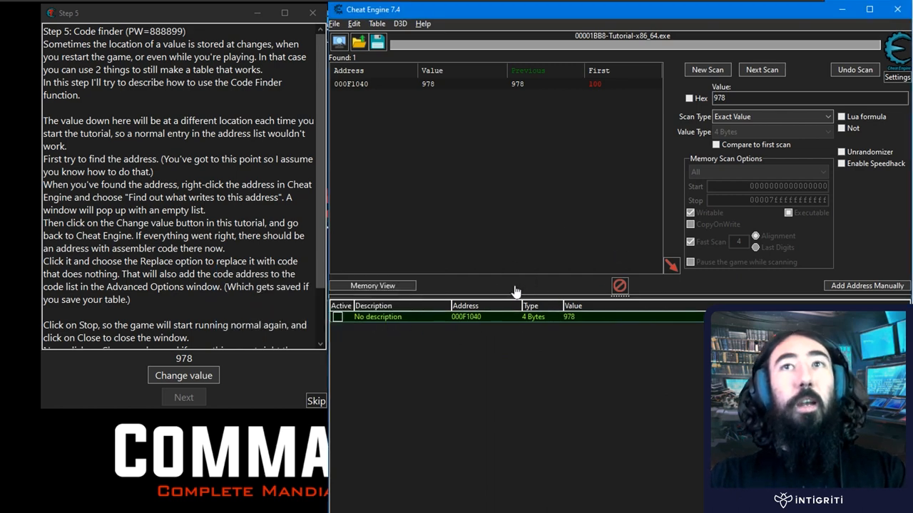
{"action": "mouse_move", "coordinate": [132, 202]}
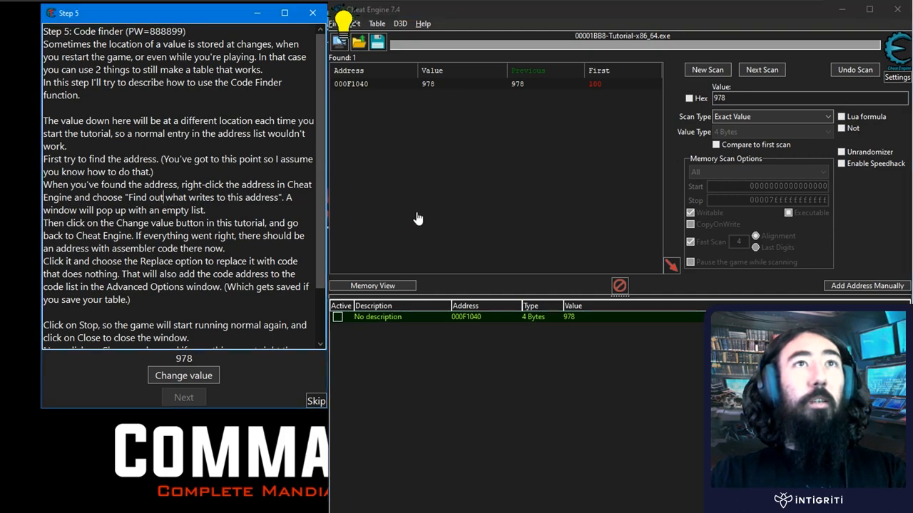
Step: Find what writes to 000F1040 with the debugger attached, change health, and view mov [rax],edx with its registers
{"action": "right_click", "coordinate": [466, 316]}
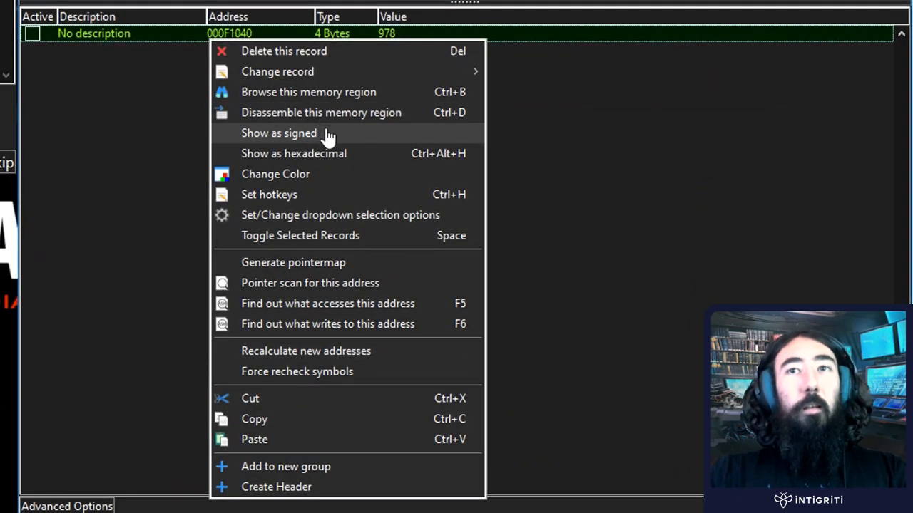
{"action": "mouse_move", "coordinate": [442, 321]}
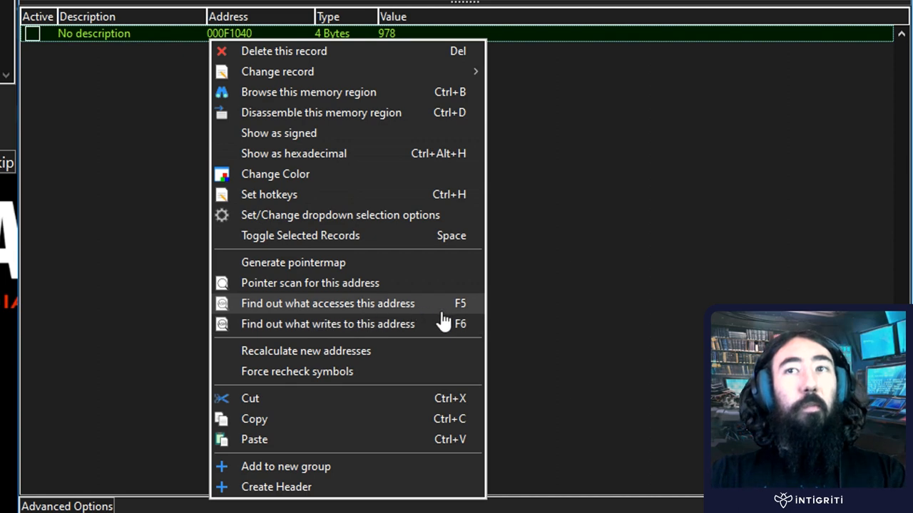
{"action": "mouse_move", "coordinate": [350, 313]}
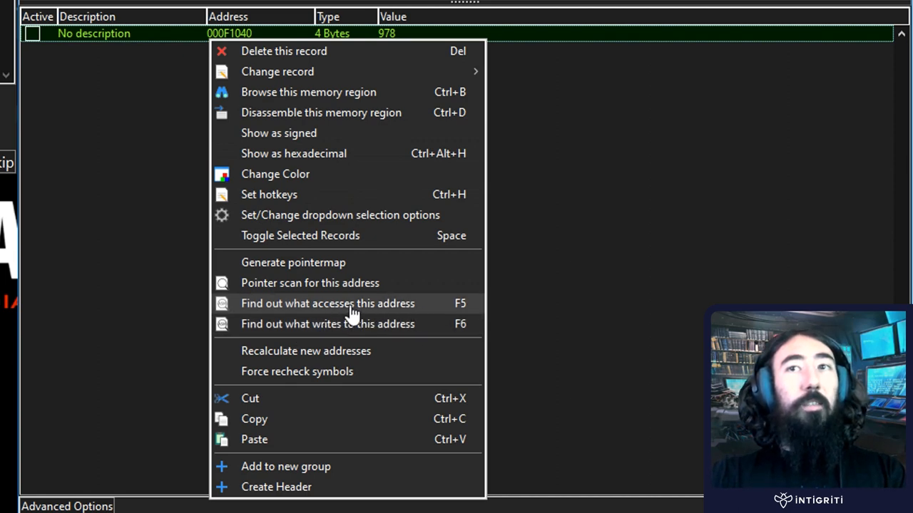
{"action": "mouse_move", "coordinate": [405, 323]}
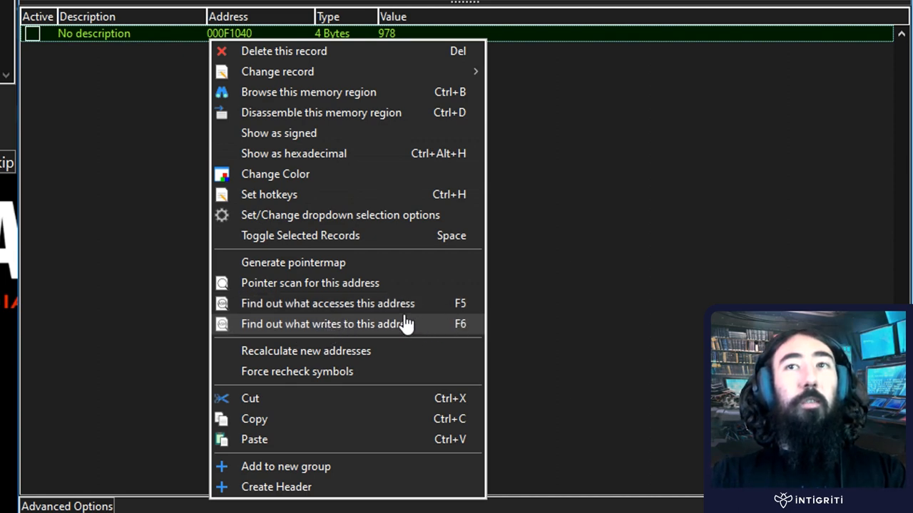
{"action": "mouse_move", "coordinate": [288, 282]}
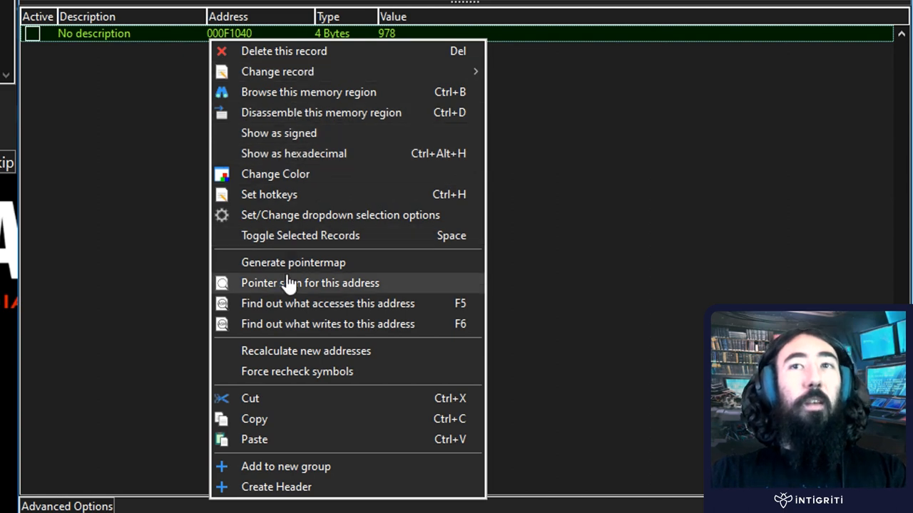
{"action": "mouse_move", "coordinate": [314, 283]}
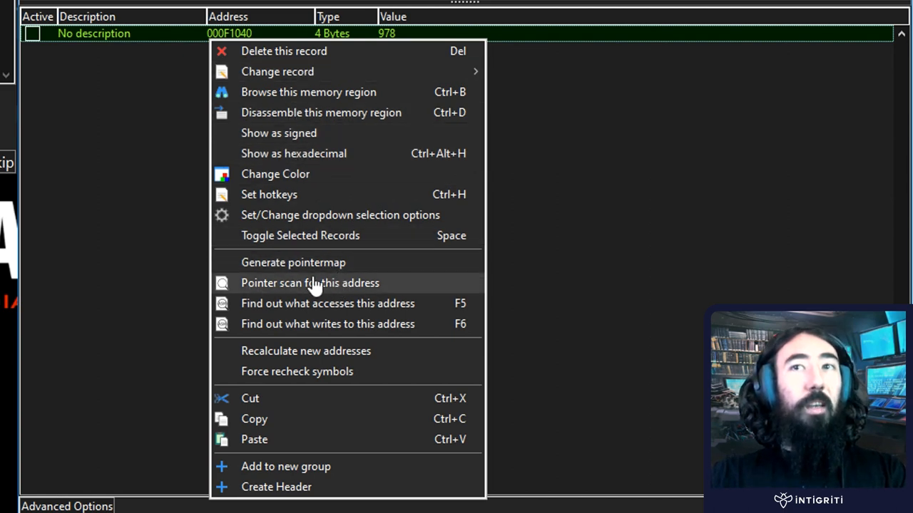
{"action": "mouse_move", "coordinate": [406, 92]}
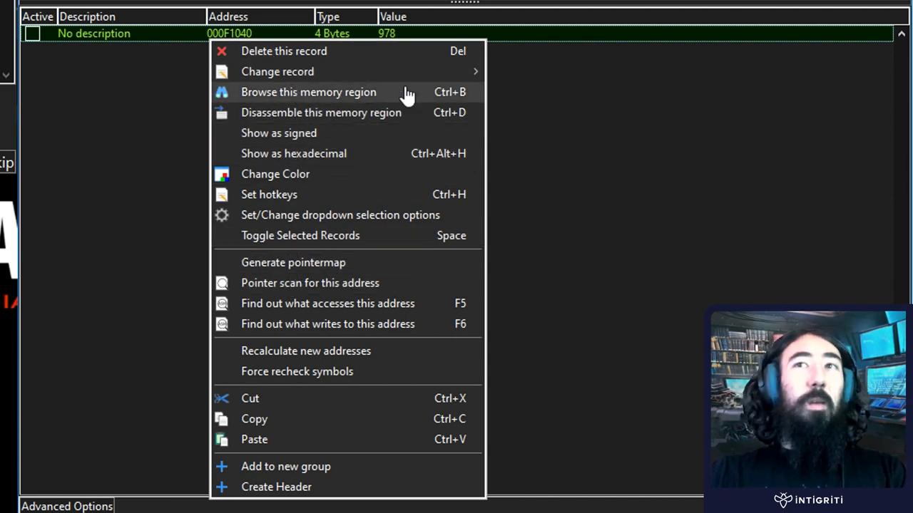
{"action": "mouse_move", "coordinate": [368, 214]}
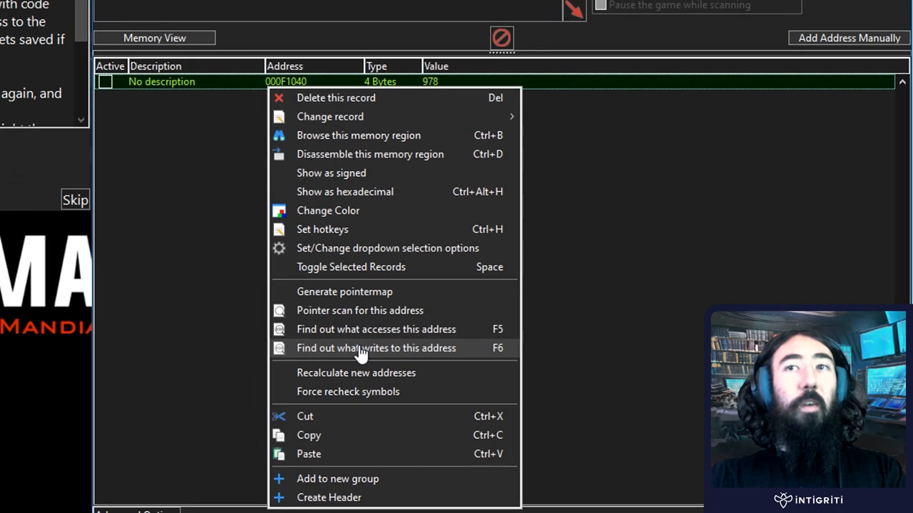
{"action": "left_click", "coordinate": [377, 348]}
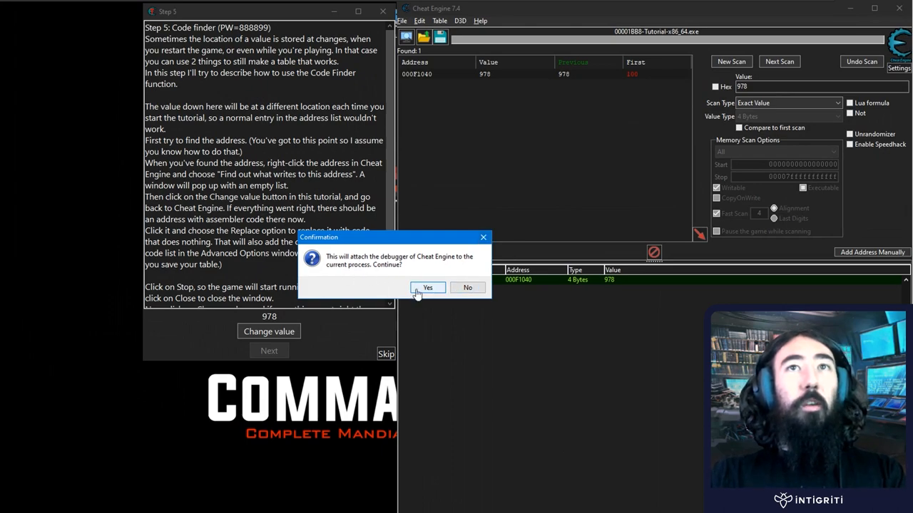
{"action": "left_click", "coordinate": [428, 288]}
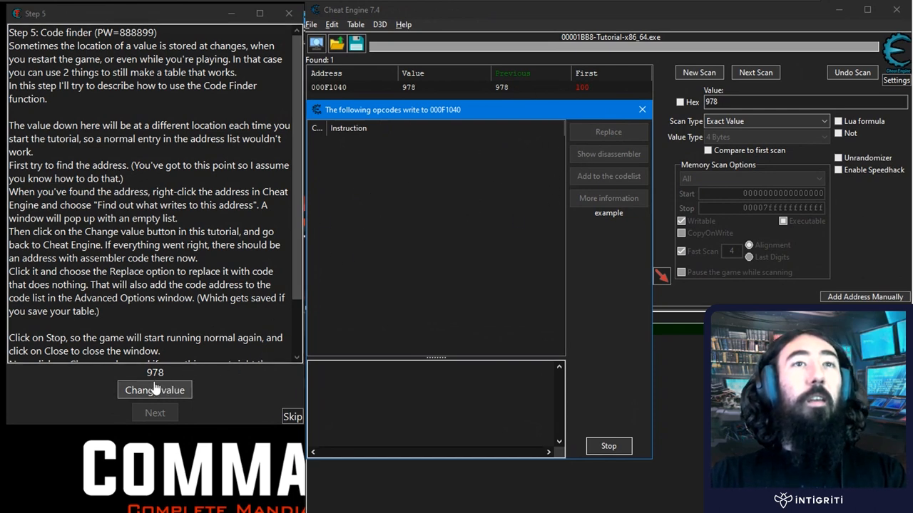
{"action": "left_click", "coordinate": [154, 389]}
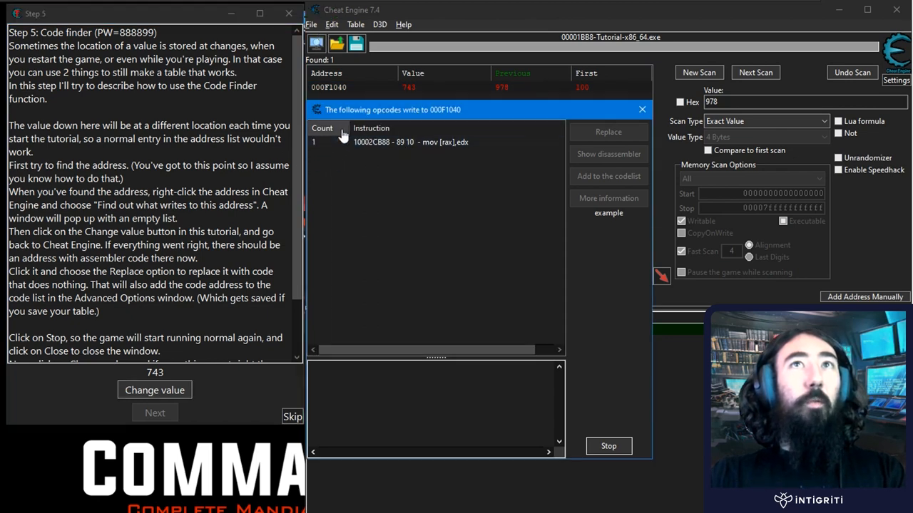
{"action": "left_click", "coordinate": [154, 391]}
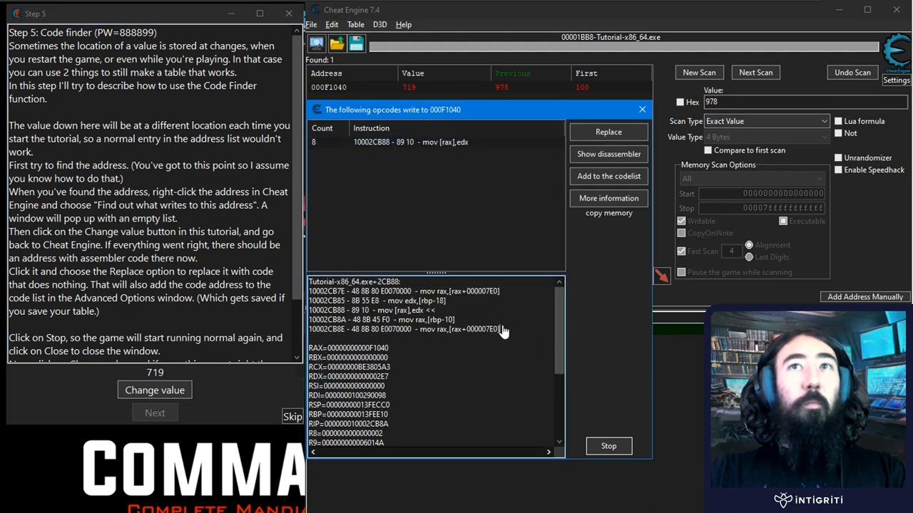
{"action": "mouse_move", "coordinate": [519, 328]}
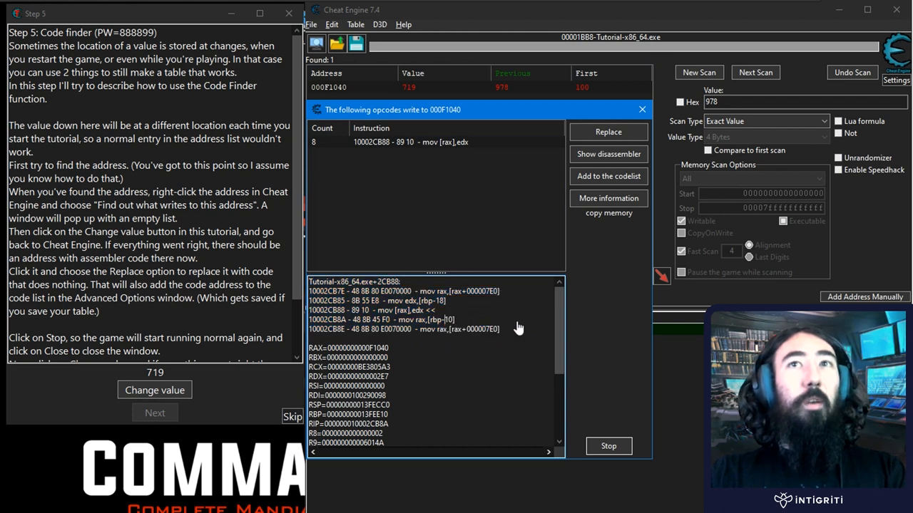
{"action": "mouse_move", "coordinate": [449, 317]}
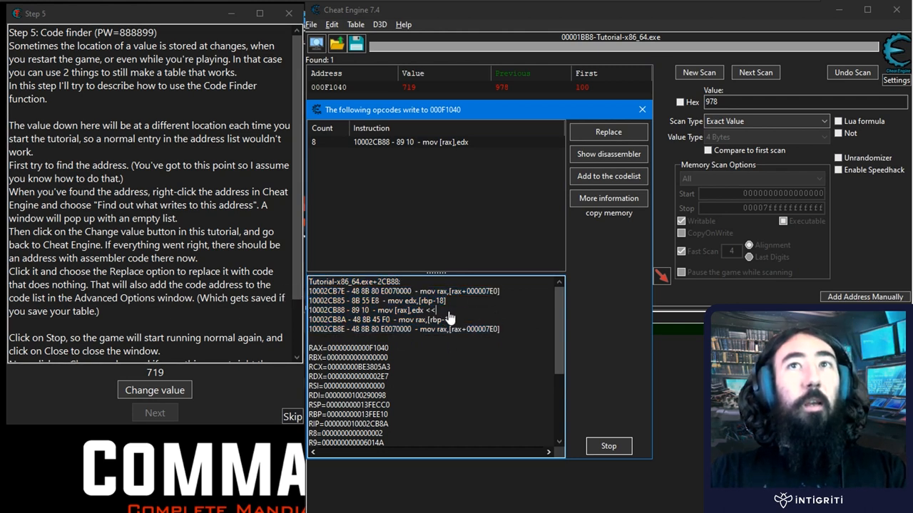
{"action": "left_click", "coordinate": [371, 311]}
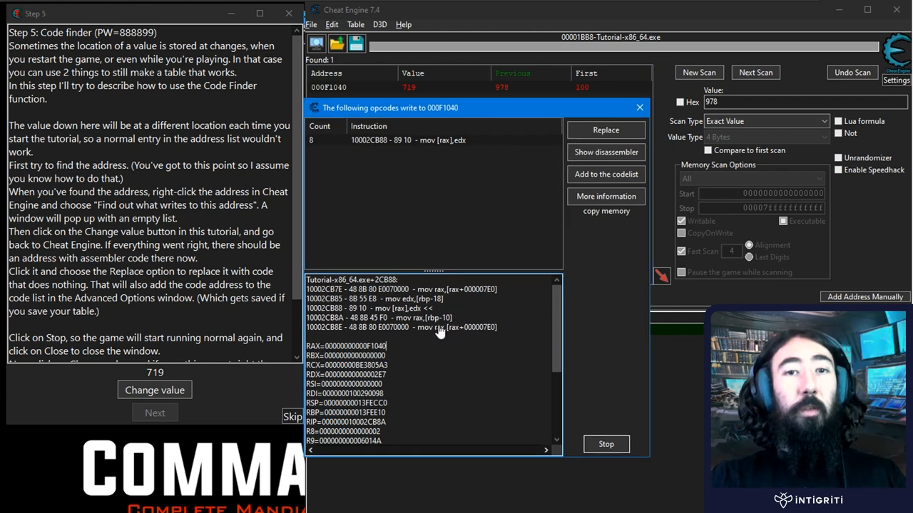
{"action": "mouse_move", "coordinate": [419, 373]}
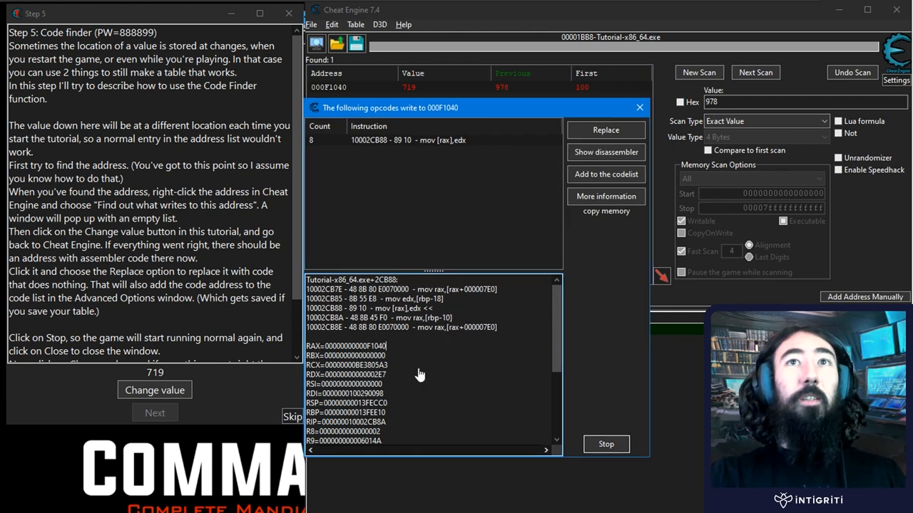
{"action": "scroll", "scroll_direction": "down", "scroll_amount": 3}
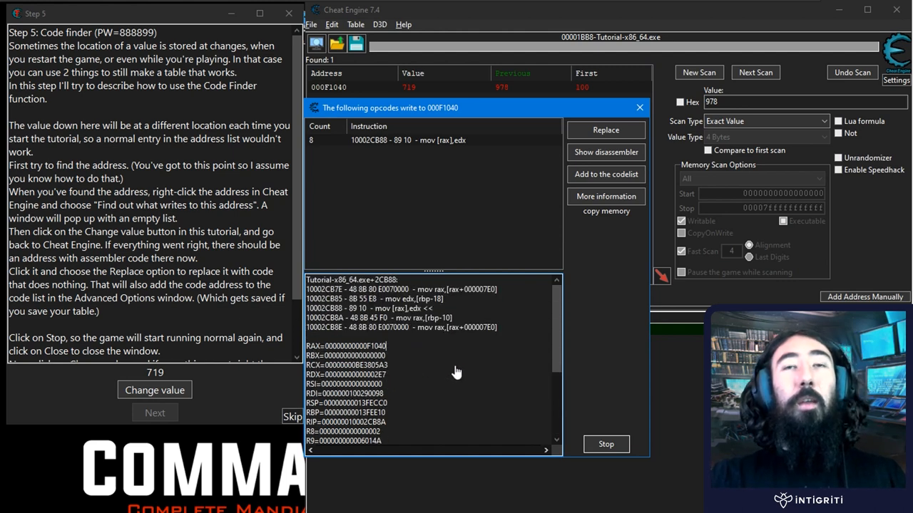
{"action": "mouse_move", "coordinate": [450, 376]}
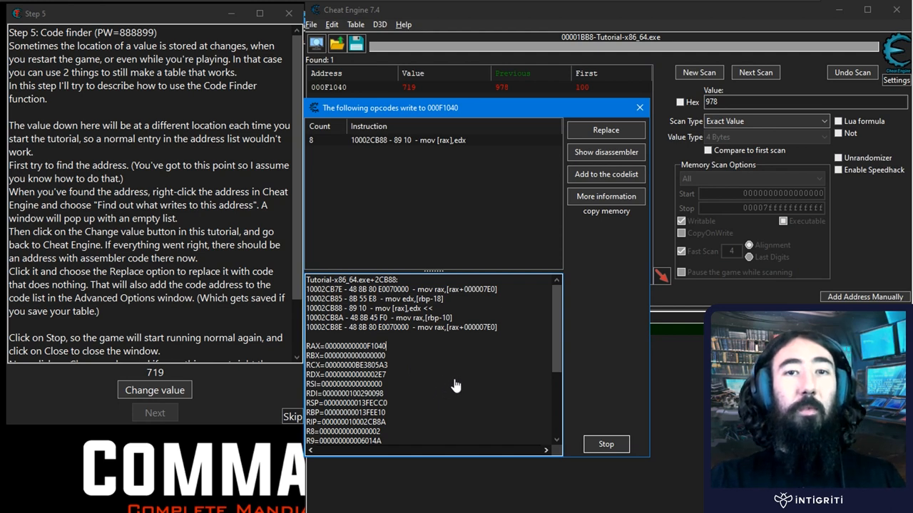
{"action": "mouse_move", "coordinate": [462, 376]}
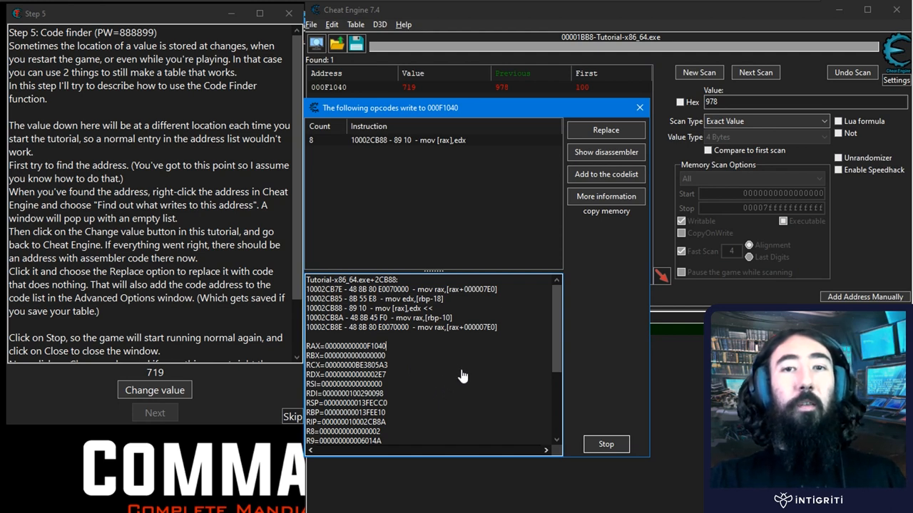
{"action": "mouse_move", "coordinate": [478, 360]}
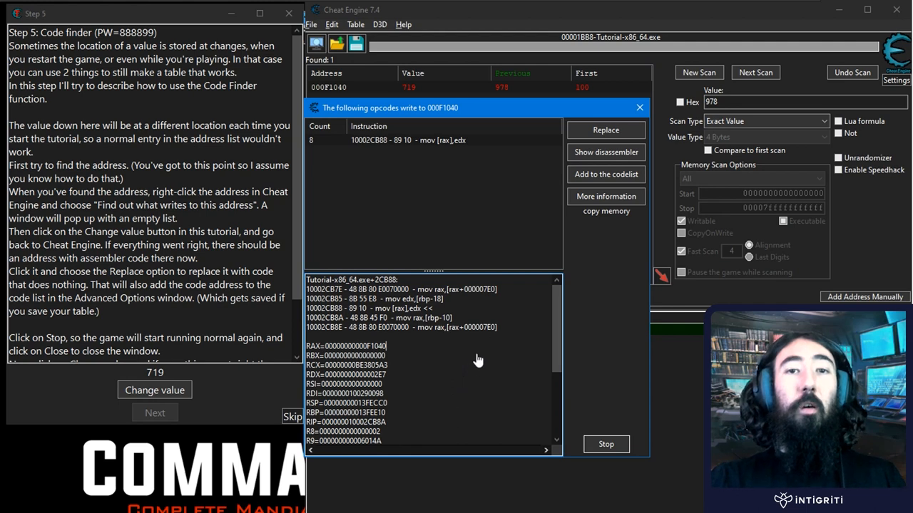
{"action": "mouse_move", "coordinate": [459, 355]}
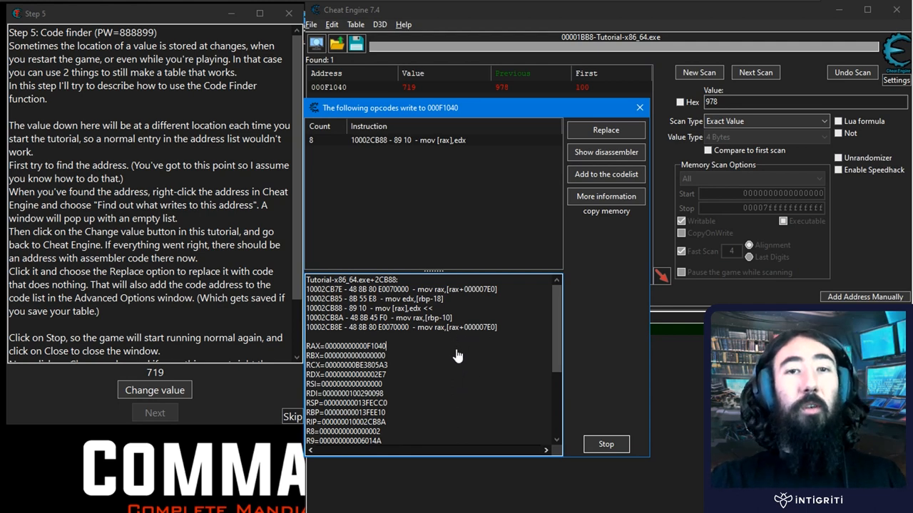
{"action": "mouse_move", "coordinate": [455, 350]}
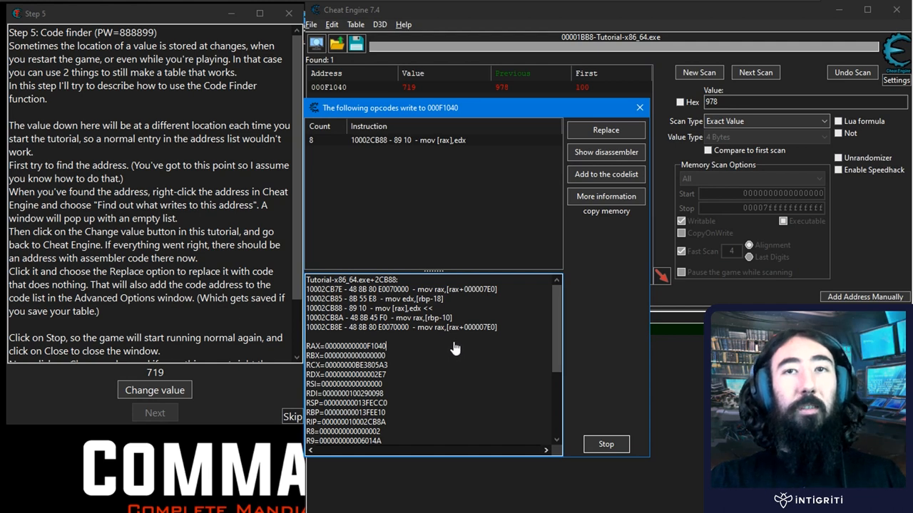
{"action": "mouse_move", "coordinate": [445, 359]}
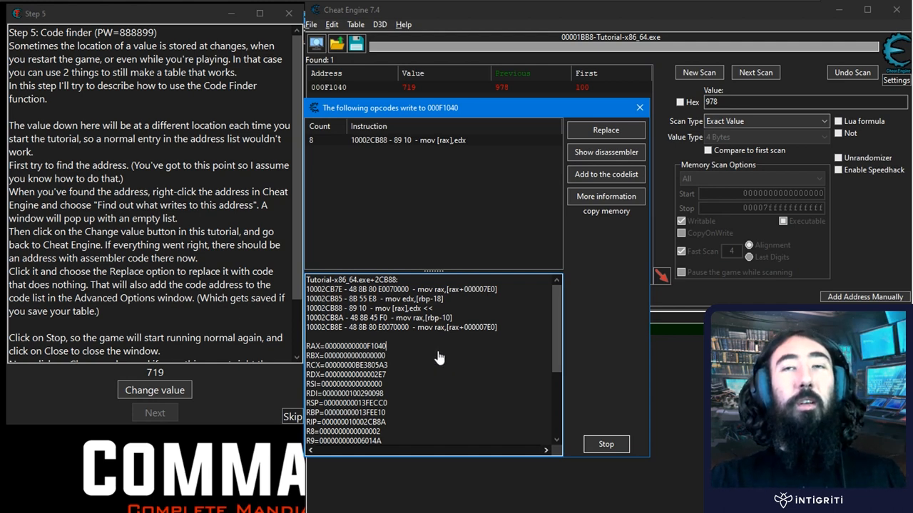
{"action": "mouse_move", "coordinate": [426, 305]}
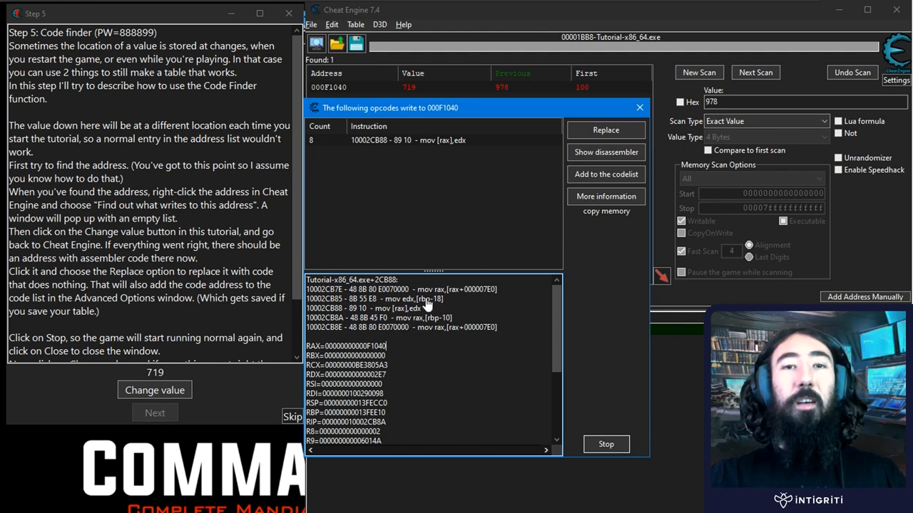
{"action": "mouse_move", "coordinate": [421, 307]}
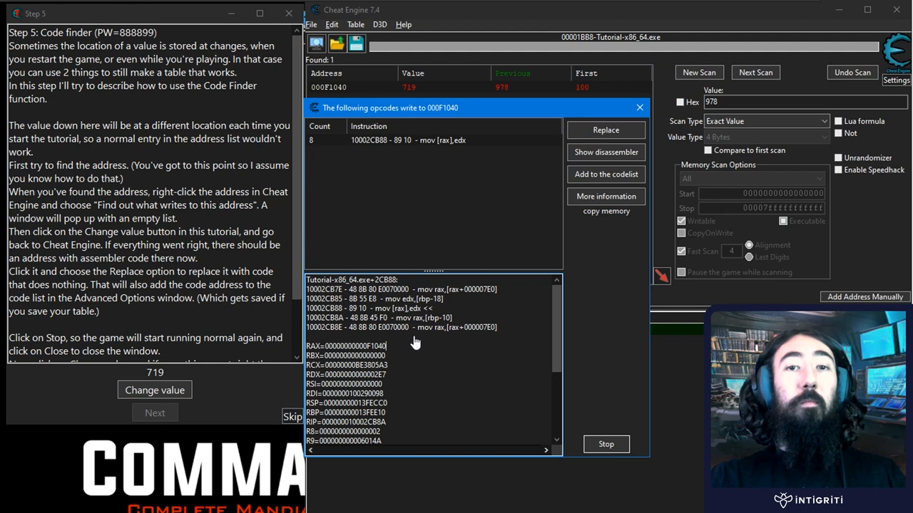
{"action": "mouse_move", "coordinate": [411, 340]}
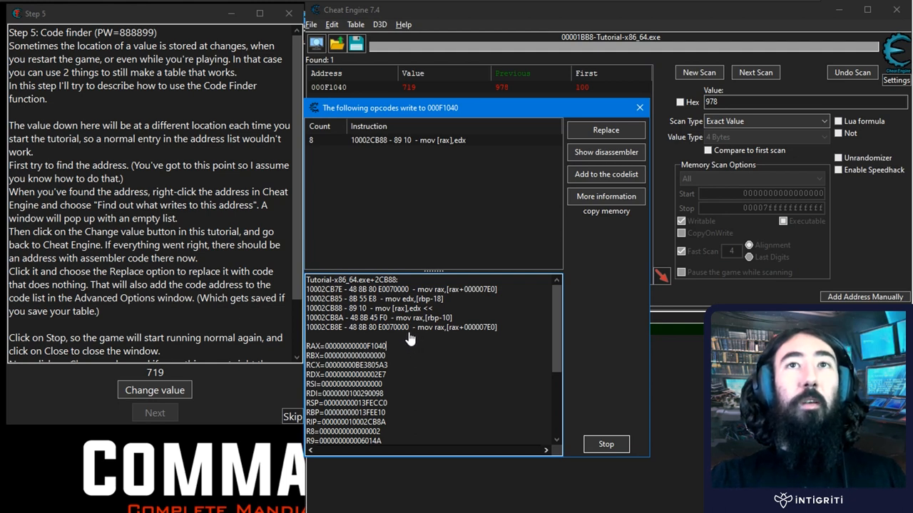
{"action": "mouse_move", "coordinate": [387, 378]}
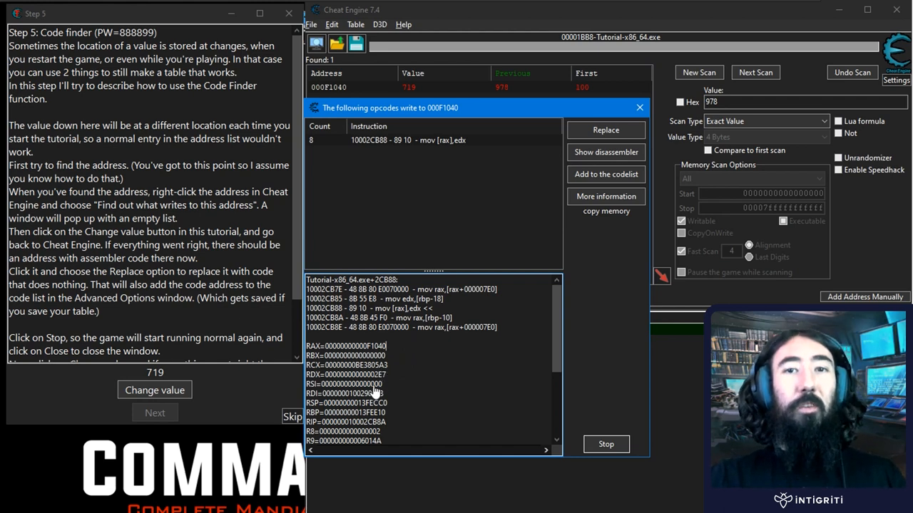
{"action": "mouse_move", "coordinate": [399, 368]}
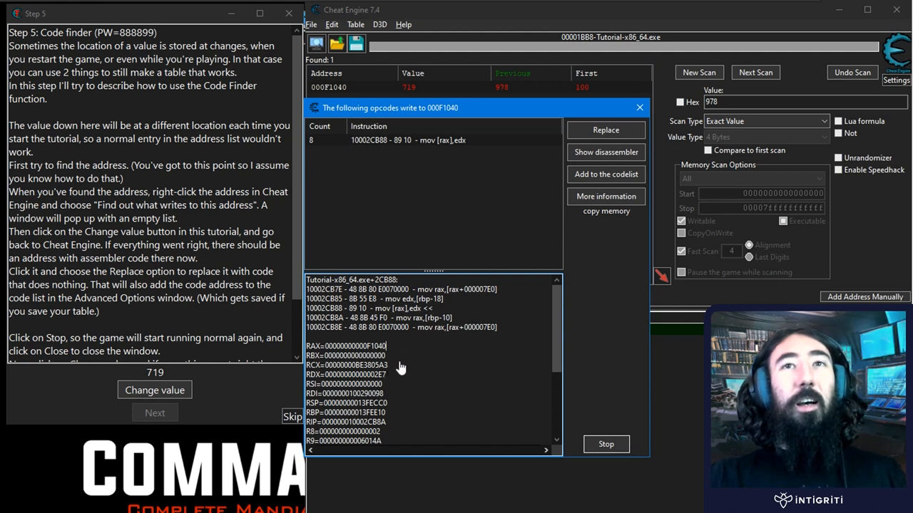
{"action": "mouse_move", "coordinate": [400, 359]}
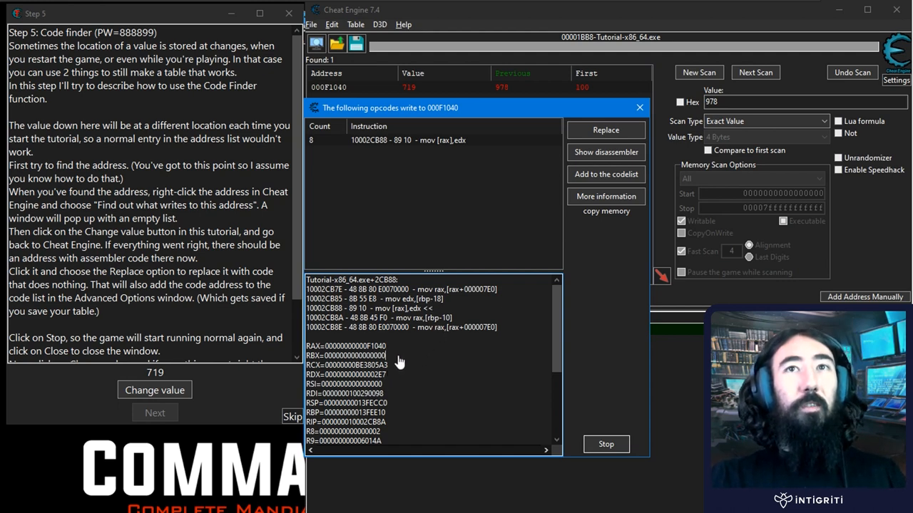
{"action": "mouse_move", "coordinate": [390, 376]}
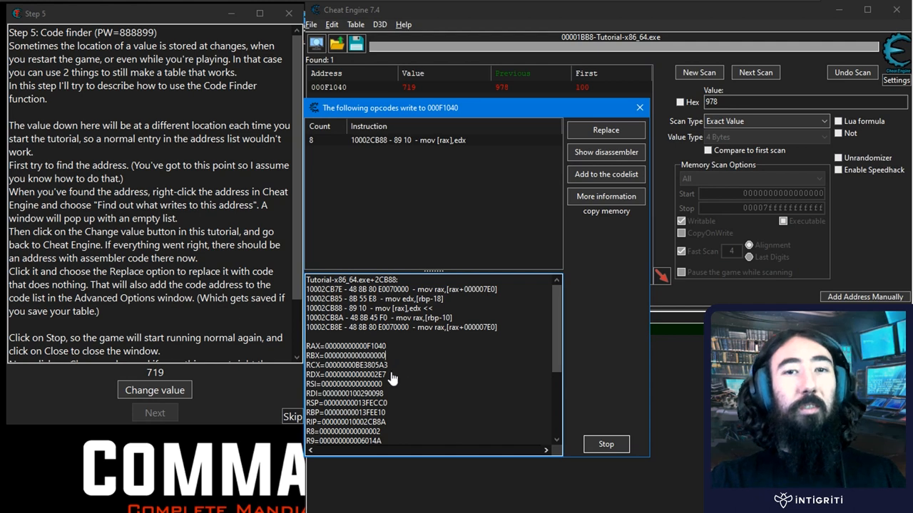
{"action": "mouse_move", "coordinate": [408, 354]}
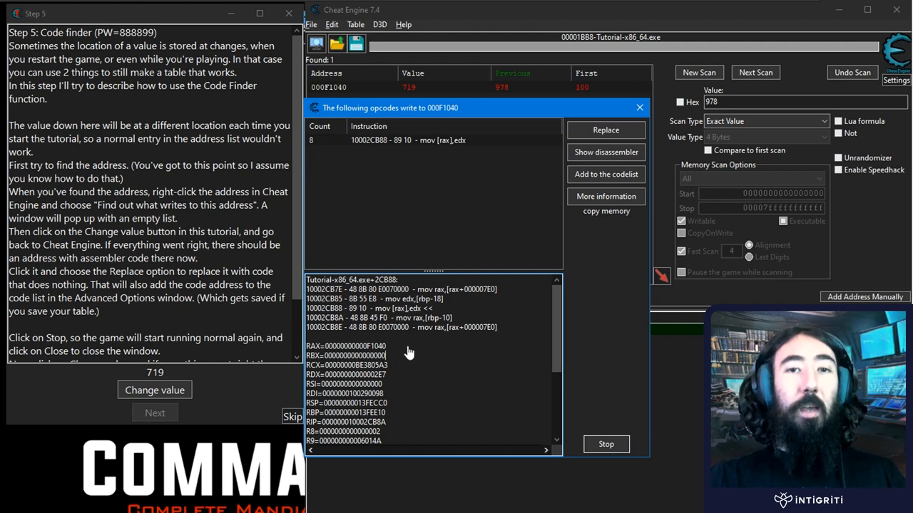
{"action": "mouse_move", "coordinate": [393, 357]}
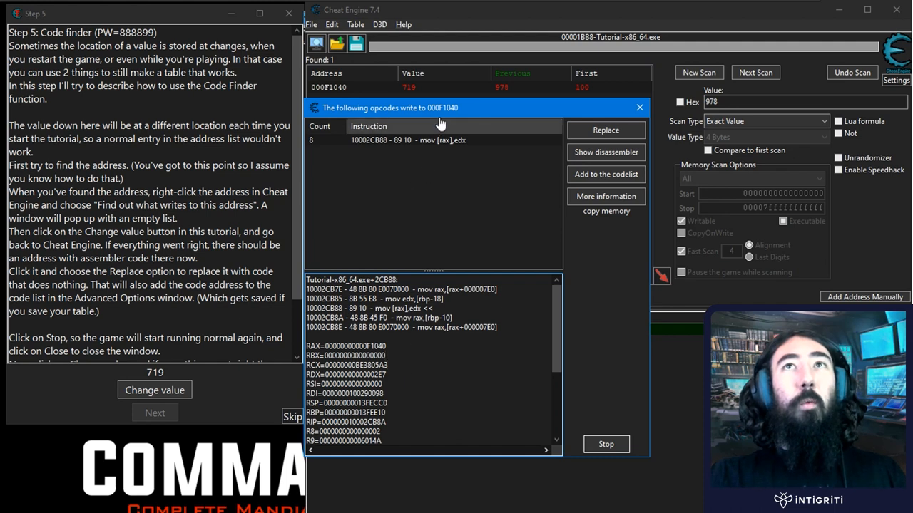
{"action": "left_click", "coordinate": [605, 174]}
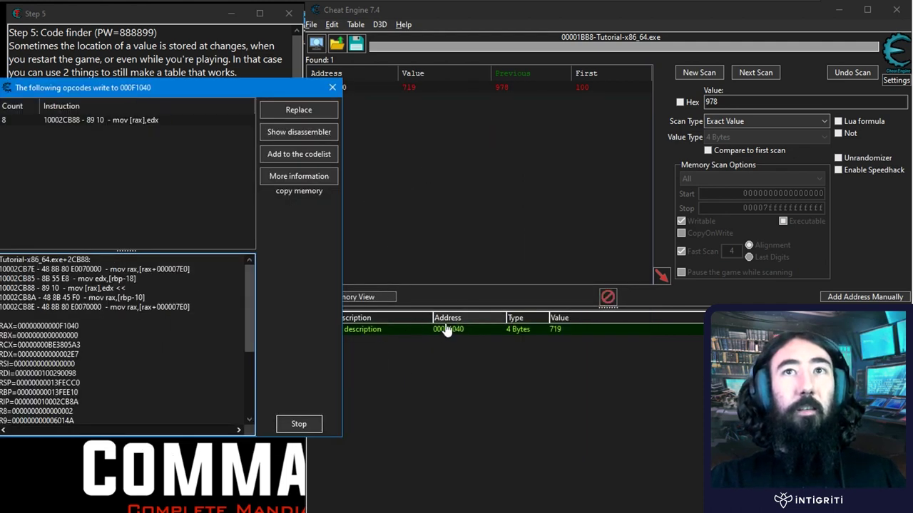
{"action": "mouse_move", "coordinate": [530, 337]}
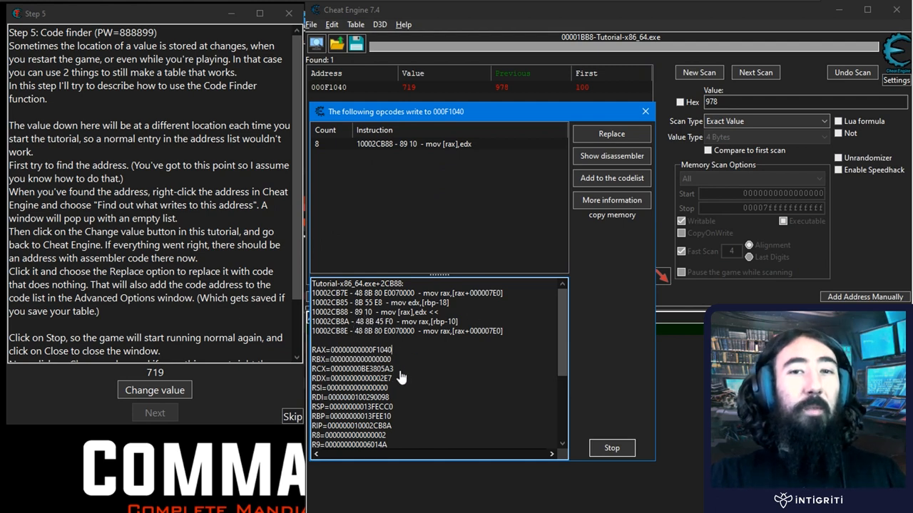
{"action": "mouse_move", "coordinate": [416, 330]}
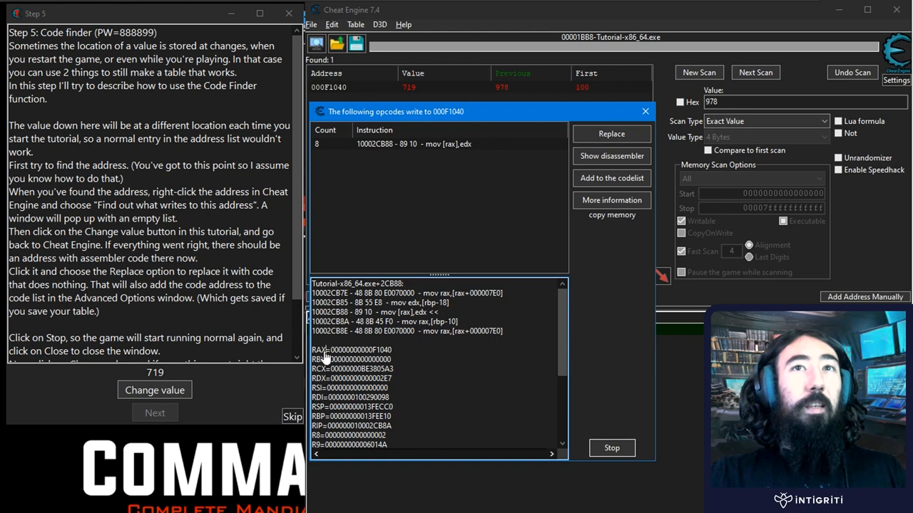
{"action": "left_click", "coordinate": [318, 359]}
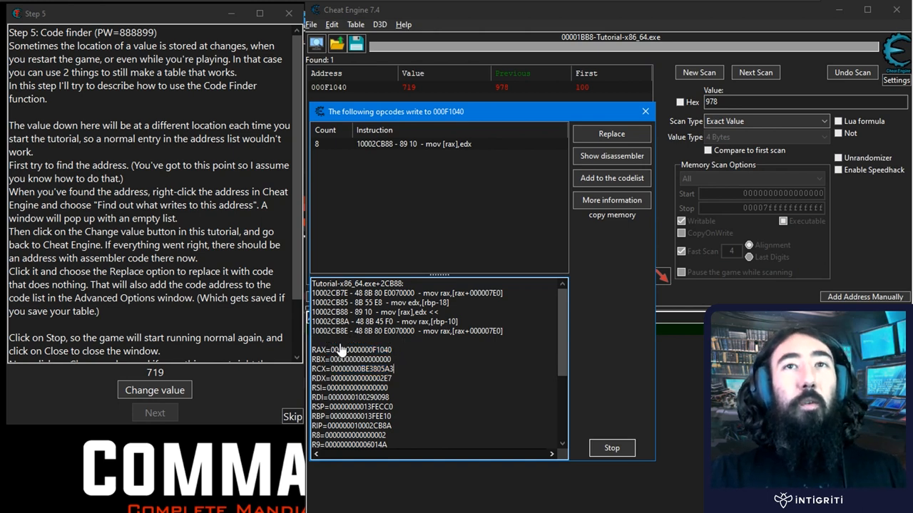
{"action": "mouse_move", "coordinate": [345, 363]}
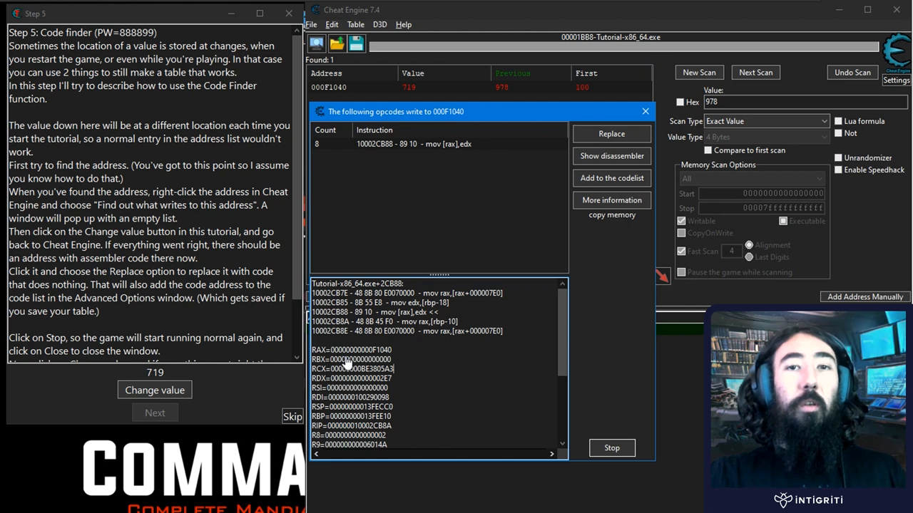
{"action": "scroll", "scroll_direction": "down", "scroll_amount": 3}
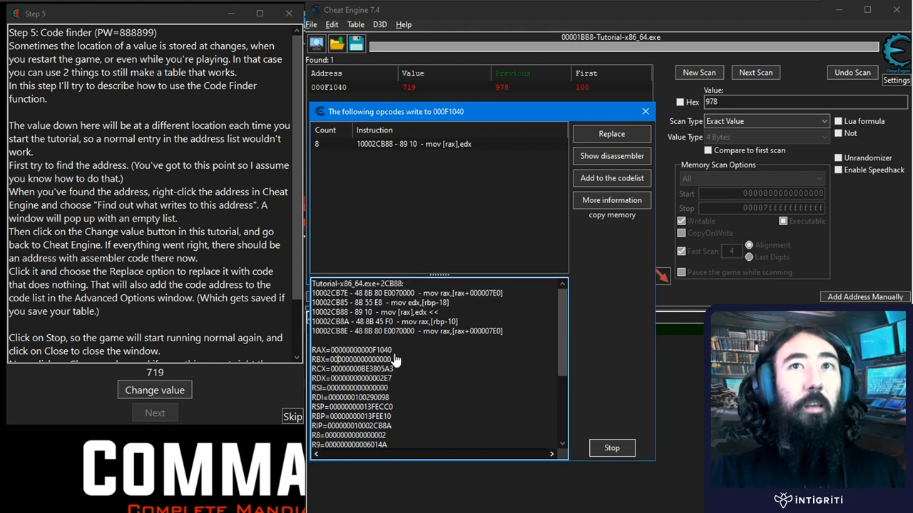
{"action": "mouse_move", "coordinate": [502, 368]}
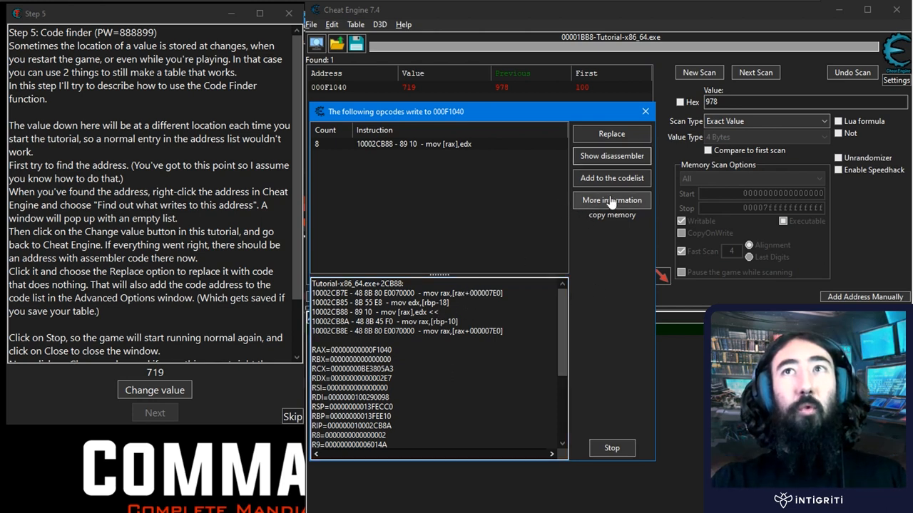
Step: Bring up the Extra info for mov [rax],edx showing RAX=000F1040 as the probable pointer
{"action": "left_click", "coordinate": [610, 199]}
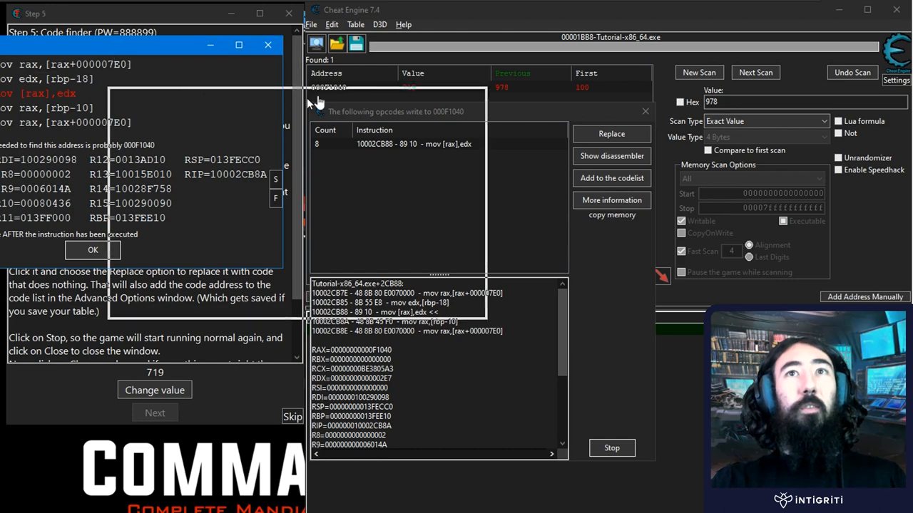
{"action": "left_click", "coordinate": [610, 200]}
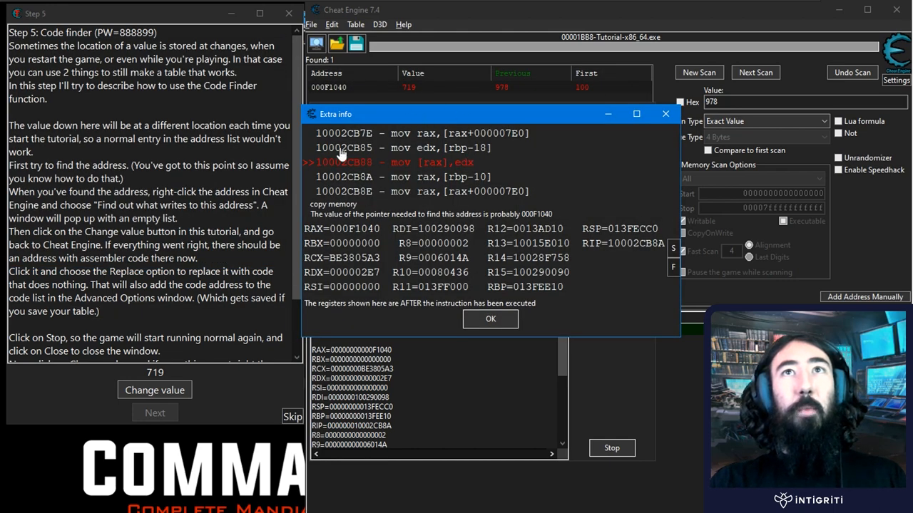
{"action": "mouse_move", "coordinate": [420, 171]}
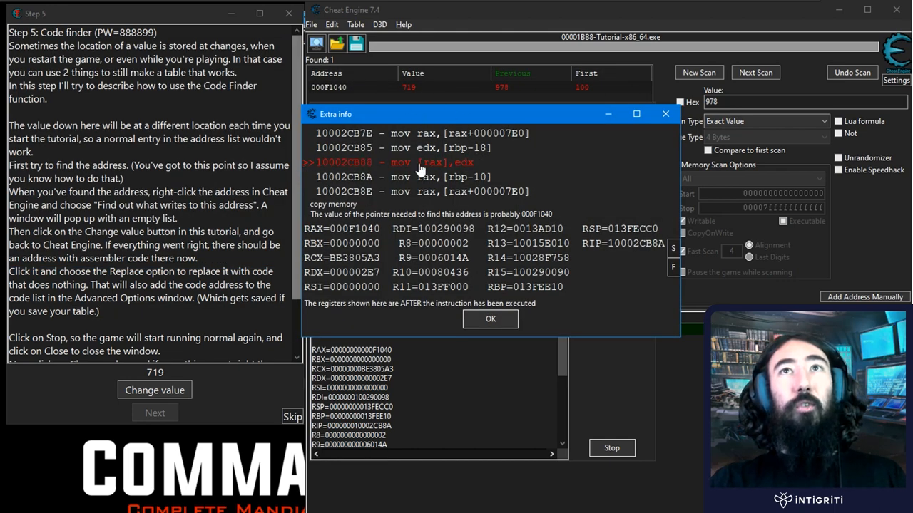
{"action": "mouse_move", "coordinate": [384, 174]}
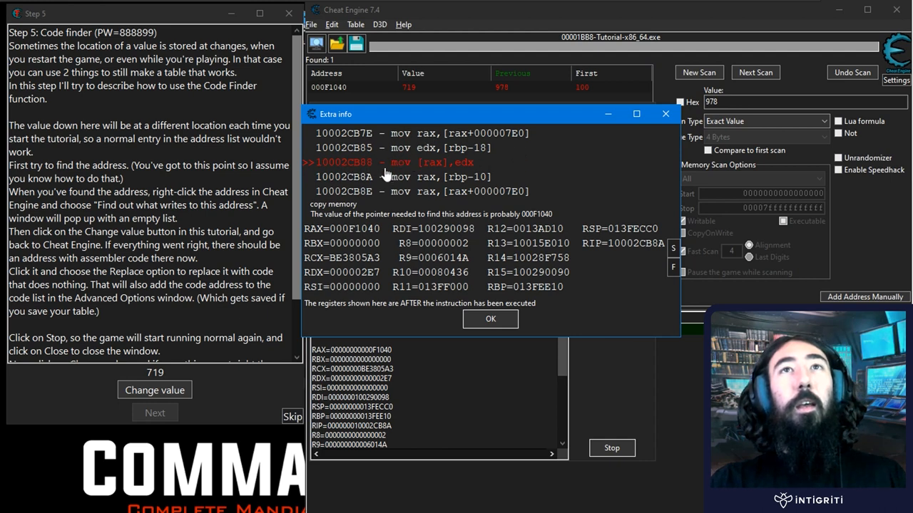
{"action": "mouse_move", "coordinate": [459, 150]}
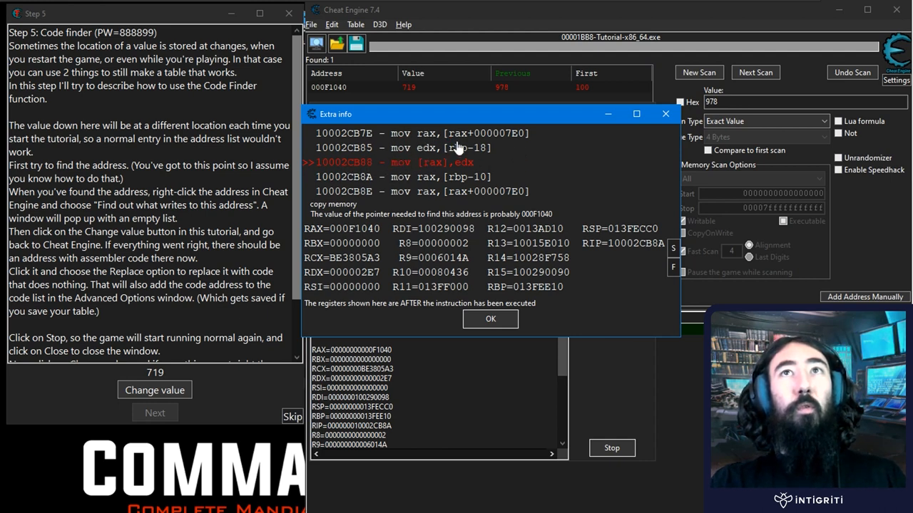
{"action": "mouse_move", "coordinate": [414, 168]}
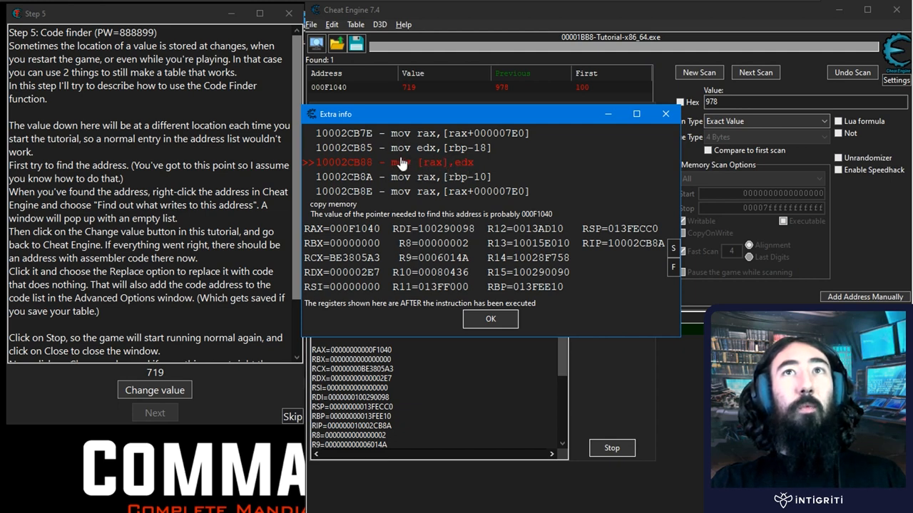
{"action": "mouse_move", "coordinate": [467, 154]}
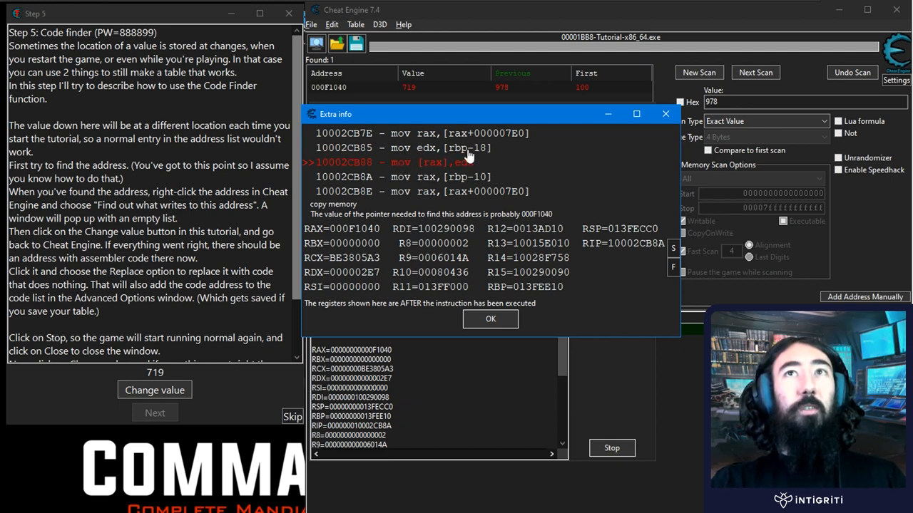
{"action": "mouse_move", "coordinate": [476, 168]}
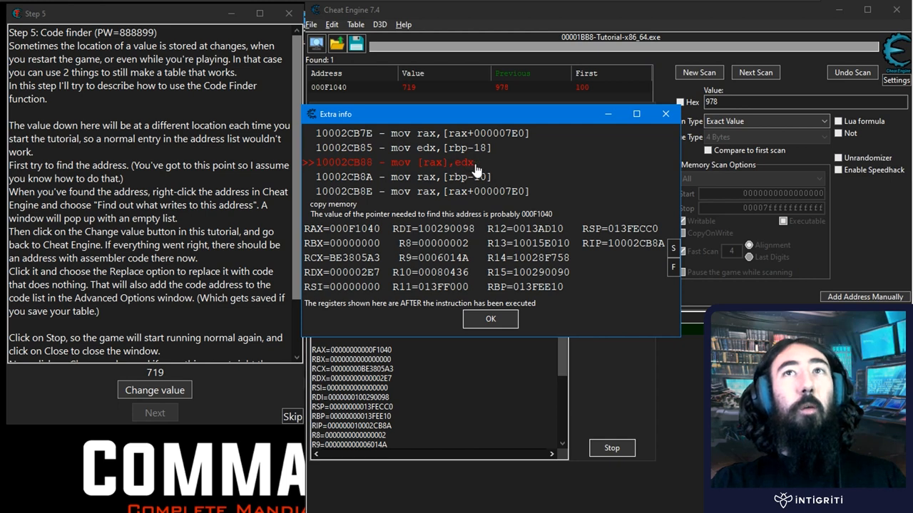
{"action": "mouse_move", "coordinate": [439, 174]}
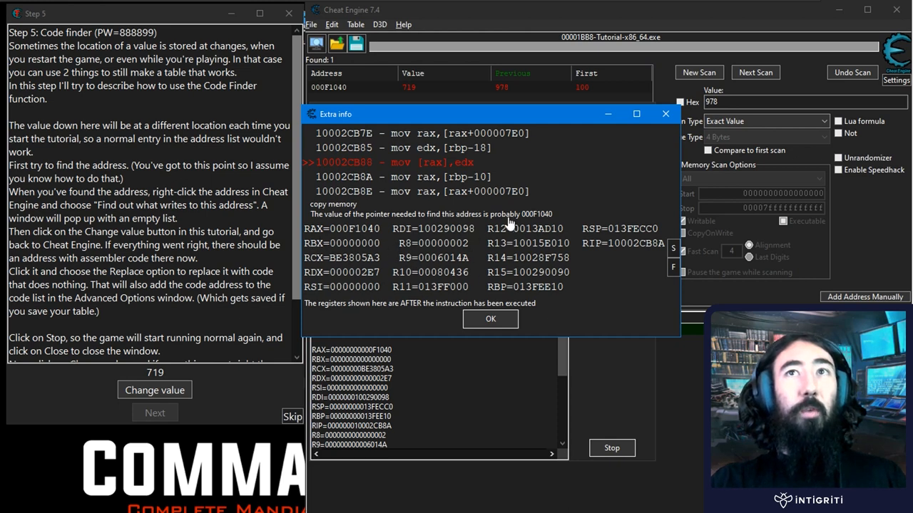
{"action": "mouse_move", "coordinate": [330, 254]}
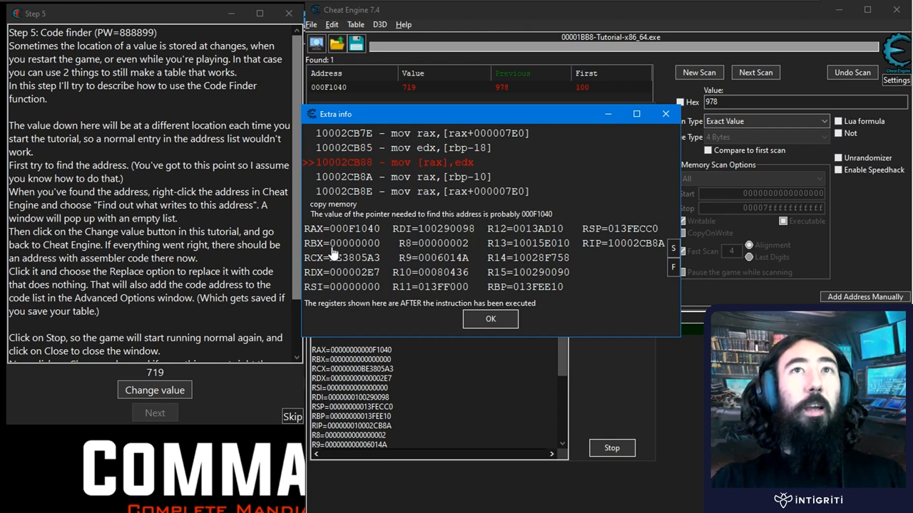
{"action": "mouse_move", "coordinate": [435, 164]}
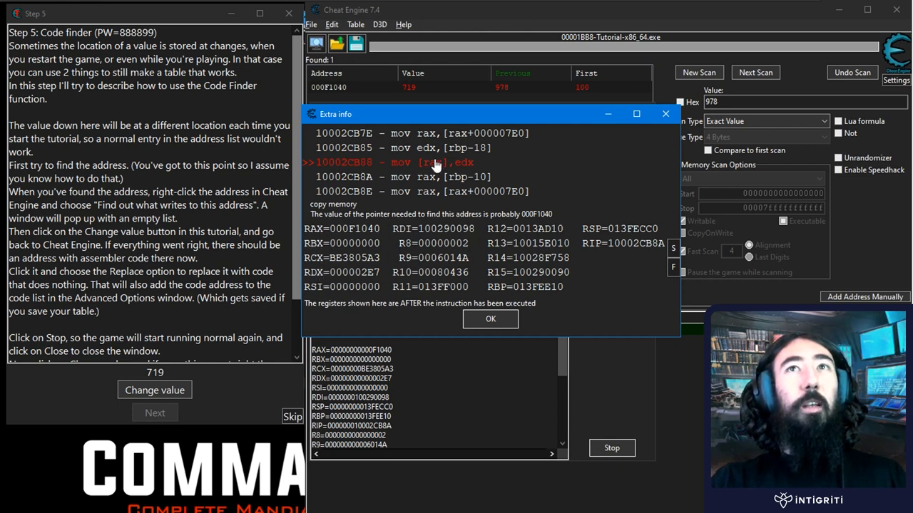
{"action": "mouse_move", "coordinate": [402, 268]}
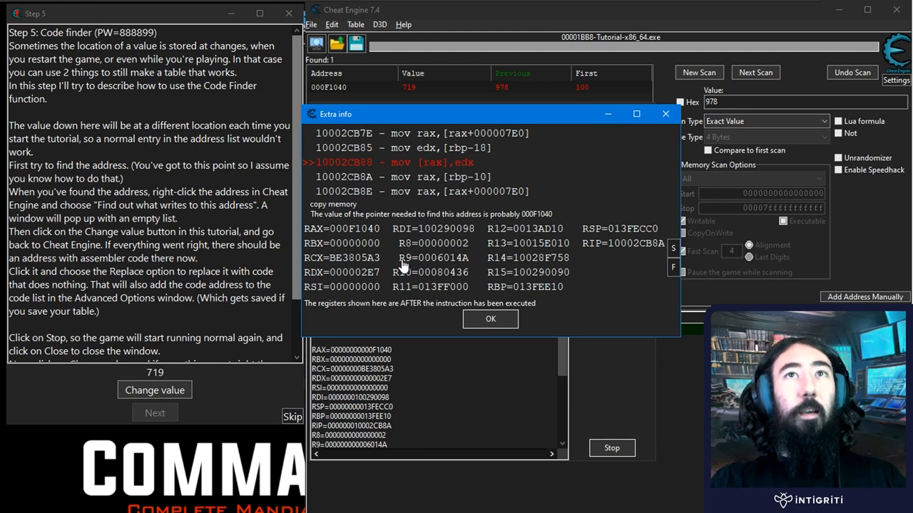
{"action": "mouse_move", "coordinate": [430, 164]}
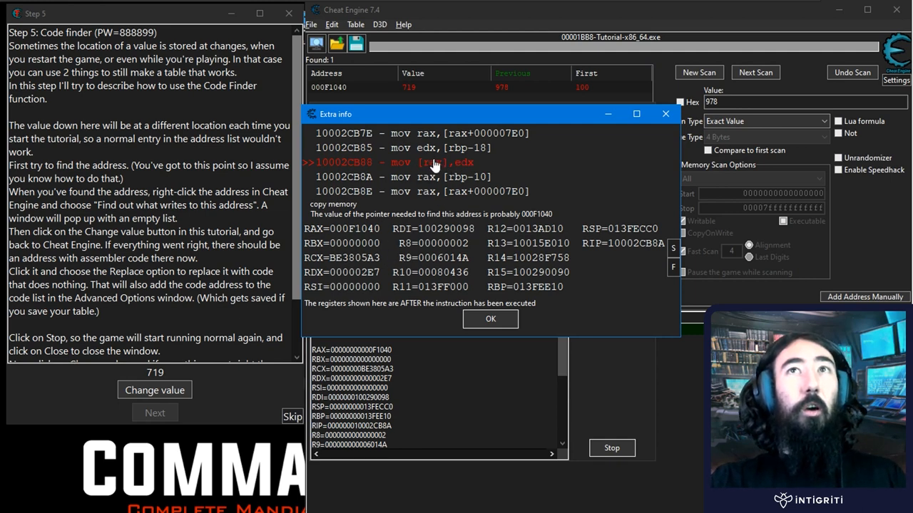
{"action": "mouse_move", "coordinate": [474, 168]}
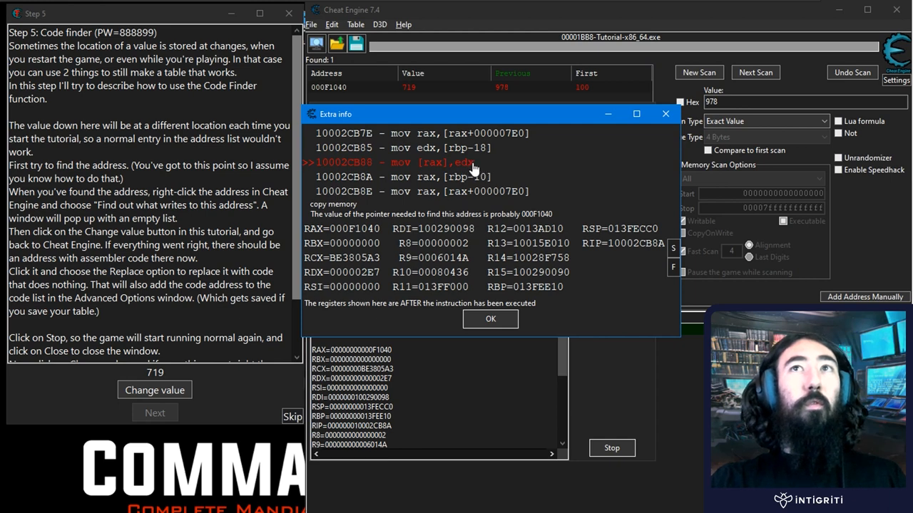
{"action": "mouse_move", "coordinate": [421, 156]}
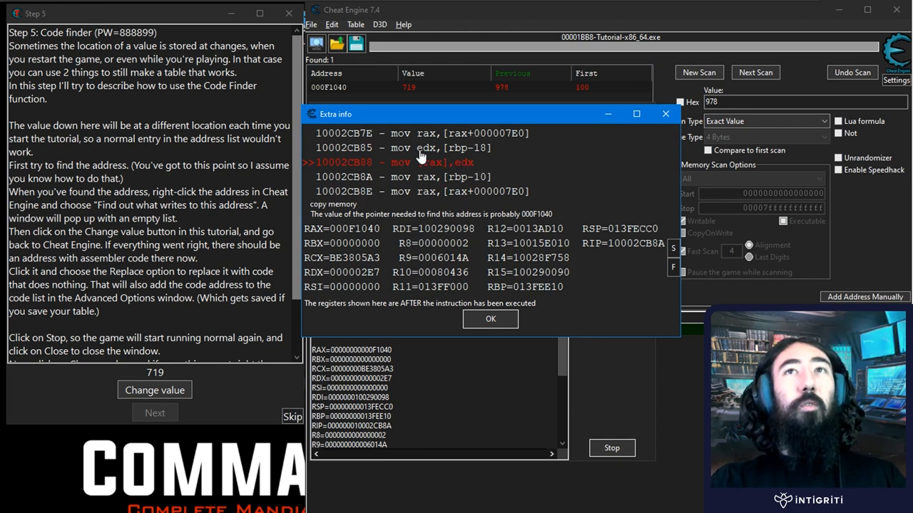
{"action": "mouse_move", "coordinate": [439, 177]}
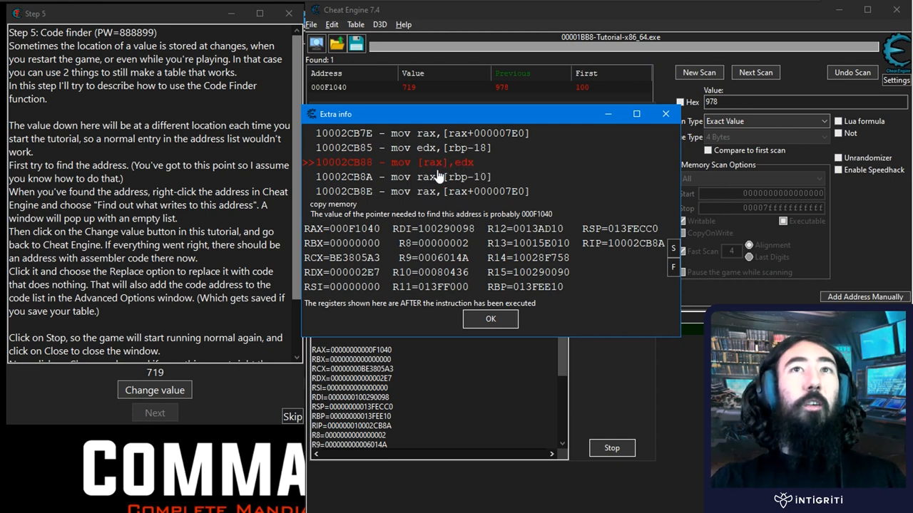
{"action": "mouse_move", "coordinate": [470, 169]}
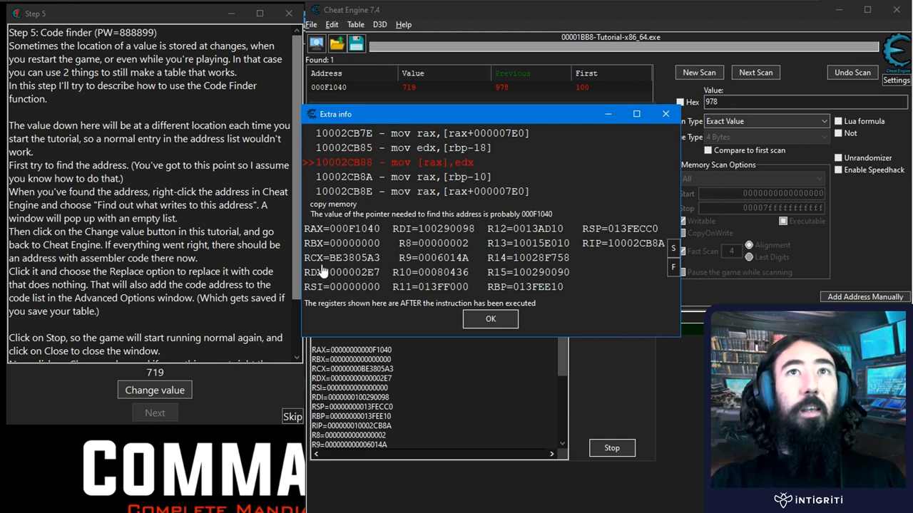
{"action": "mouse_move", "coordinate": [341, 279]}
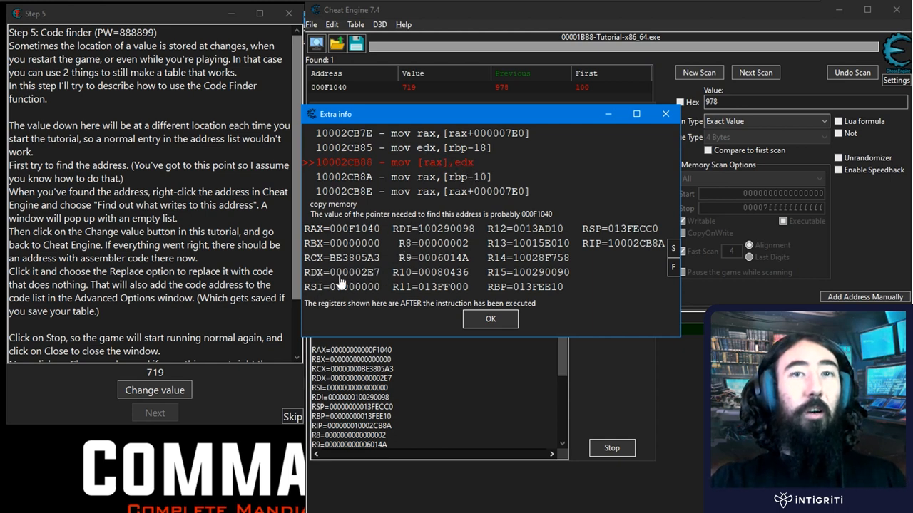
{"action": "mouse_move", "coordinate": [373, 268]}
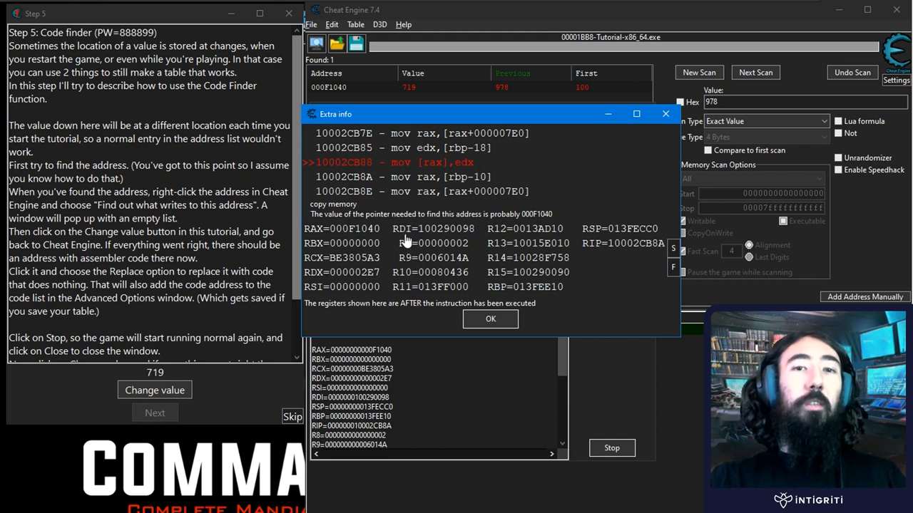
{"action": "mouse_move", "coordinate": [339, 262]}
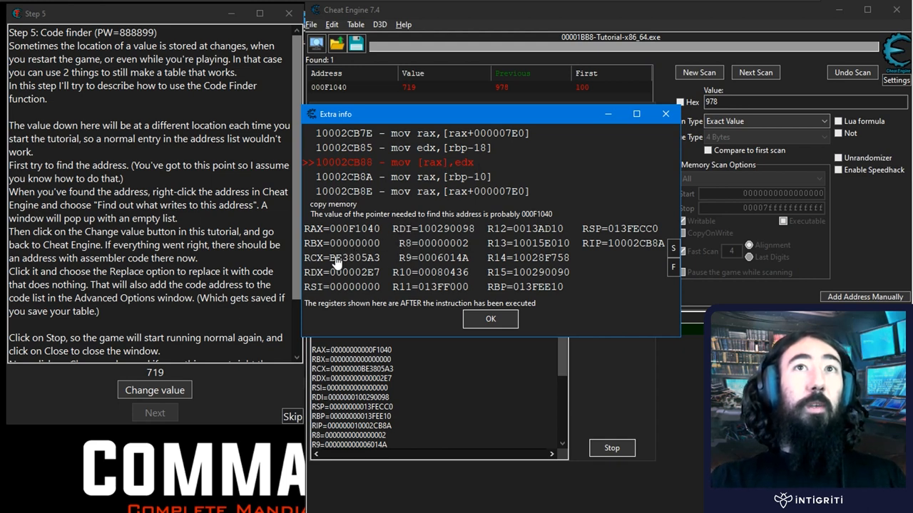
{"action": "mouse_move", "coordinate": [425, 163]}
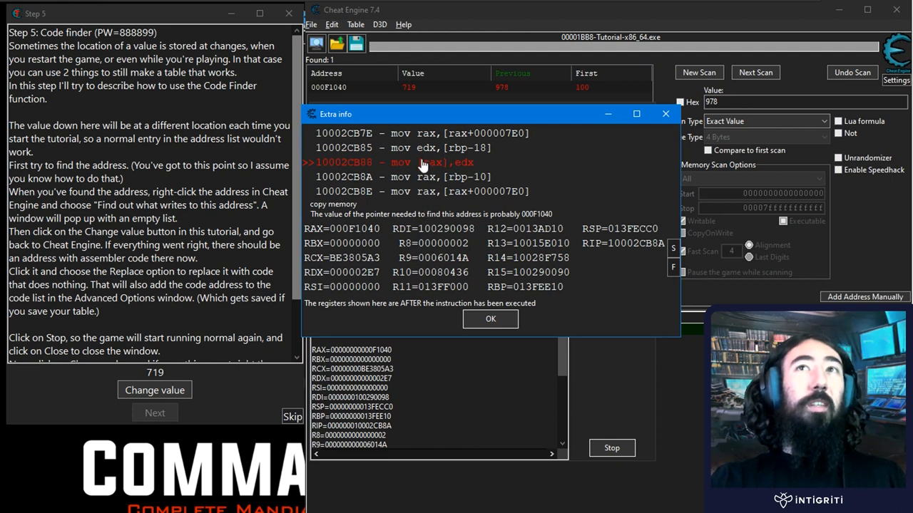
{"action": "mouse_move", "coordinate": [469, 172]}
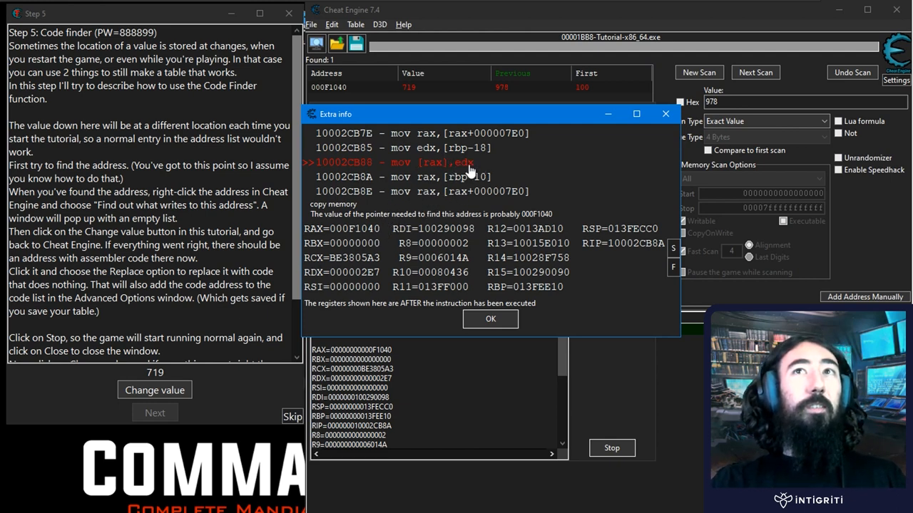
{"action": "mouse_move", "coordinate": [425, 207]}
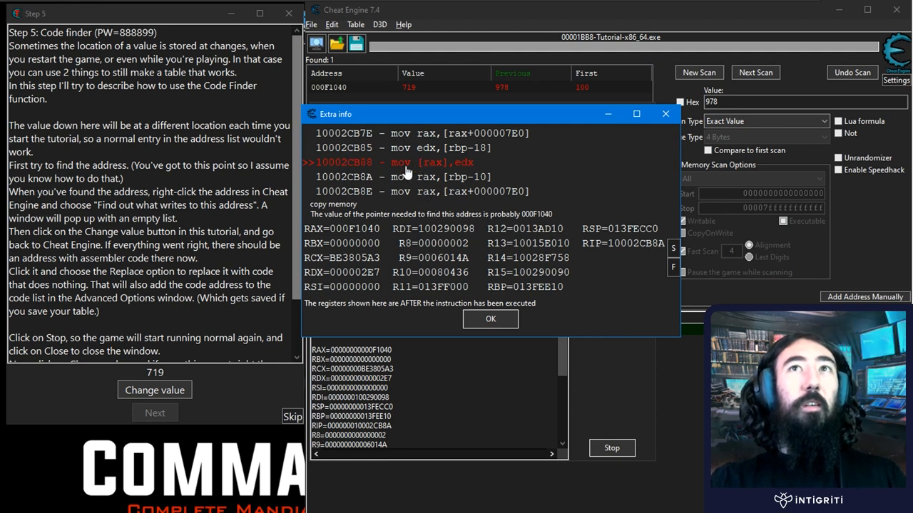
{"action": "mouse_move", "coordinate": [311, 240]}
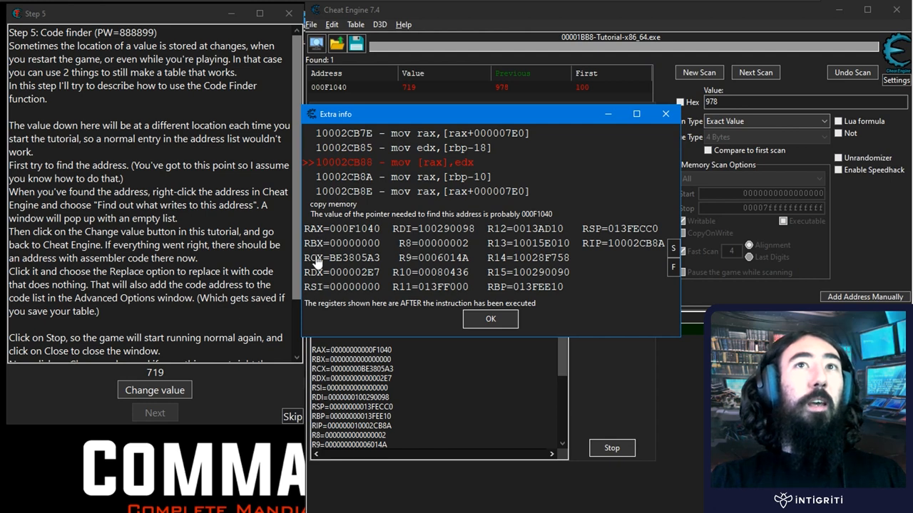
{"action": "mouse_move", "coordinate": [348, 288]}
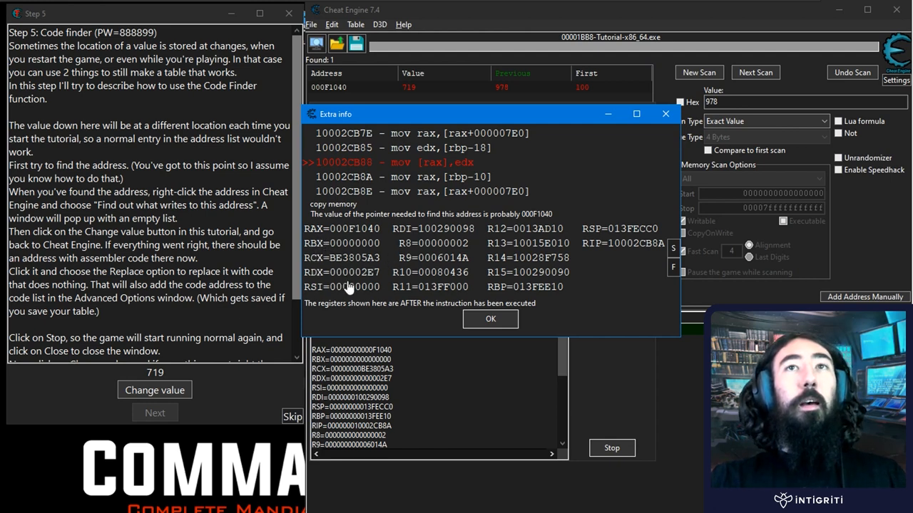
{"action": "mouse_move", "coordinate": [349, 282]}
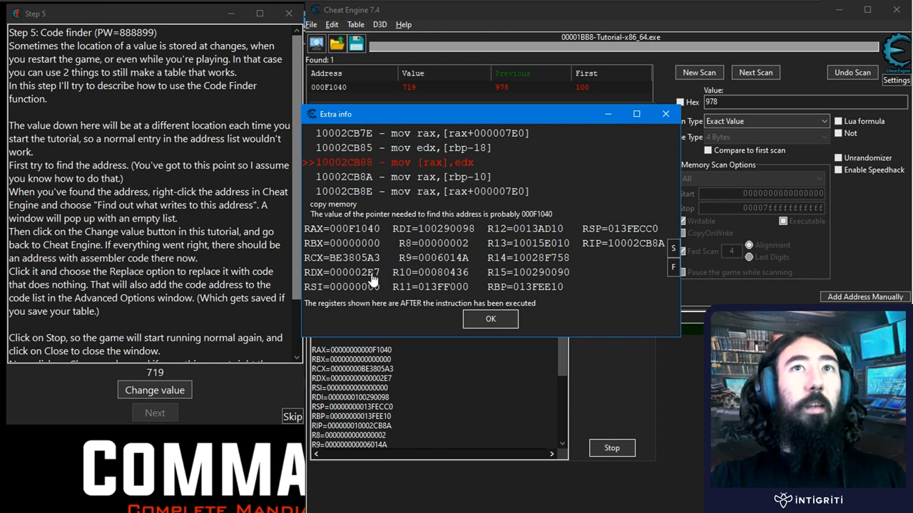
{"action": "mouse_move", "coordinate": [378, 279]}
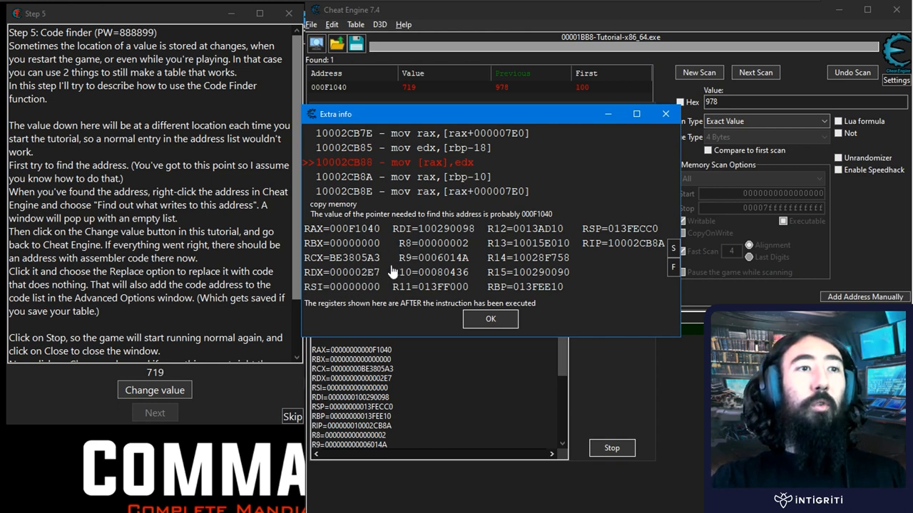
{"action": "mouse_move", "coordinate": [462, 299]}
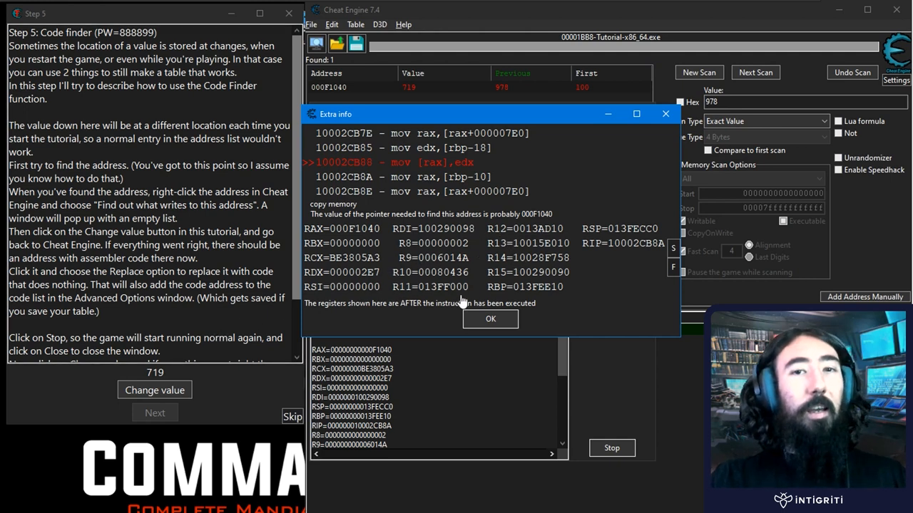
{"action": "mouse_move", "coordinate": [482, 278]}
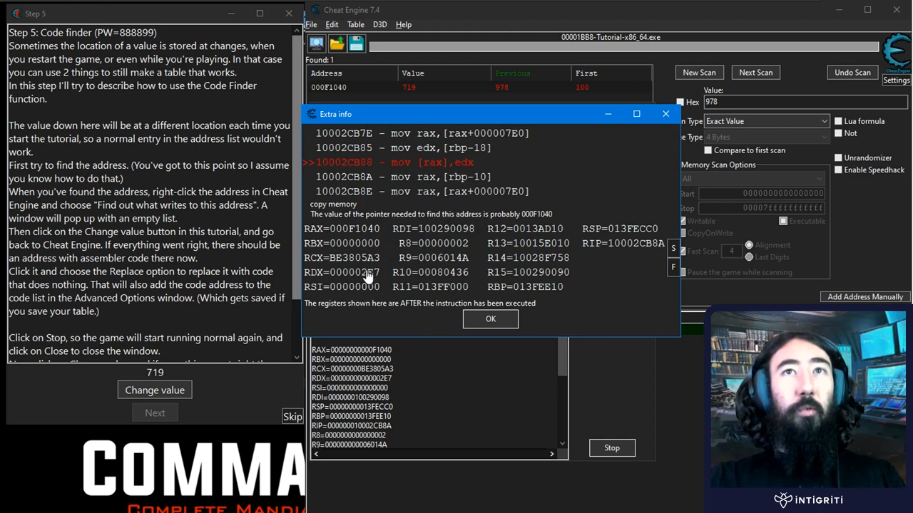
{"action": "mouse_move", "coordinate": [368, 231]}
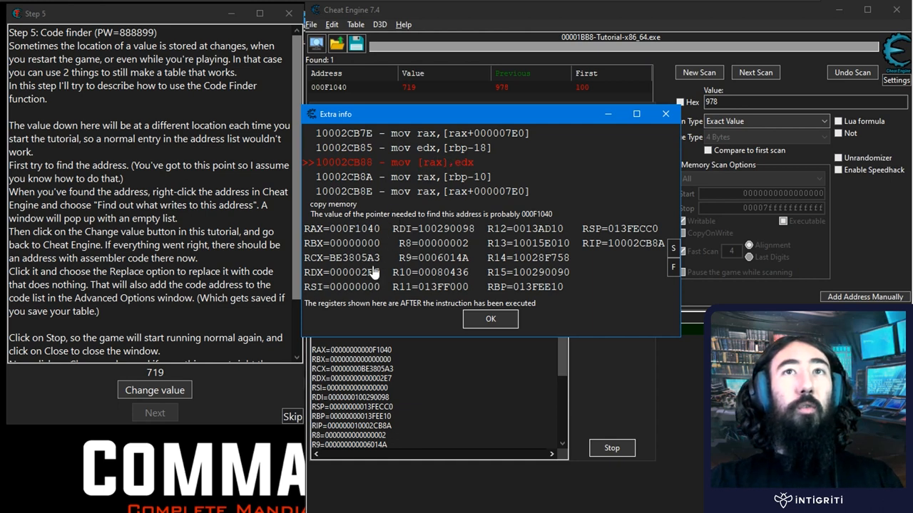
{"action": "mouse_move", "coordinate": [345, 234]}
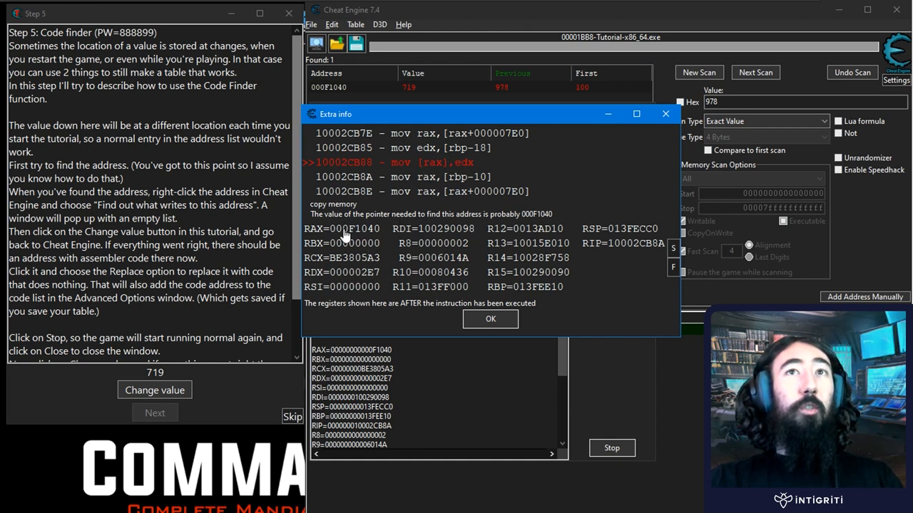
{"action": "mouse_move", "coordinate": [372, 208]}
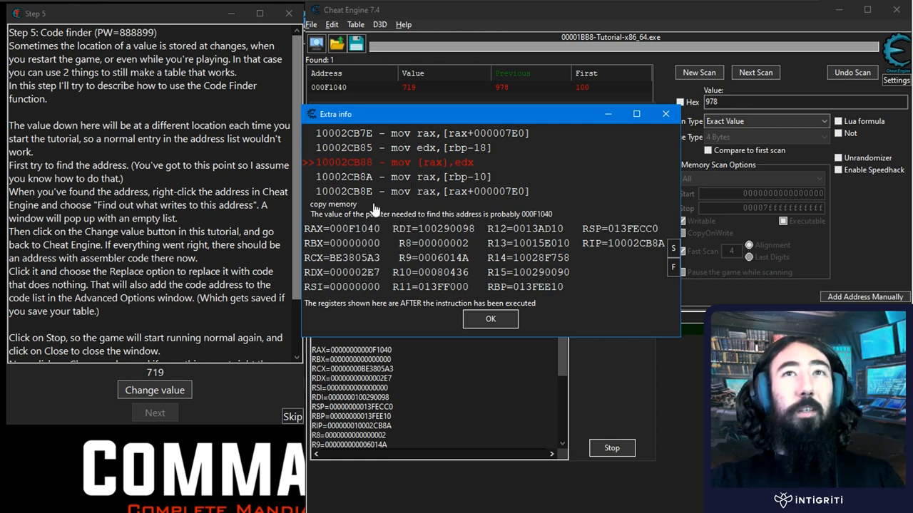
{"action": "mouse_move", "coordinate": [339, 231]}
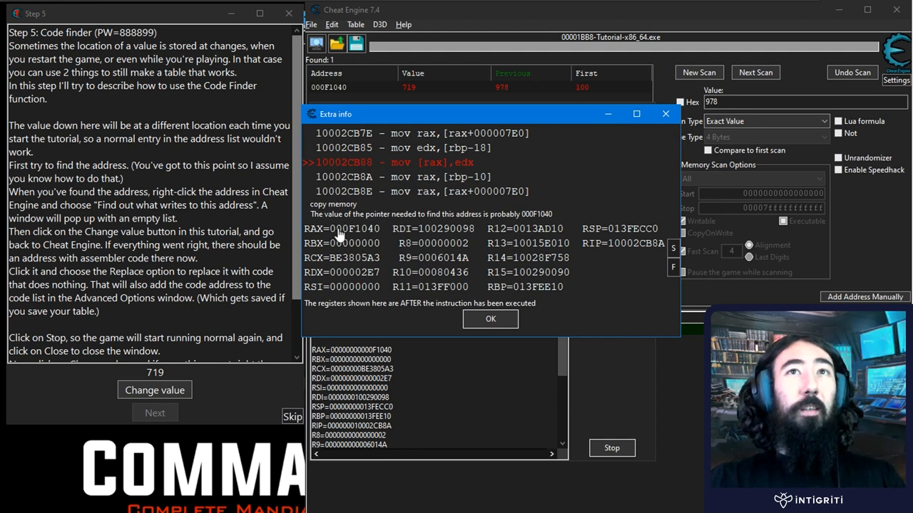
{"action": "mouse_move", "coordinate": [471, 245]}
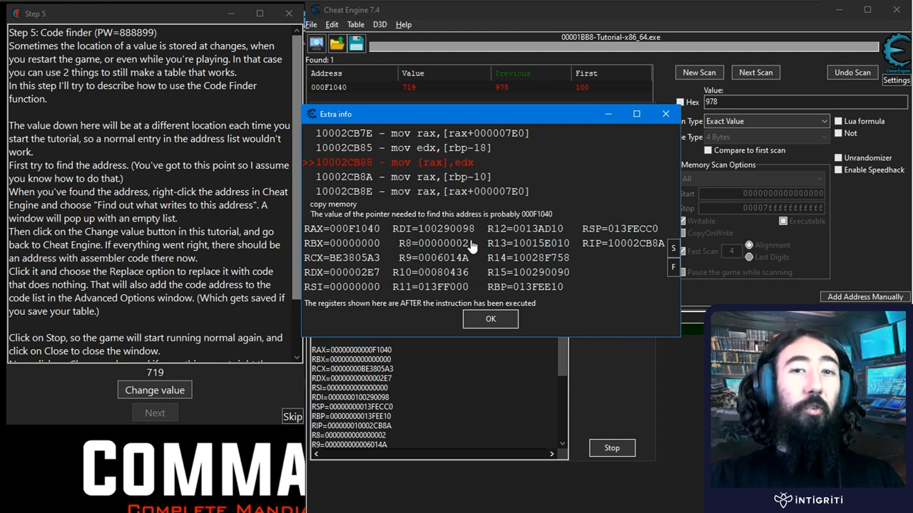
{"action": "mouse_move", "coordinate": [382, 254]}
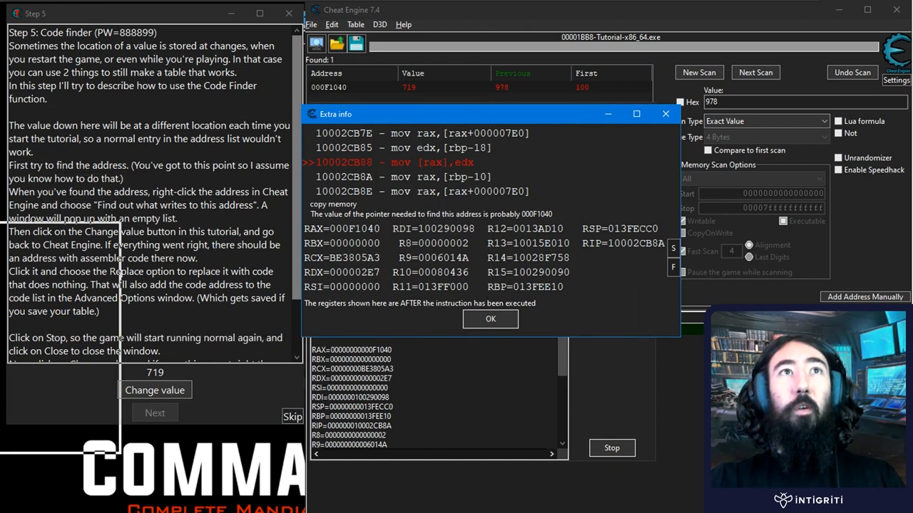
Step: Dismiss the Extra info, reopen it once more, then return to the opcode list for 000F1040
{"action": "left_click", "coordinate": [491, 319]}
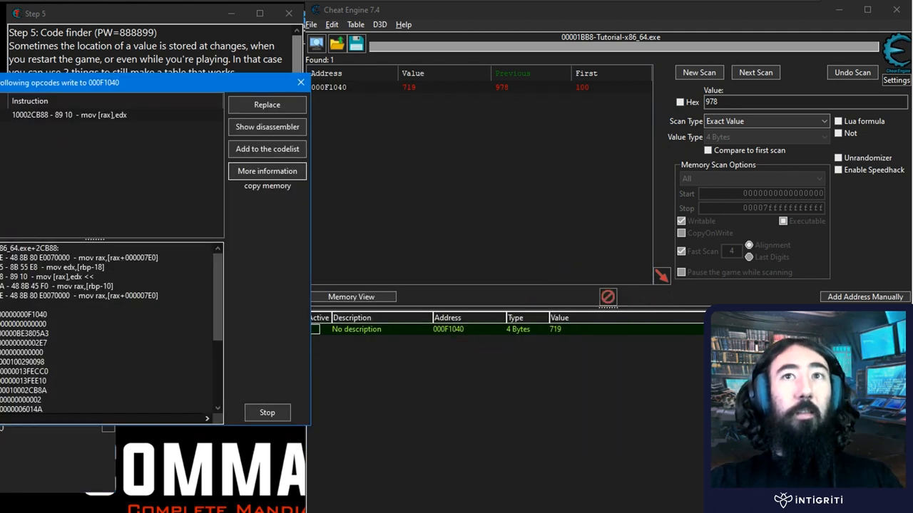
{"action": "left_click", "coordinate": [267, 172]}
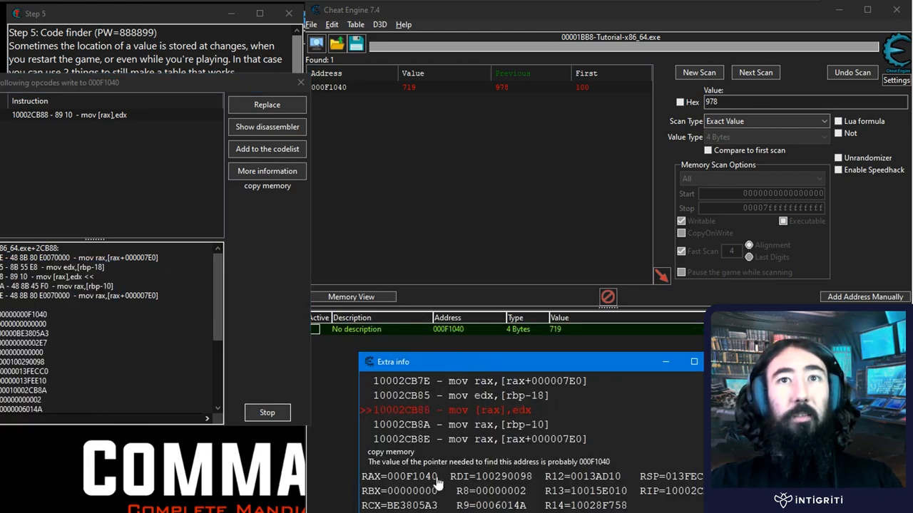
{"action": "mouse_move", "coordinate": [525, 412]}
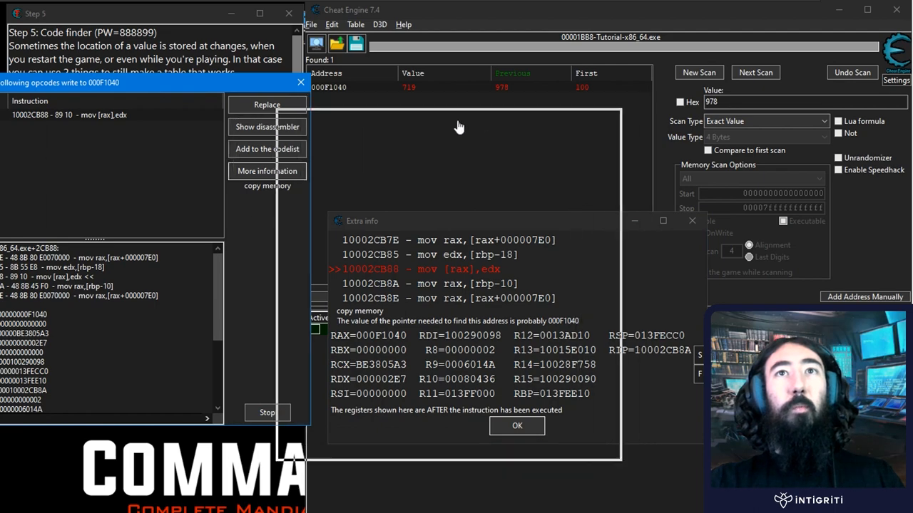
{"action": "left_click", "coordinate": [516, 425]}
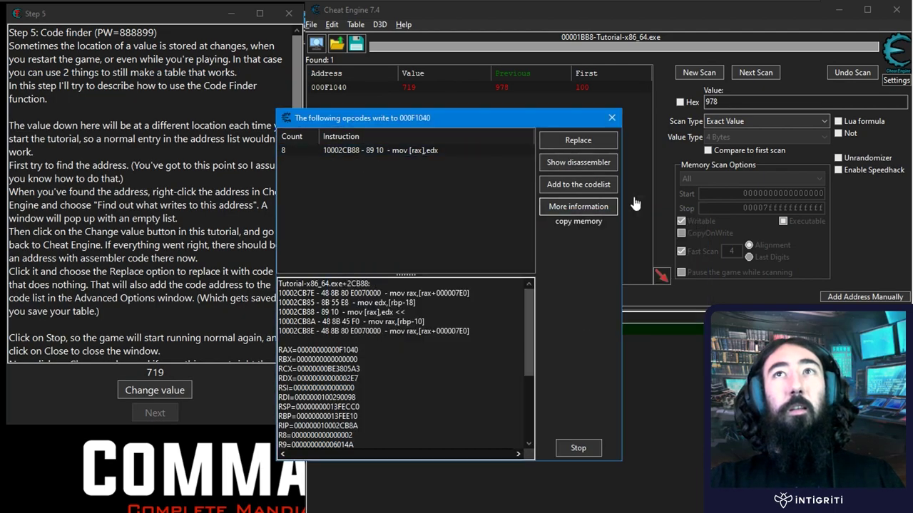
Step: Show the Memory Viewer disassembly at the mov [rax],edx instruction
{"action": "left_click", "coordinate": [578, 163]}
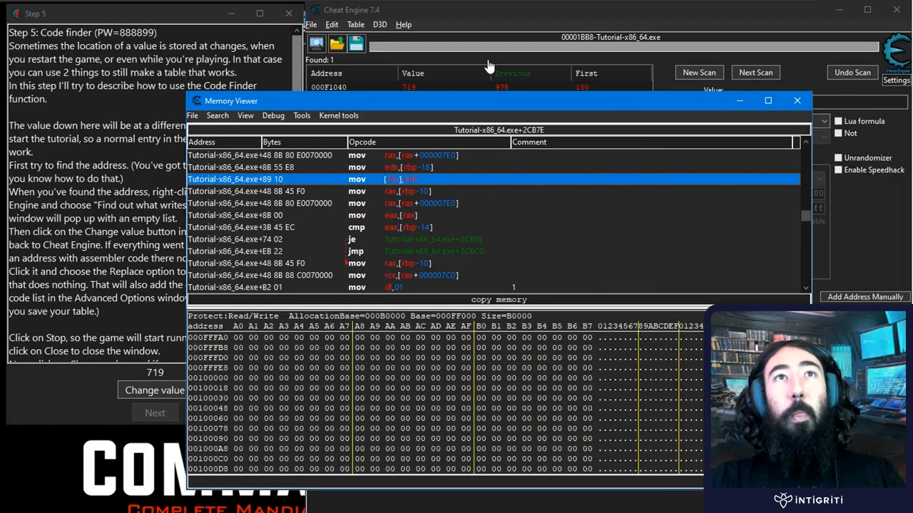
{"action": "mouse_move", "coordinate": [499, 249]}
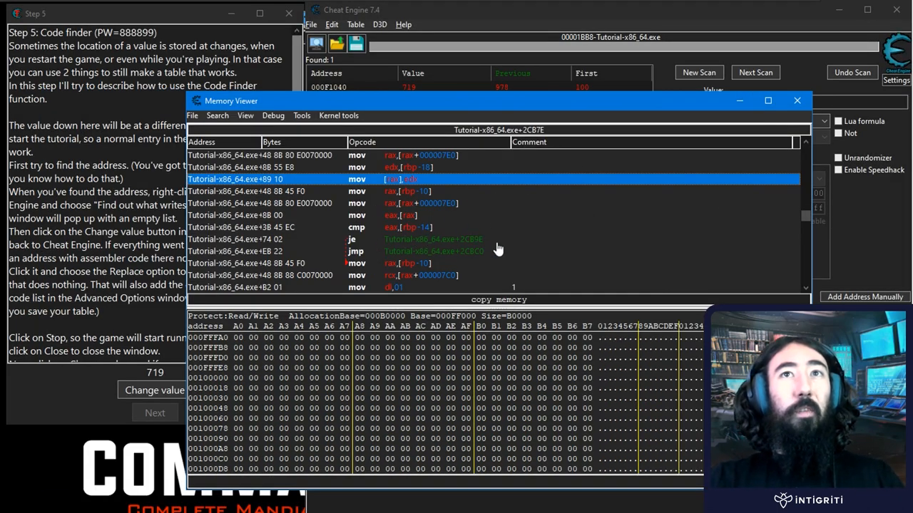
{"action": "mouse_move", "coordinate": [515, 502]}
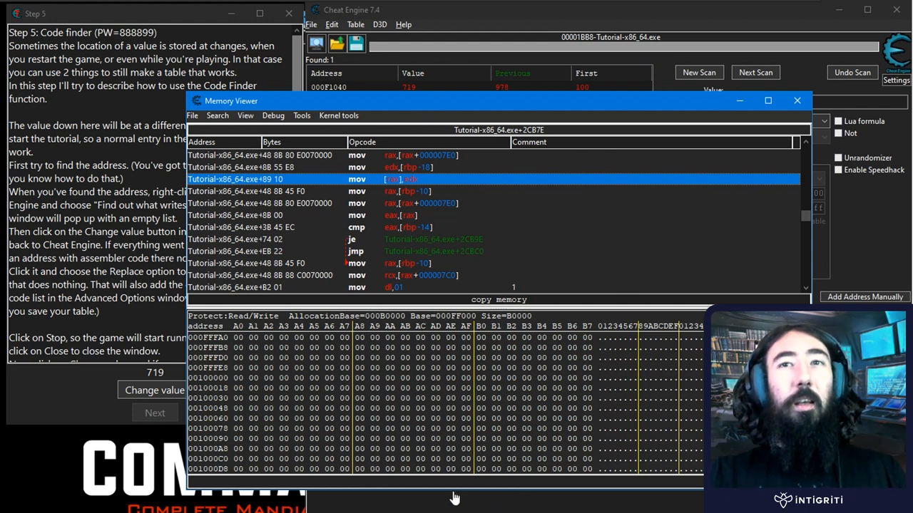
{"action": "mouse_move", "coordinate": [496, 238]}
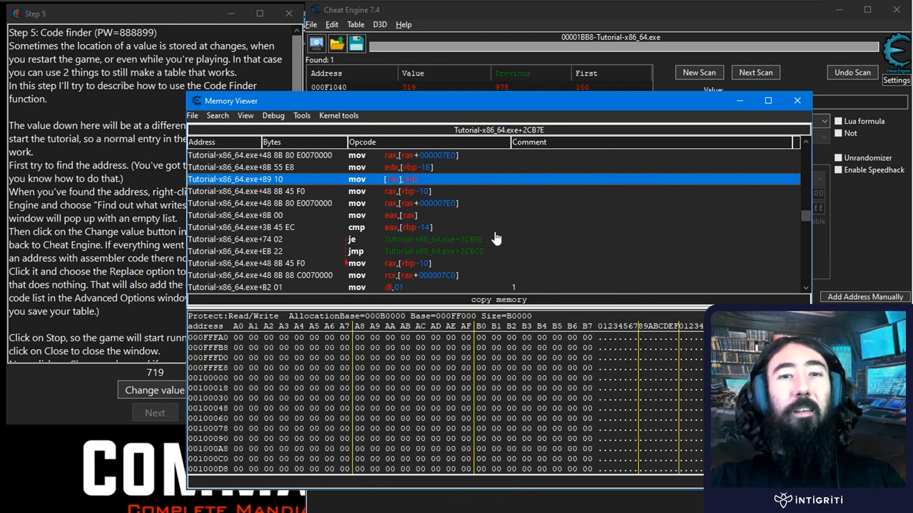
{"action": "mouse_move", "coordinate": [539, 154]}
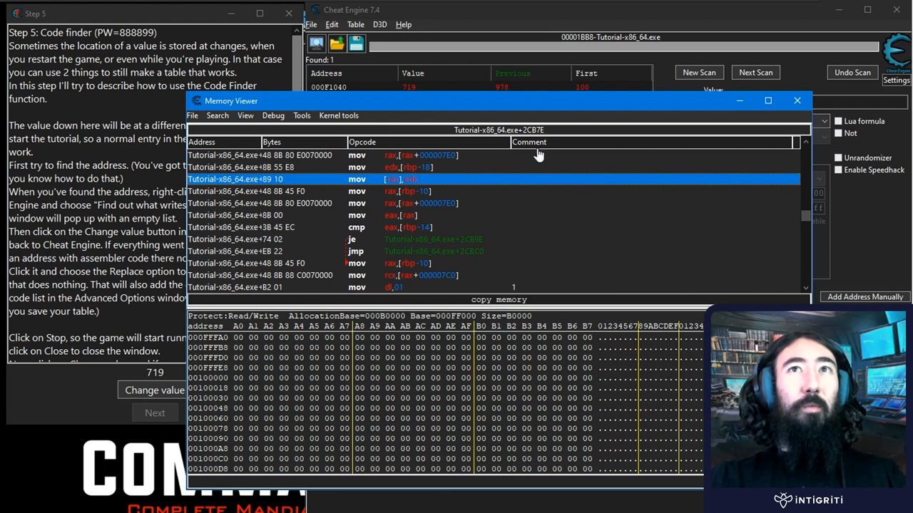
{"action": "mouse_move", "coordinate": [416, 234]}
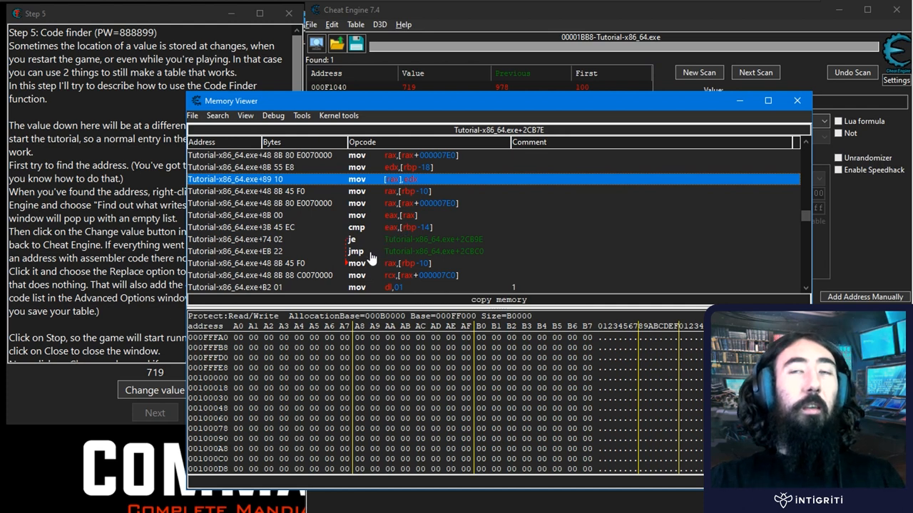
{"action": "mouse_move", "coordinate": [435, 172]}
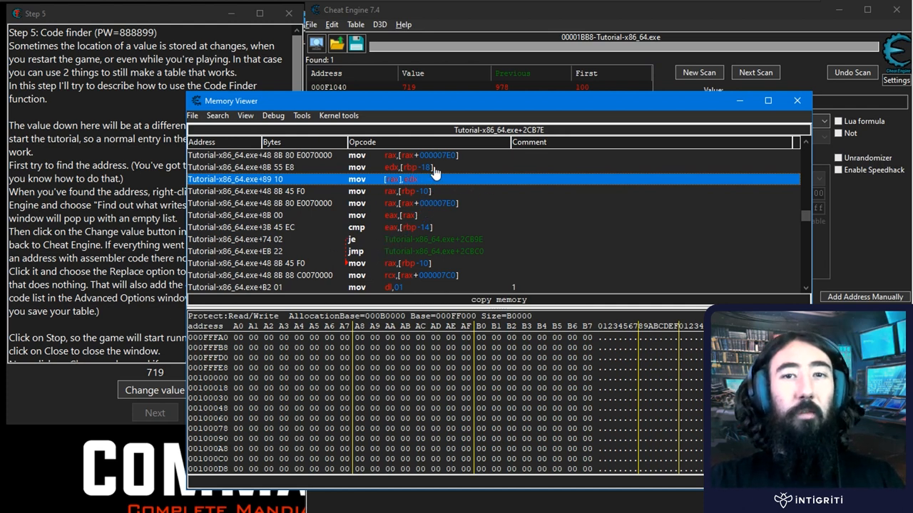
{"action": "mouse_move", "coordinate": [470, 201]}
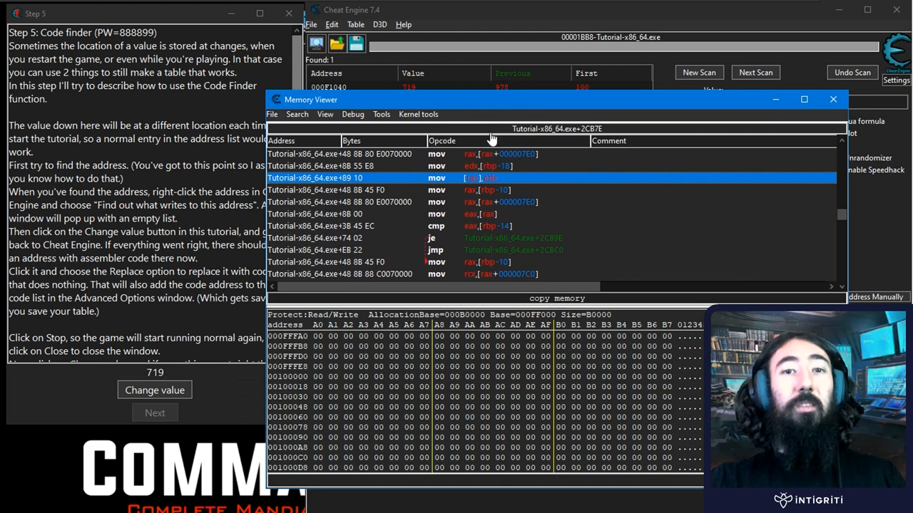
{"action": "mouse_move", "coordinate": [303, 168]}
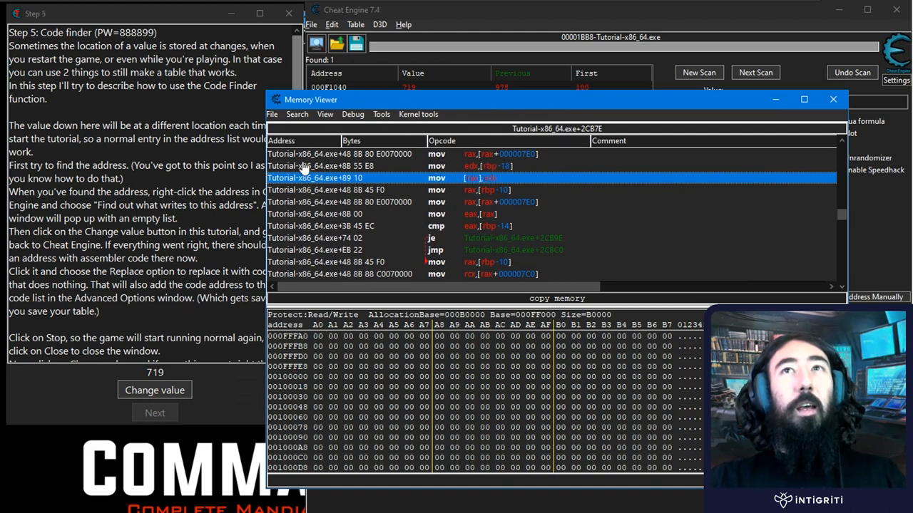
{"action": "mouse_move", "coordinate": [385, 257]}
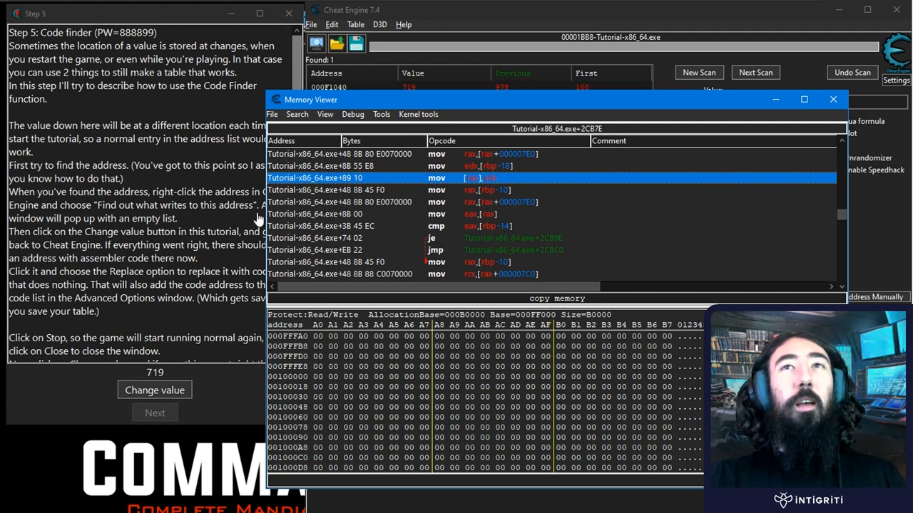
{"action": "mouse_move", "coordinate": [421, 226]}
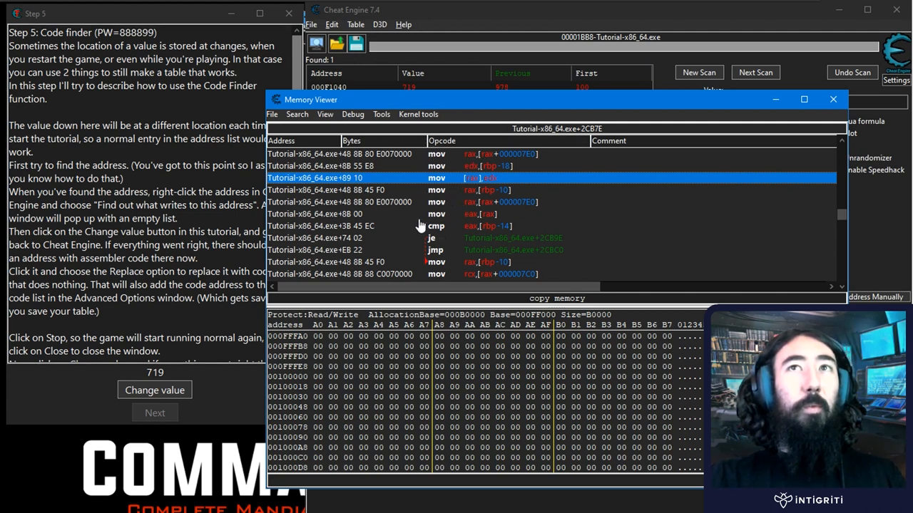
{"action": "mouse_move", "coordinate": [478, 239]}
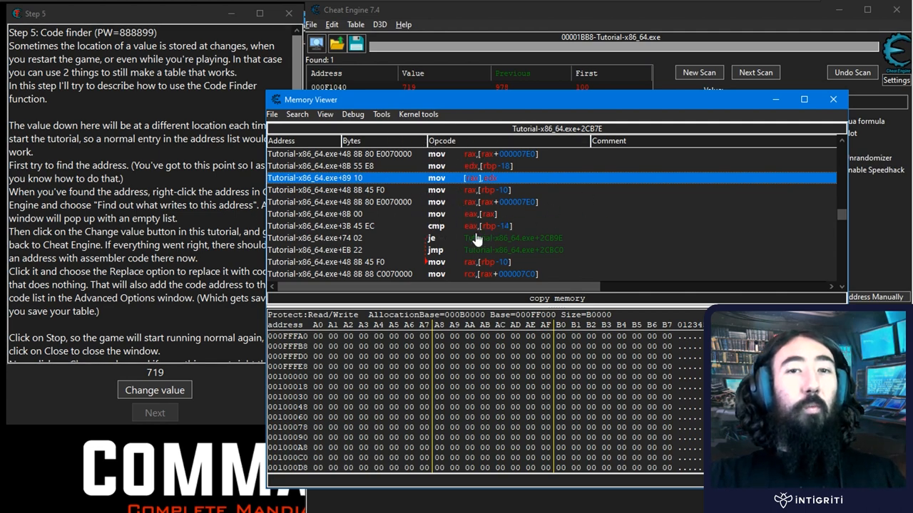
{"action": "mouse_move", "coordinate": [554, 240]}
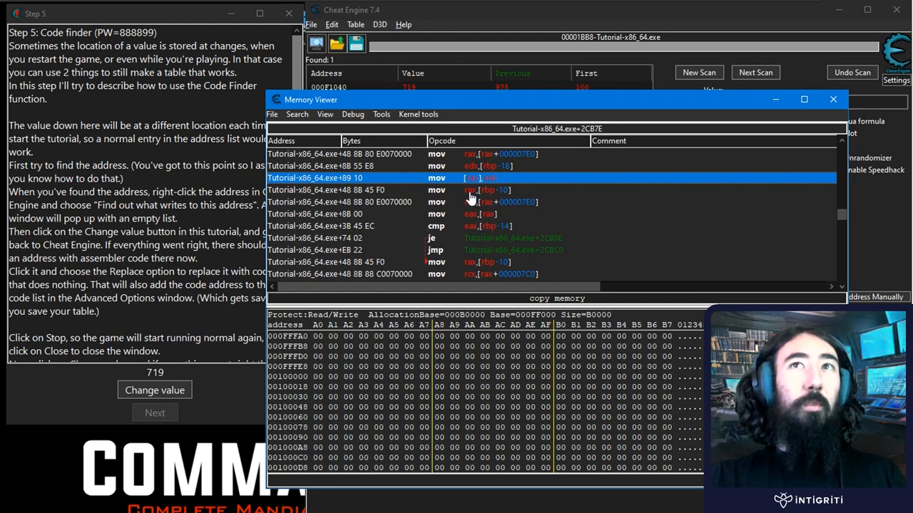
Step: Examine the instructions around the write: the stores, the edx load, the compare and the jumps
{"action": "left_click", "coordinate": [356, 189]}
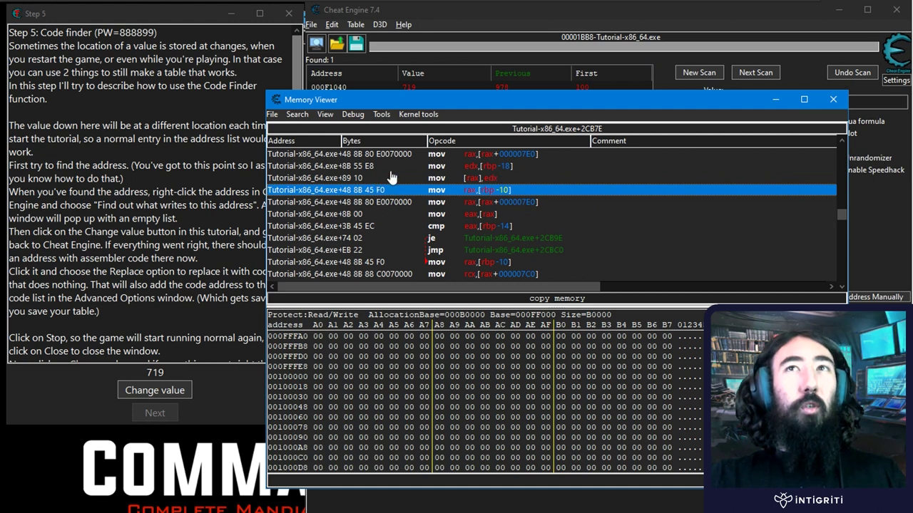
{"action": "left_click", "coordinate": [357, 177]}
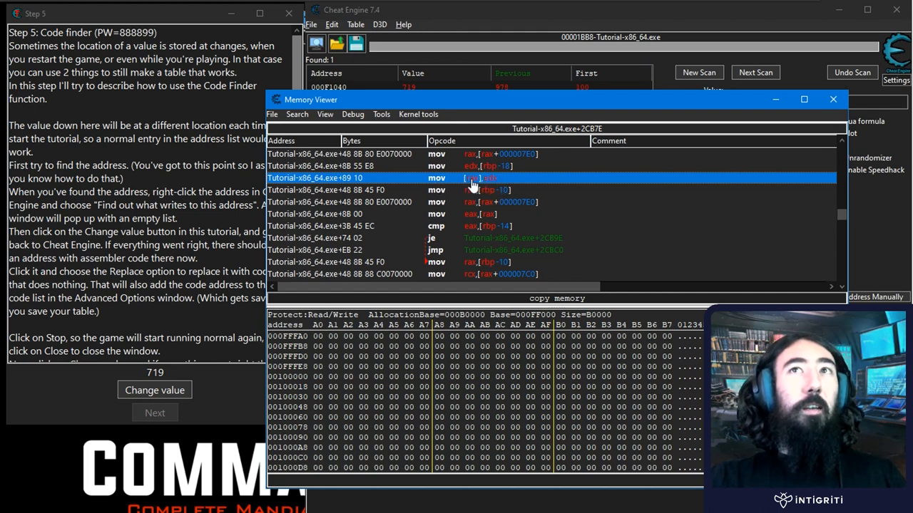
{"action": "mouse_move", "coordinate": [488, 184]}
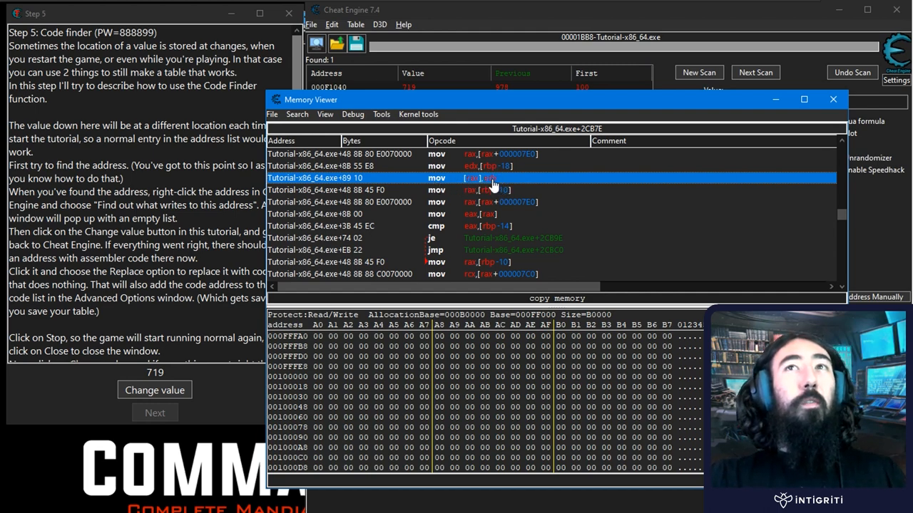
{"action": "mouse_move", "coordinate": [468, 185]}
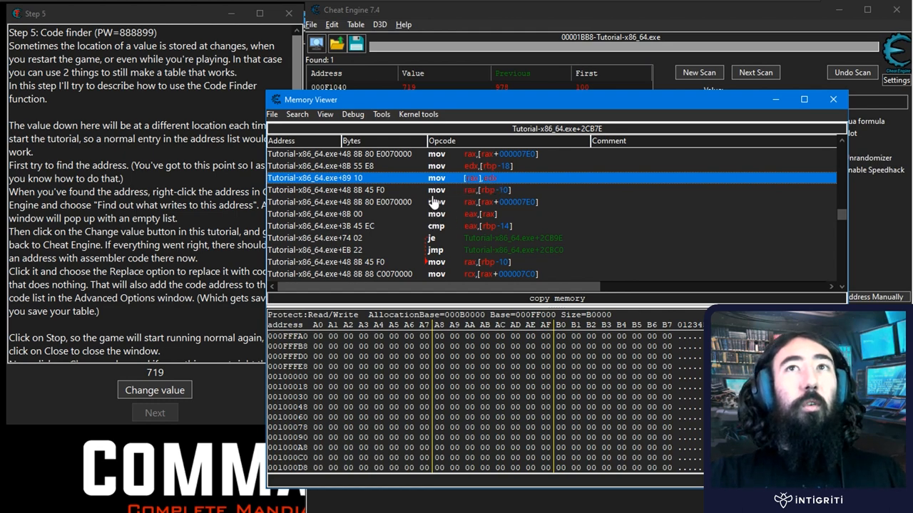
{"action": "mouse_move", "coordinate": [442, 193]}
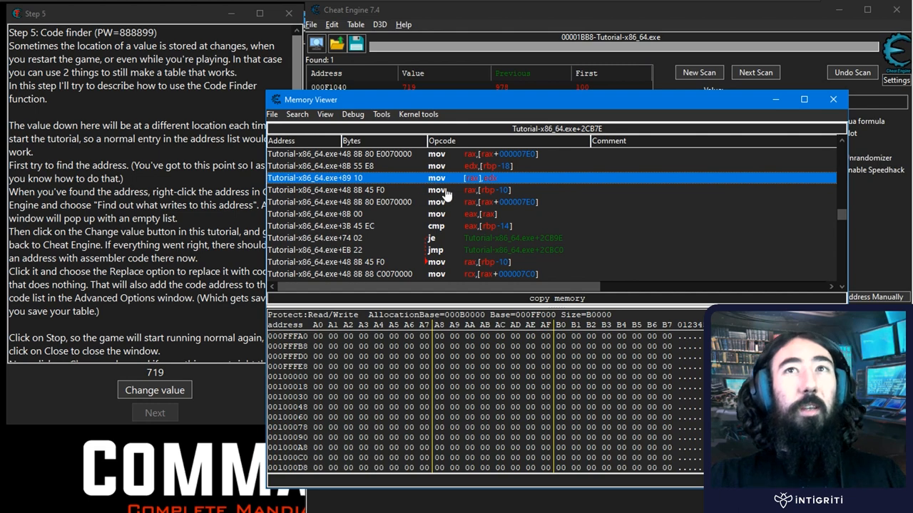
{"action": "left_click", "coordinate": [357, 202]}
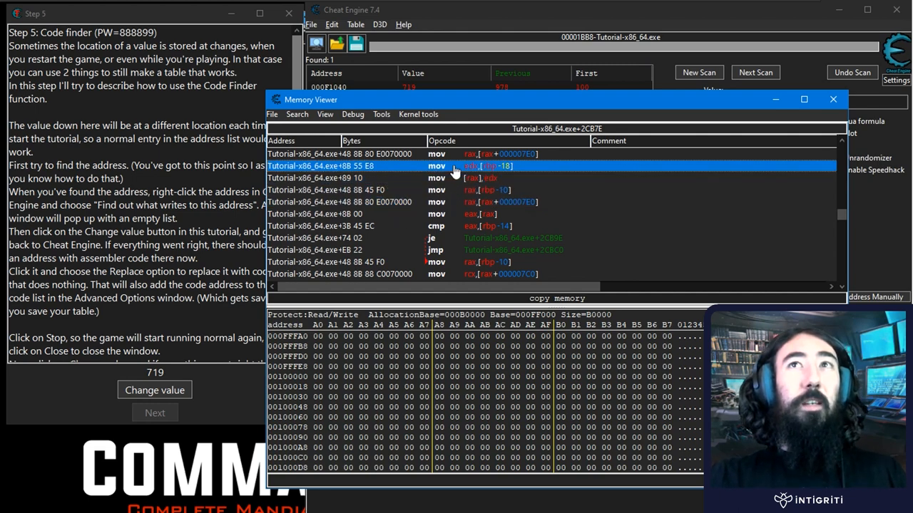
{"action": "mouse_move", "coordinate": [482, 186]}
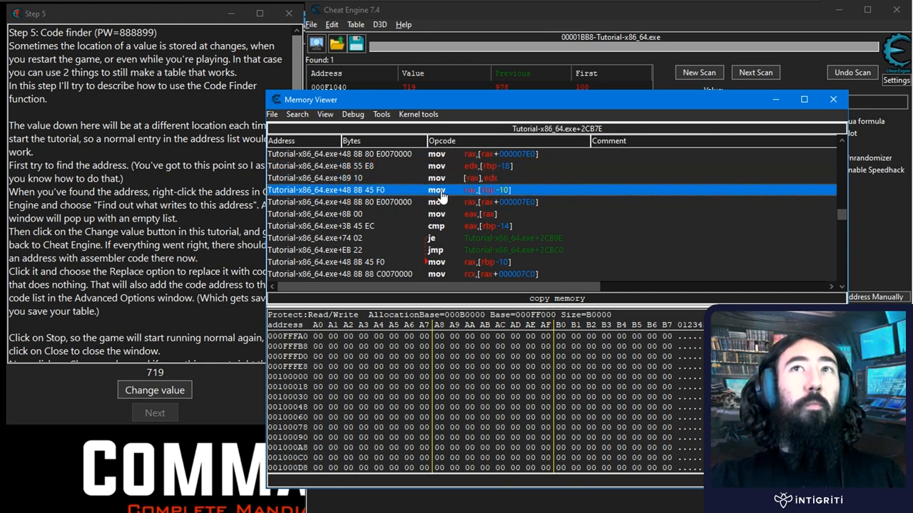
{"action": "mouse_move", "coordinate": [558, 230]}
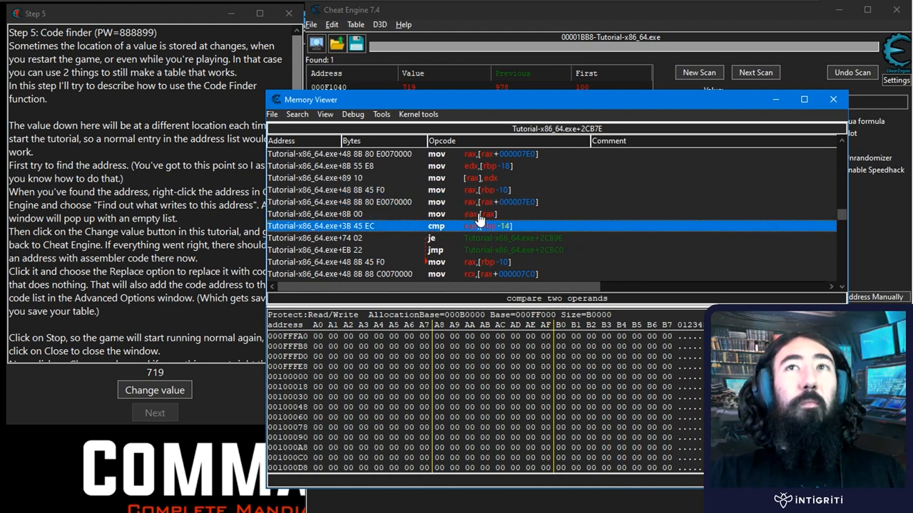
{"action": "mouse_move", "coordinate": [584, 214]}
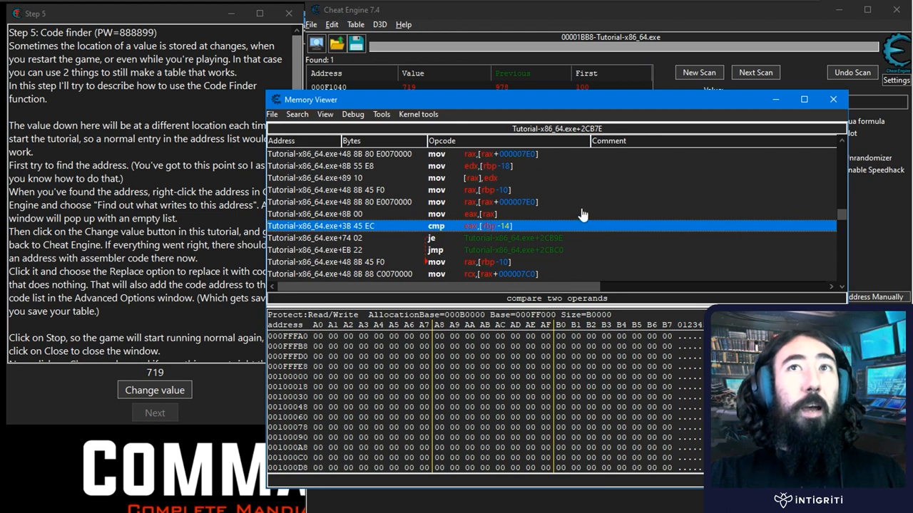
{"action": "mouse_move", "coordinate": [505, 228]}
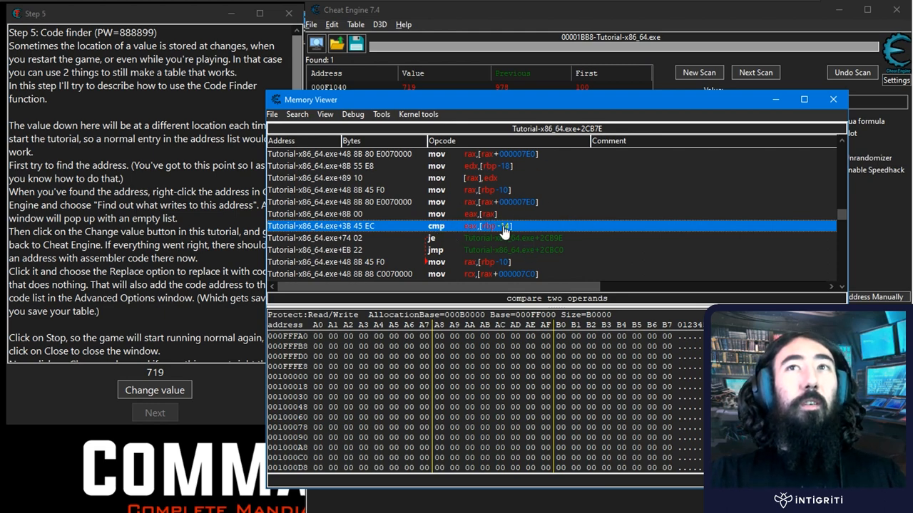
{"action": "mouse_move", "coordinate": [483, 245]}
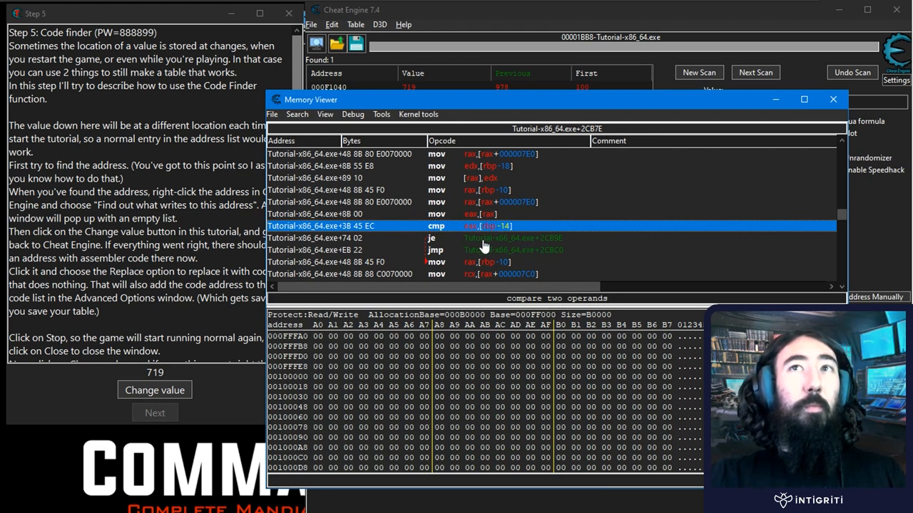
{"action": "mouse_move", "coordinate": [485, 241]}
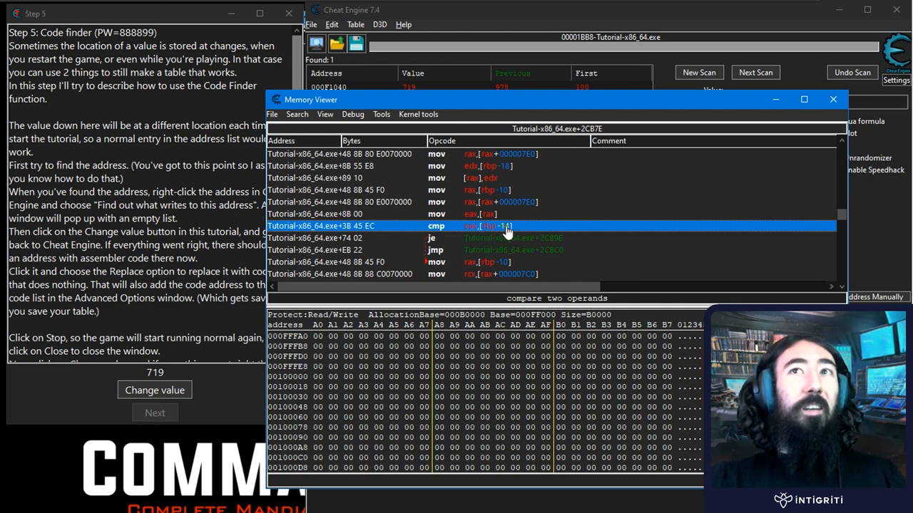
{"action": "mouse_move", "coordinate": [476, 235]}
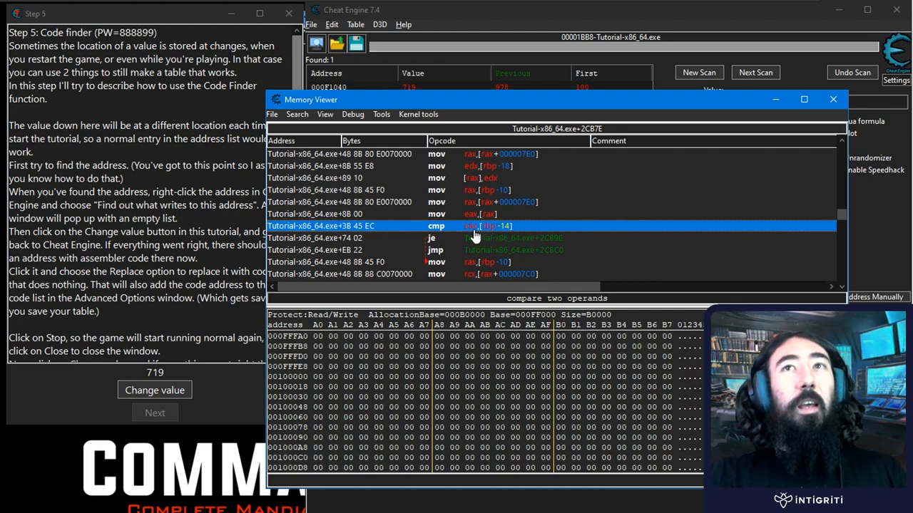
{"action": "mouse_move", "coordinate": [502, 230]}
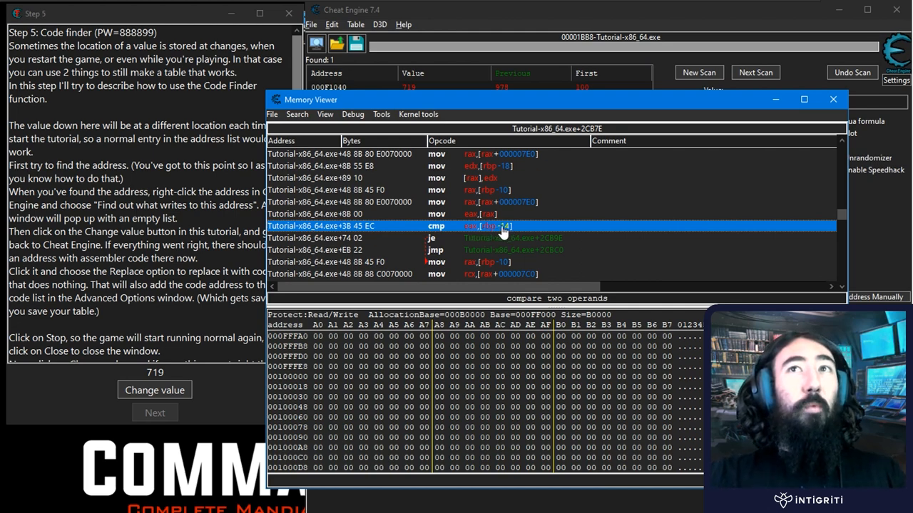
{"action": "mouse_move", "coordinate": [468, 231]}
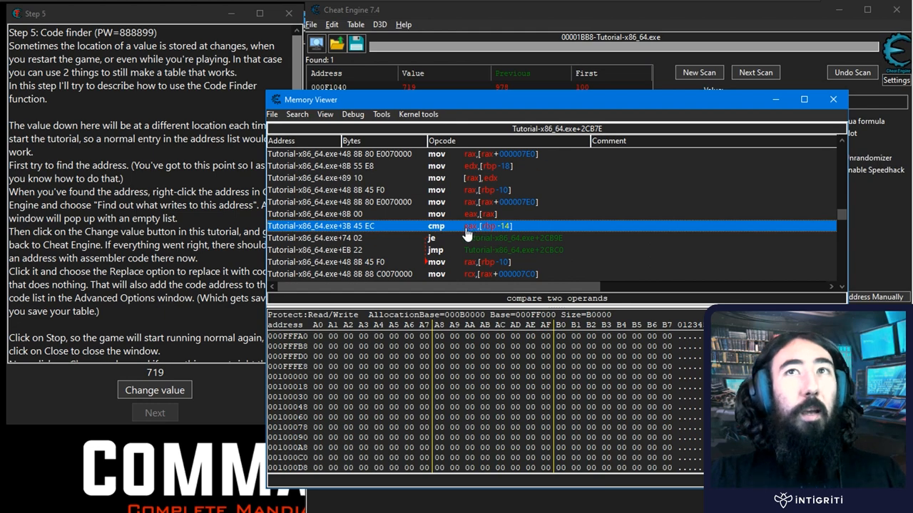
{"action": "mouse_move", "coordinate": [477, 231]}
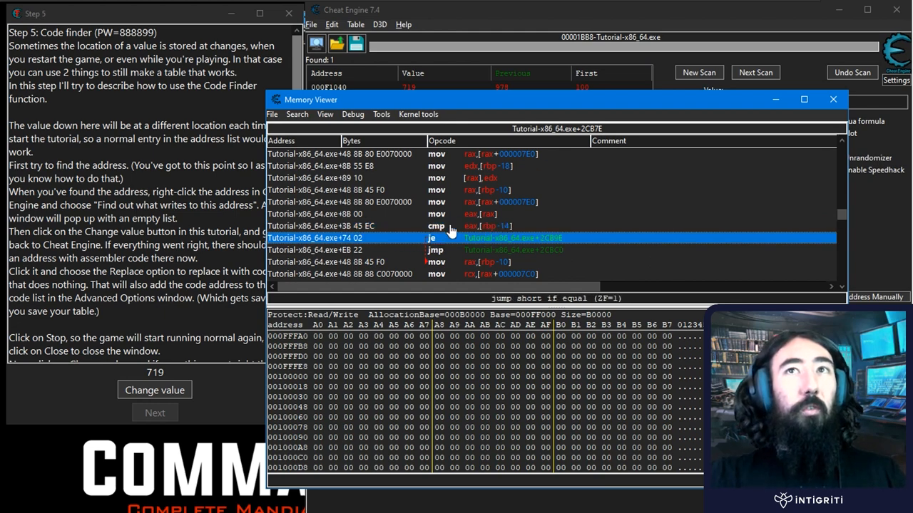
{"action": "left_click", "coordinate": [357, 225]}
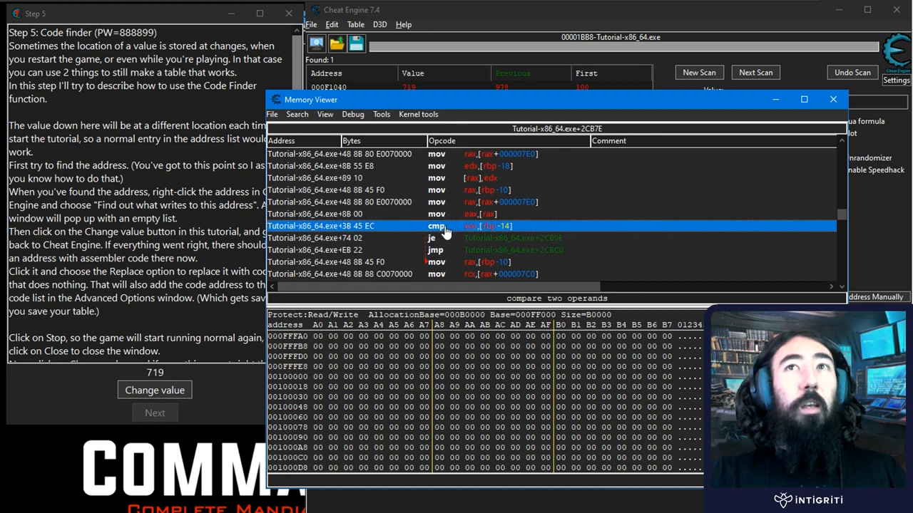
{"action": "left_click", "coordinate": [442, 237]}
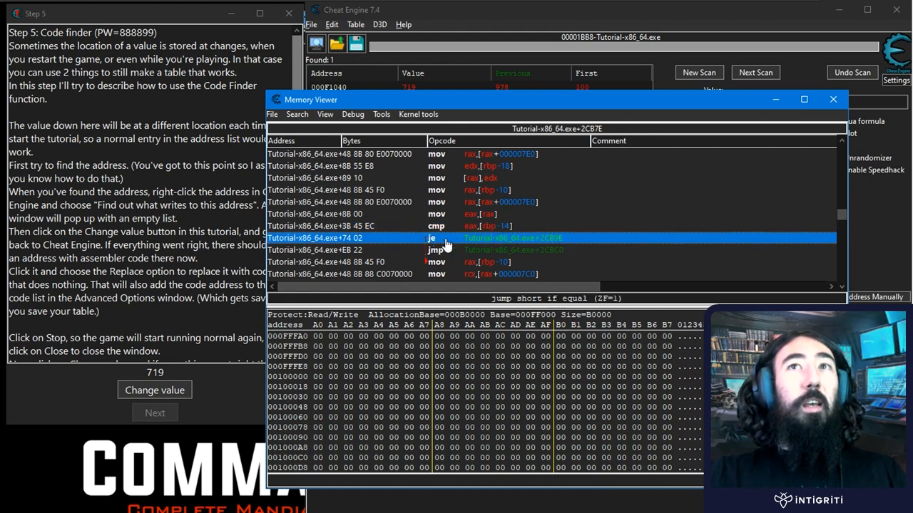
{"action": "mouse_move", "coordinate": [550, 241]}
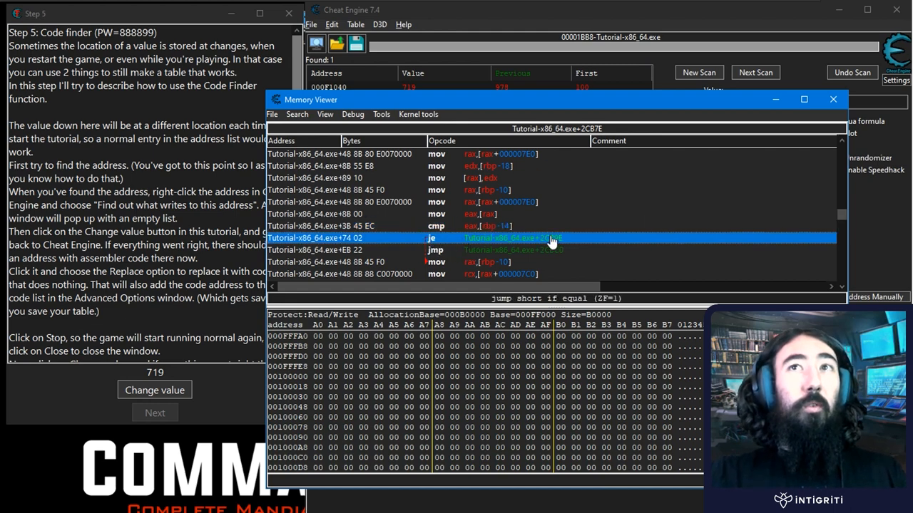
{"action": "left_click", "coordinate": [499, 250]}
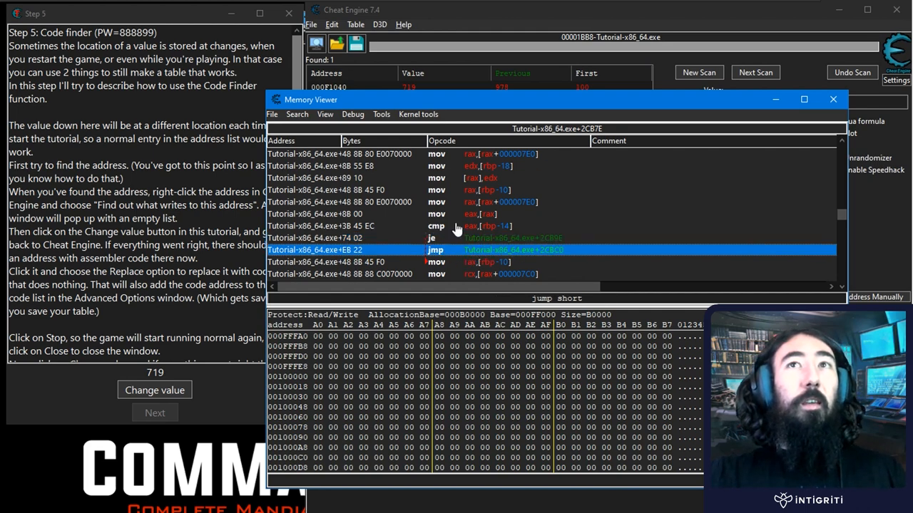
{"action": "mouse_move", "coordinate": [451, 233]}
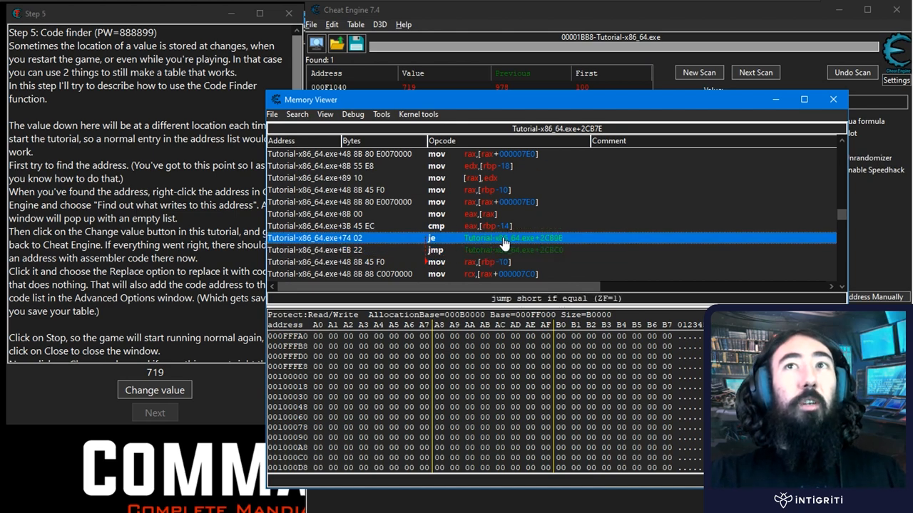
{"action": "mouse_move", "coordinate": [525, 250]}
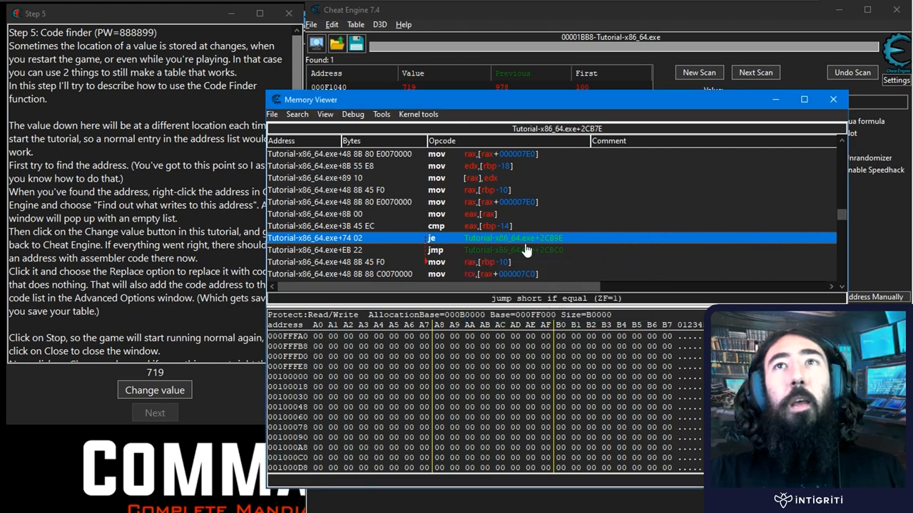
Step: Revisit the store, conditional jump, global-address read and compare instructions above the write
{"action": "right_click", "coordinate": [514, 237]}
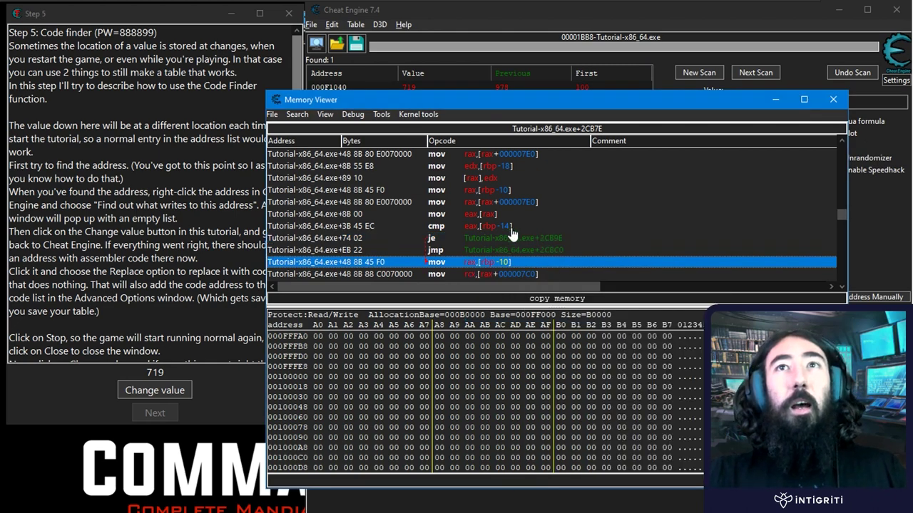
{"action": "mouse_move", "coordinate": [328, 270]}
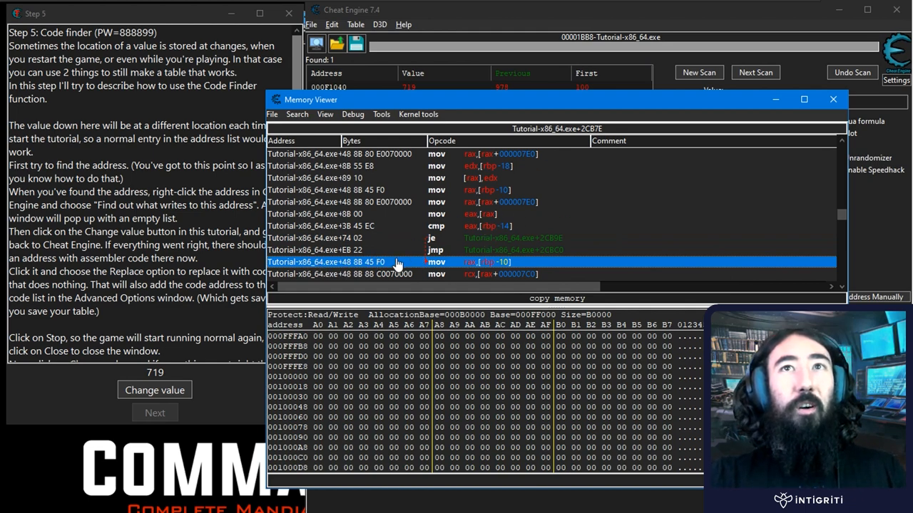
{"action": "mouse_move", "coordinate": [505, 228]}
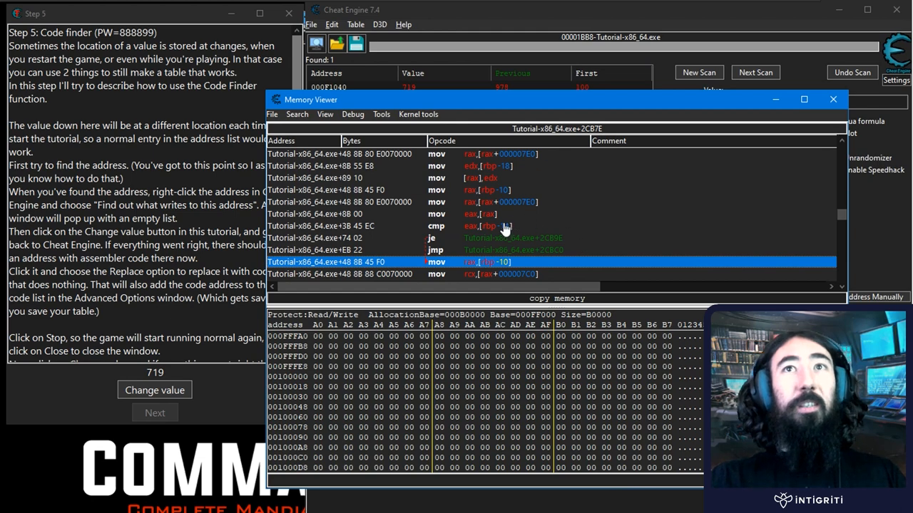
{"action": "left_click", "coordinate": [428, 237]}
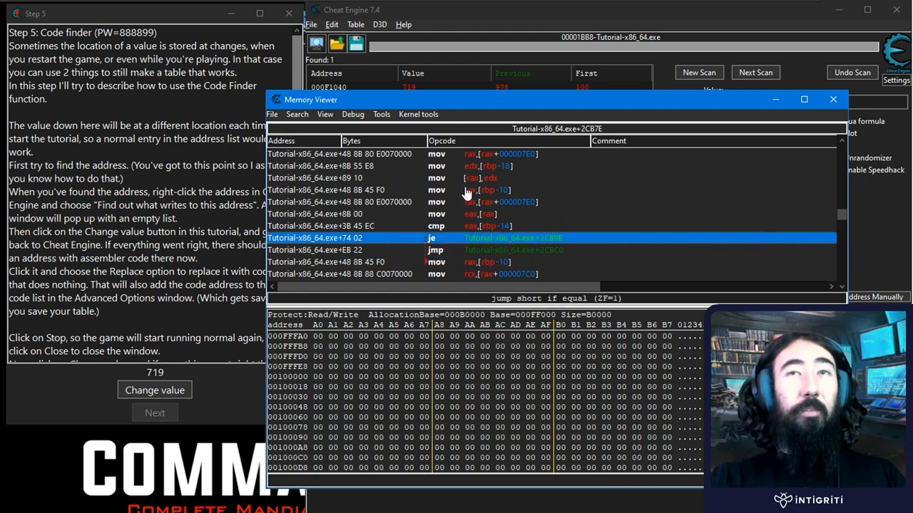
{"action": "mouse_move", "coordinate": [428, 263]}
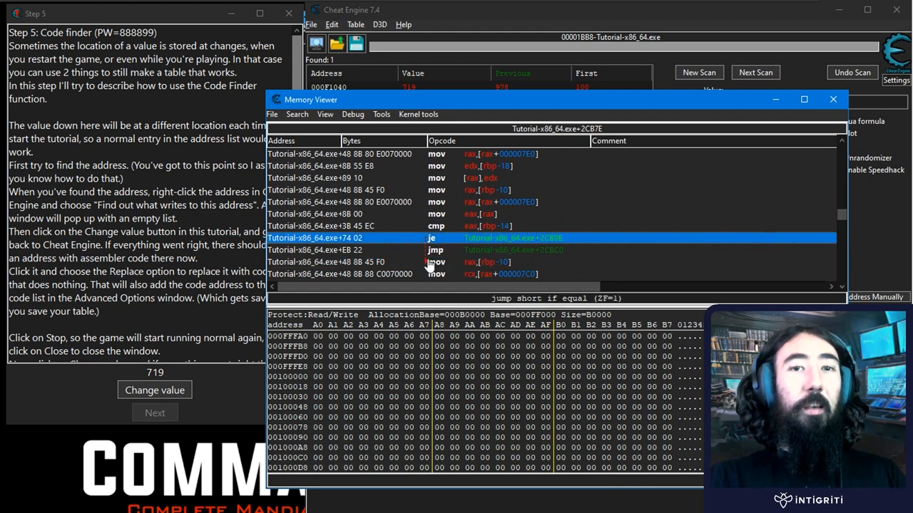
{"action": "mouse_move", "coordinate": [454, 220]}
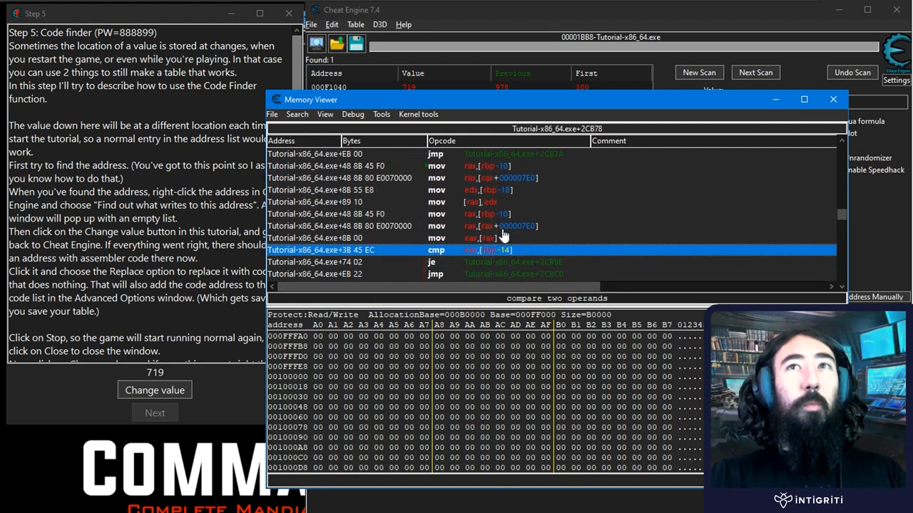
{"action": "mouse_move", "coordinate": [549, 208]}
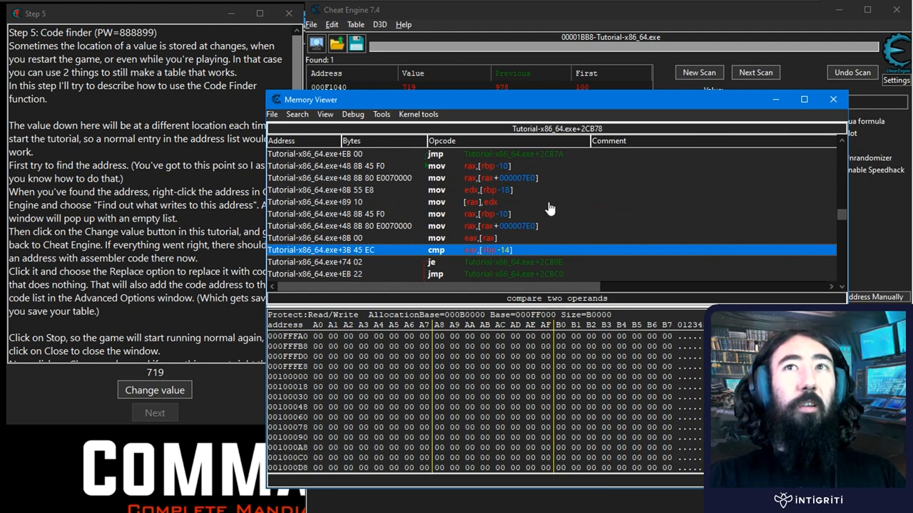
{"action": "left_click", "coordinate": [478, 226]}
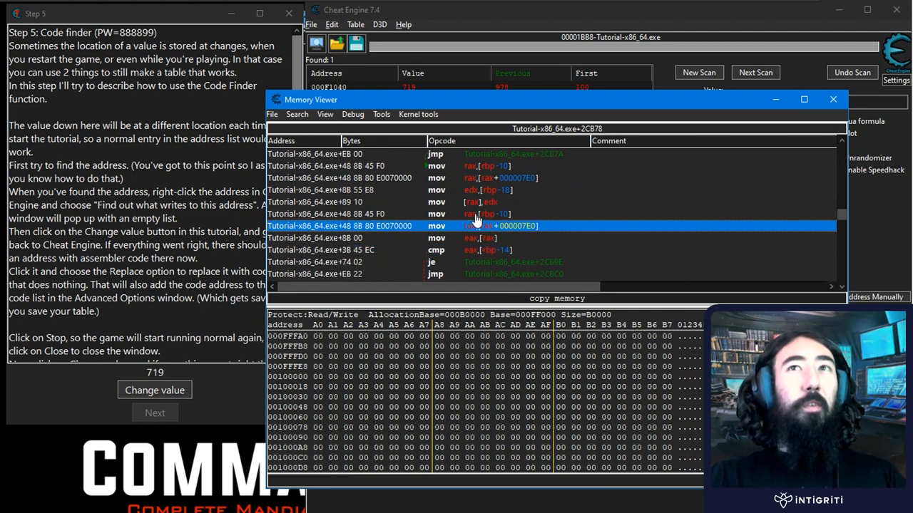
{"action": "left_click", "coordinate": [356, 249]}
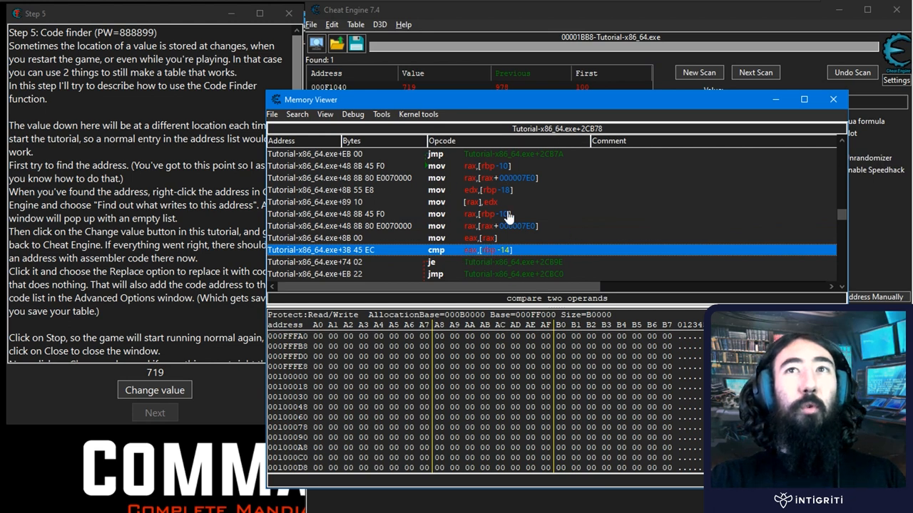
{"action": "mouse_move", "coordinate": [479, 223]}
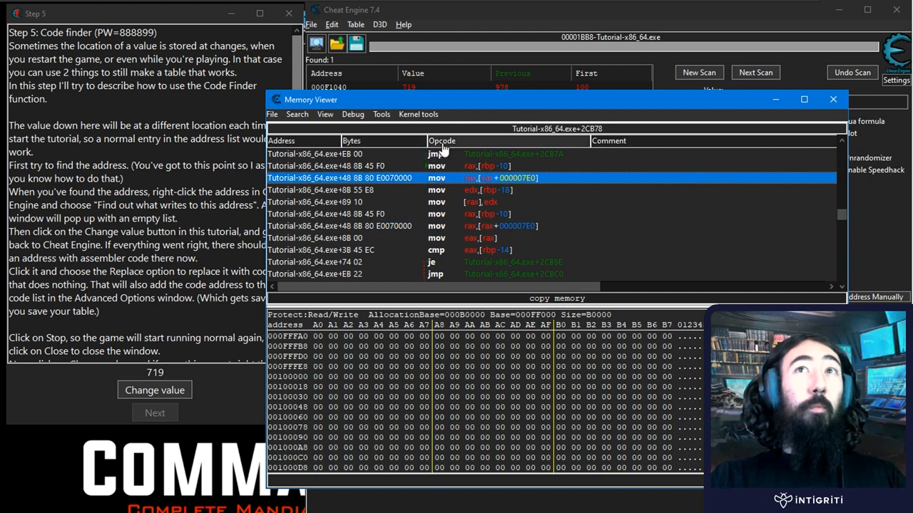
{"action": "scroll", "scroll_direction": "down", "scroll_amount": 3}
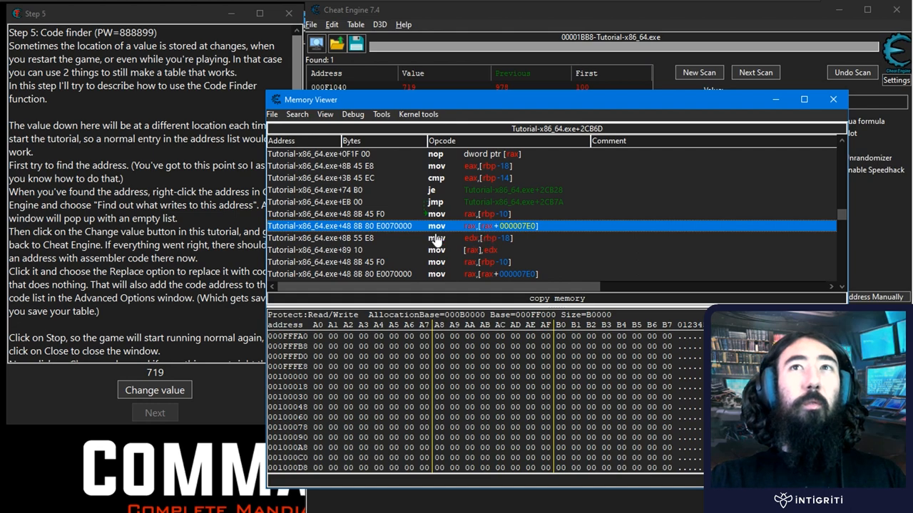
{"action": "mouse_move", "coordinate": [539, 174]}
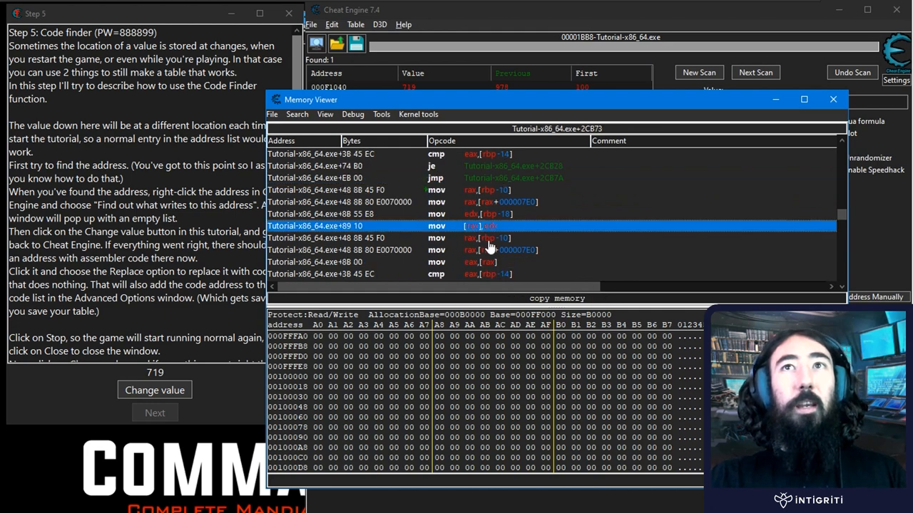
Step: Replace the health-writing mov [rax],edx with code that does nothing, leaving nop instructions
{"action": "scroll", "scroll_direction": "up", "scroll_amount": 3}
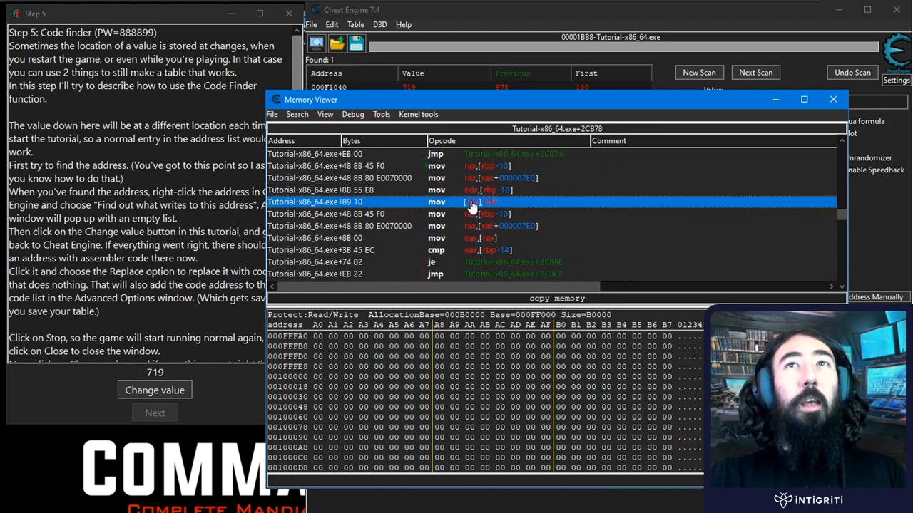
{"action": "right_click", "coordinate": [470, 203]}
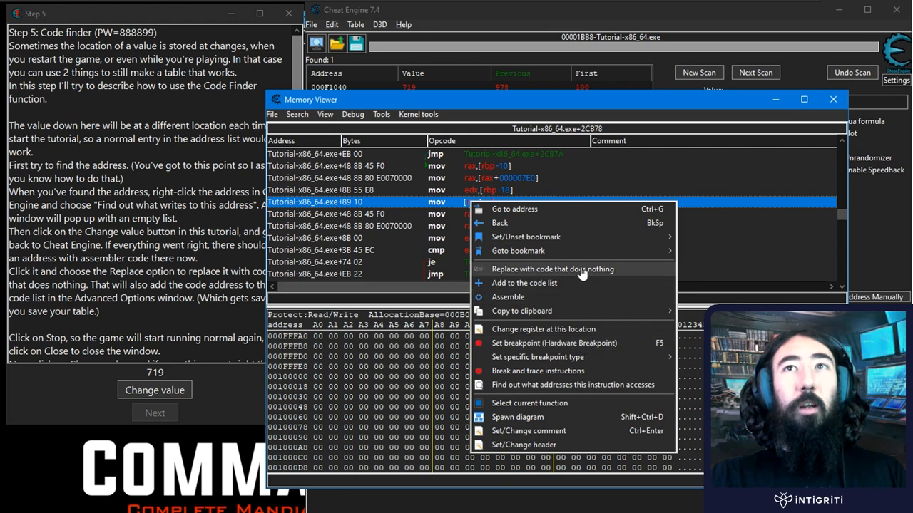
{"action": "mouse_move", "coordinate": [539, 274]}
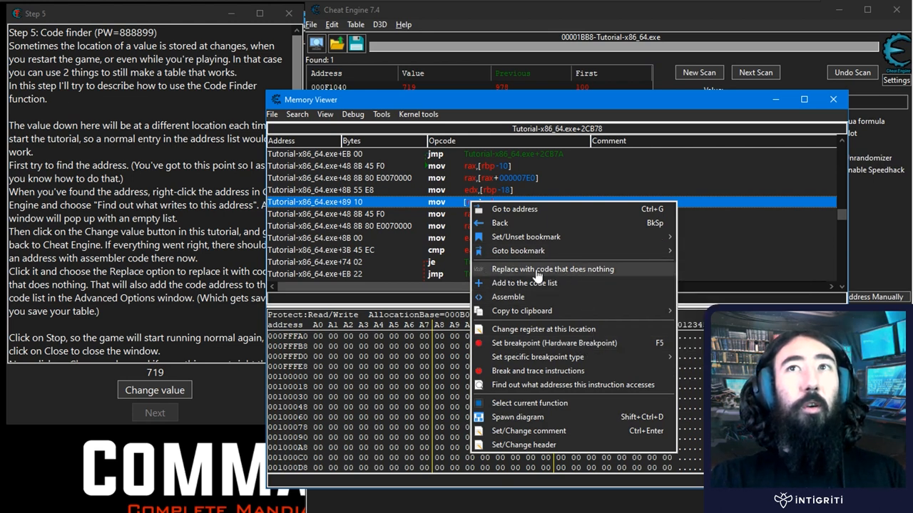
{"action": "left_click", "coordinate": [553, 268]}
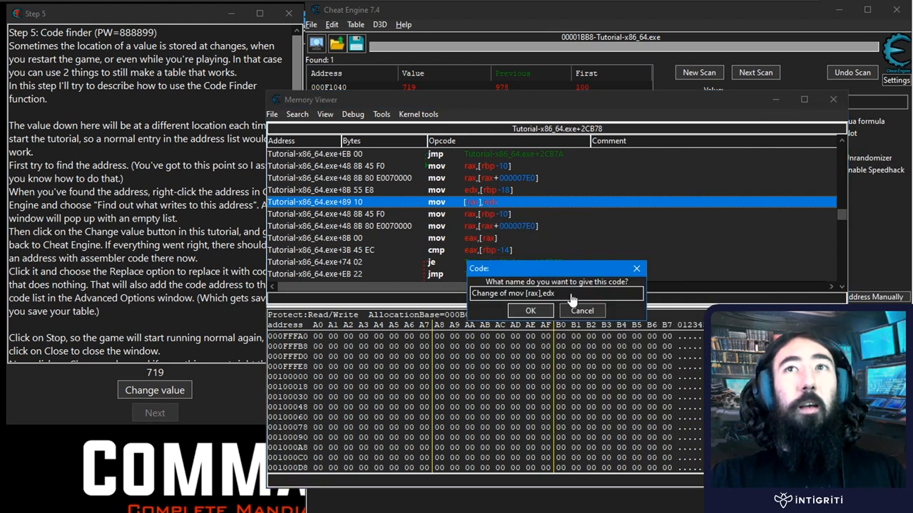
{"action": "left_click", "coordinate": [531, 311]}
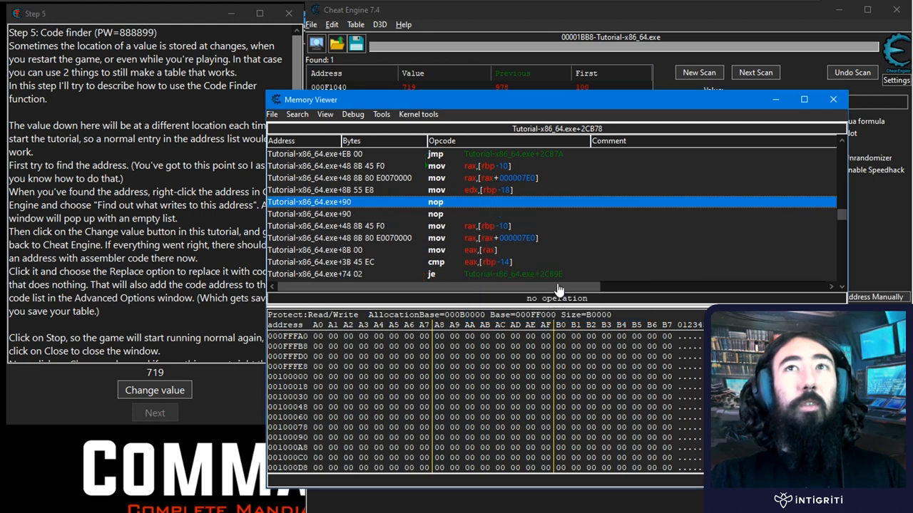
{"action": "mouse_move", "coordinate": [457, 219]}
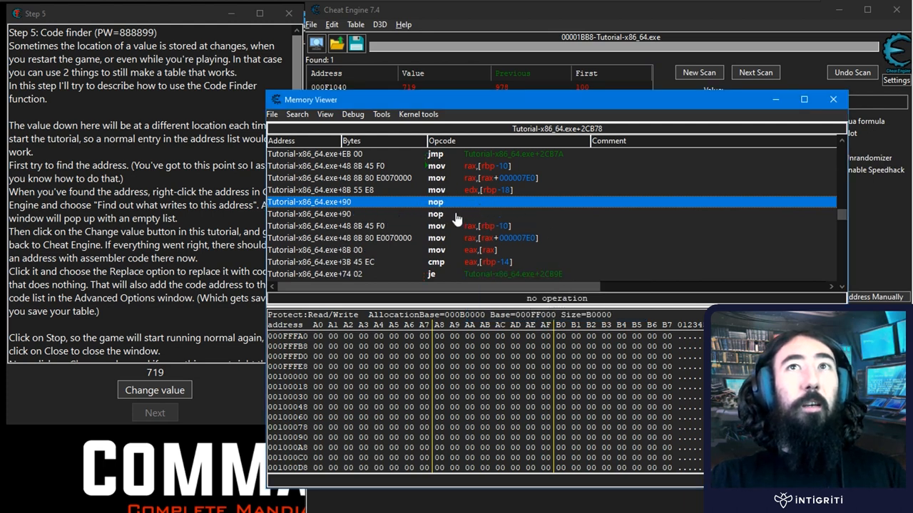
{"action": "mouse_move", "coordinate": [439, 206]}
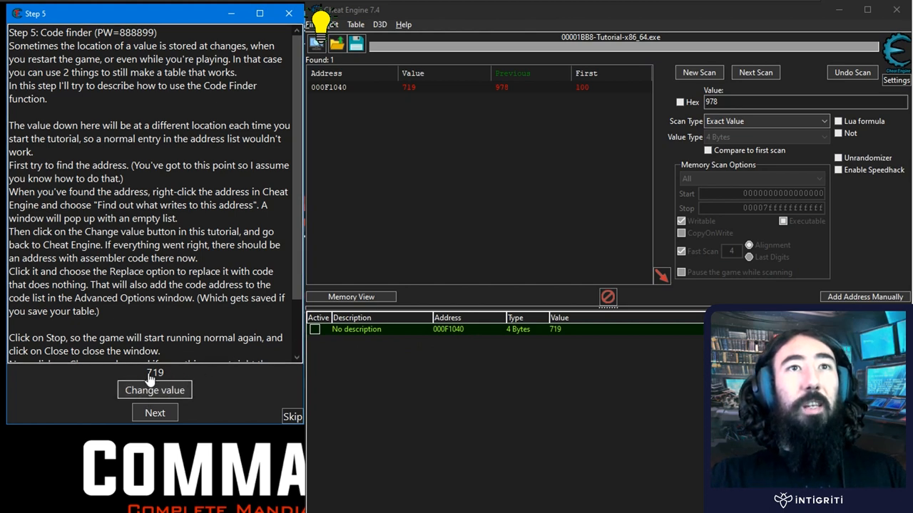
{"action": "mouse_move", "coordinate": [464, 339]}
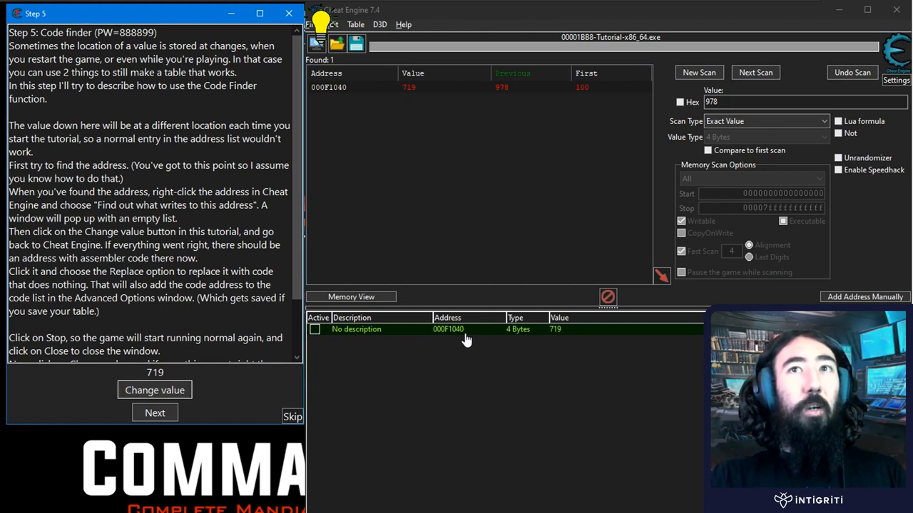
{"action": "mouse_move", "coordinate": [441, 330]}
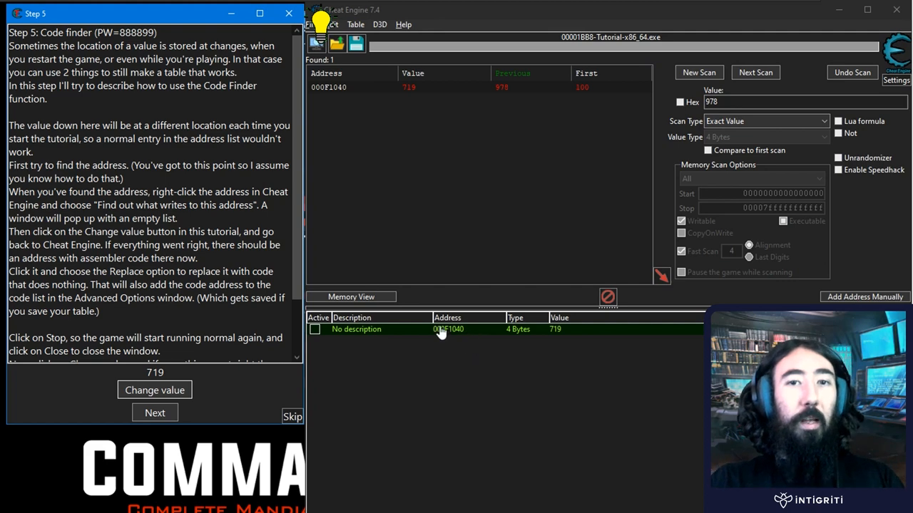
{"action": "mouse_move", "coordinate": [507, 331]}
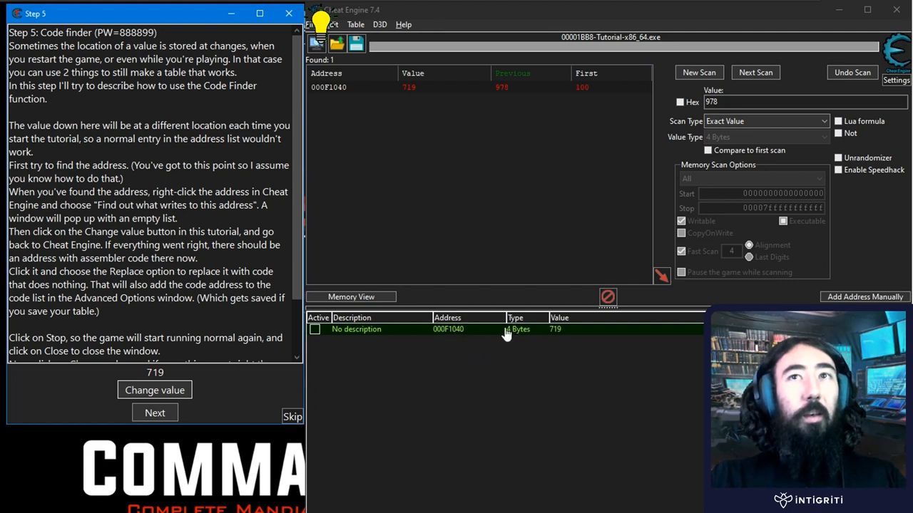
{"action": "right_click", "coordinate": [448, 328]}
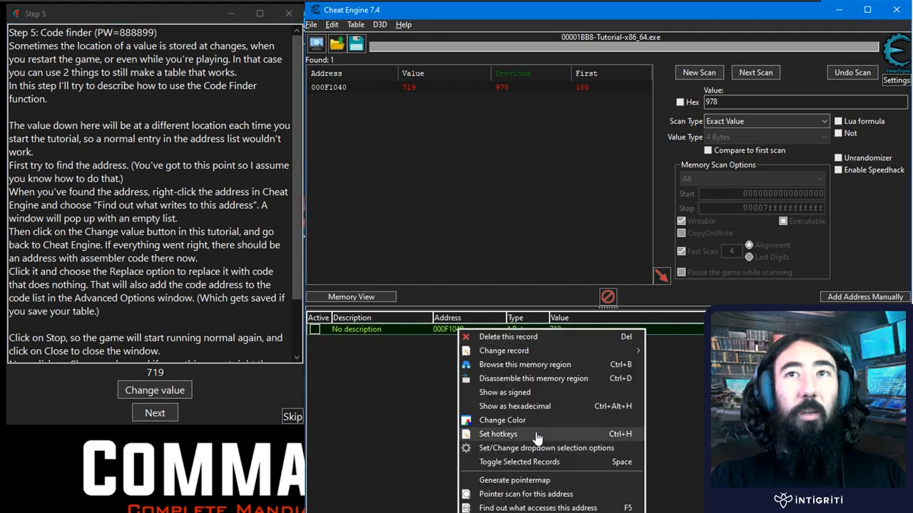
{"action": "left_click", "coordinate": [536, 508]}
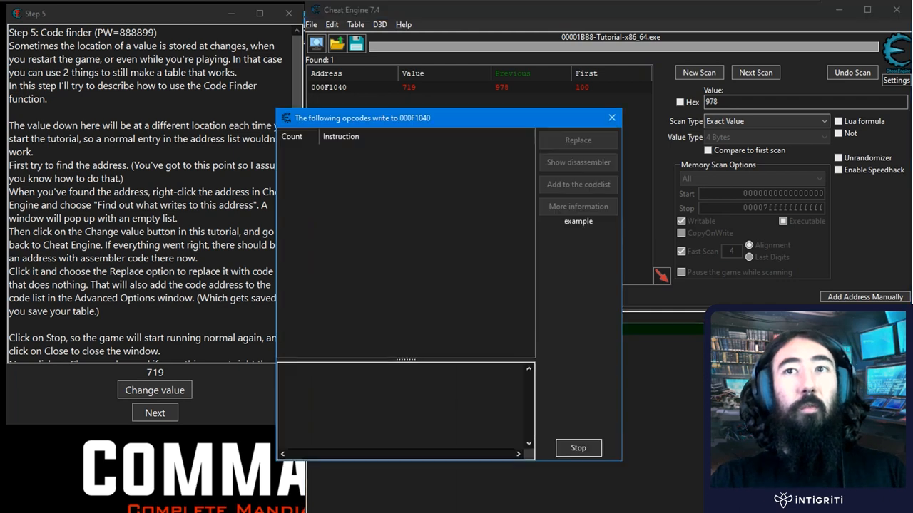
{"action": "left_click", "coordinate": [154, 390]}
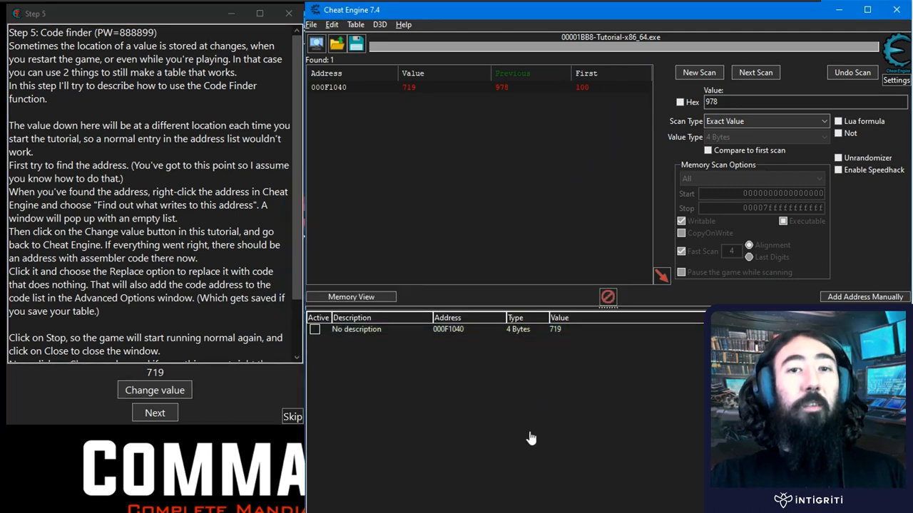
{"action": "mouse_move", "coordinate": [276, 334]}
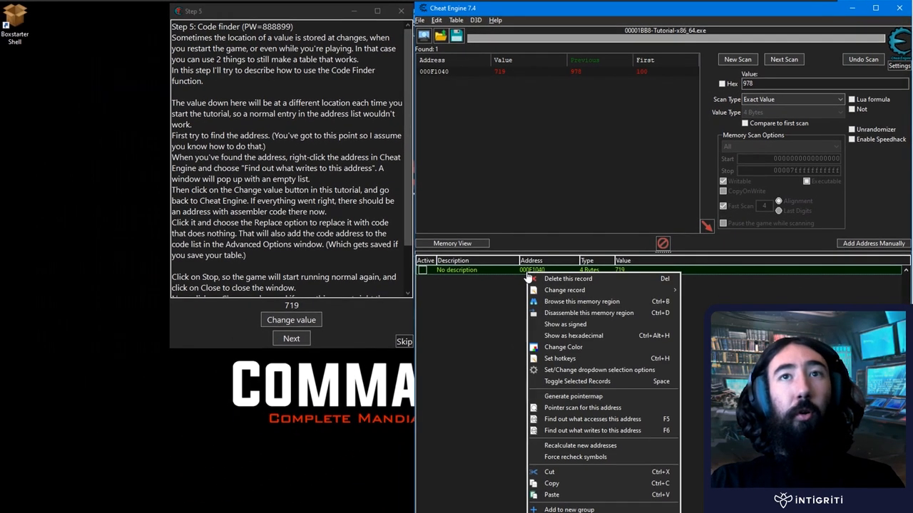
{"action": "mouse_move", "coordinate": [577, 381]}
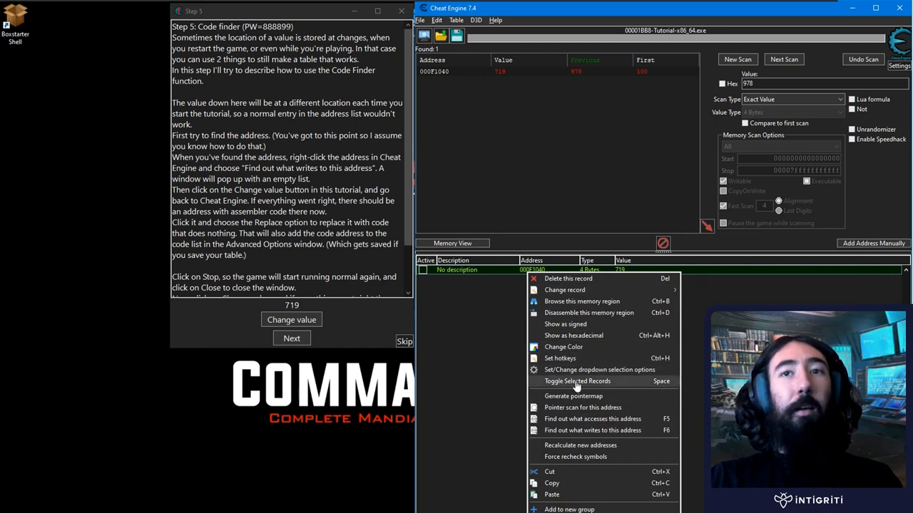
{"action": "mouse_move", "coordinate": [563, 312]}
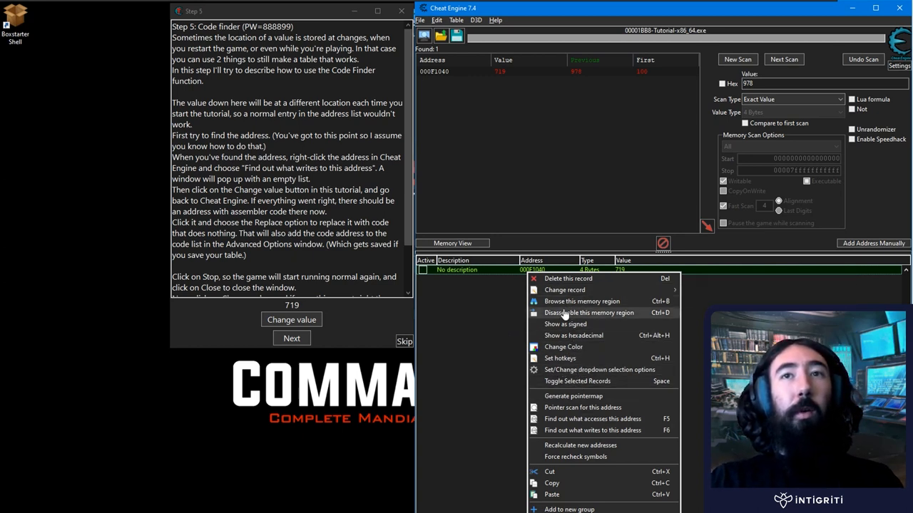
{"action": "mouse_move", "coordinate": [582, 301]}
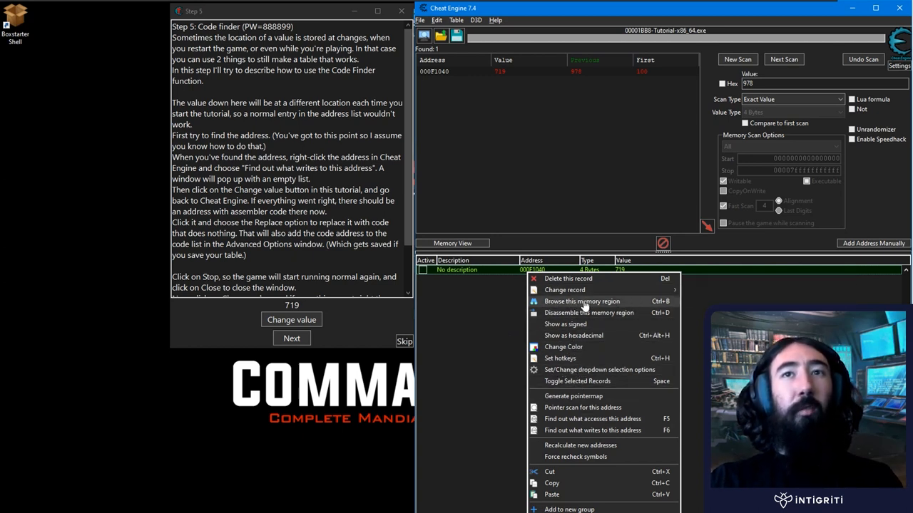
Step: Restore the original mov [rax],edx health-writing instruction in place of the nop
{"action": "left_click", "coordinate": [582, 301]}
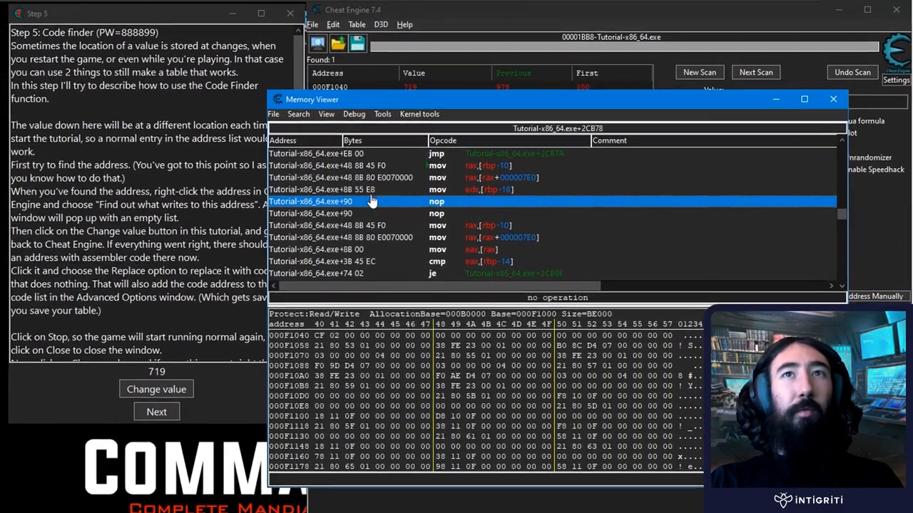
{"action": "right_click", "coordinate": [371, 201]}
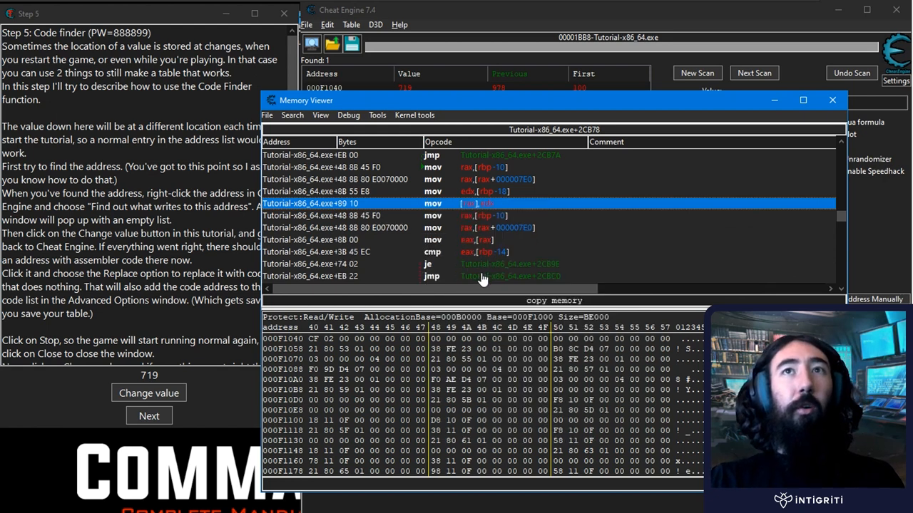
{"action": "left_click", "coordinate": [149, 394]}
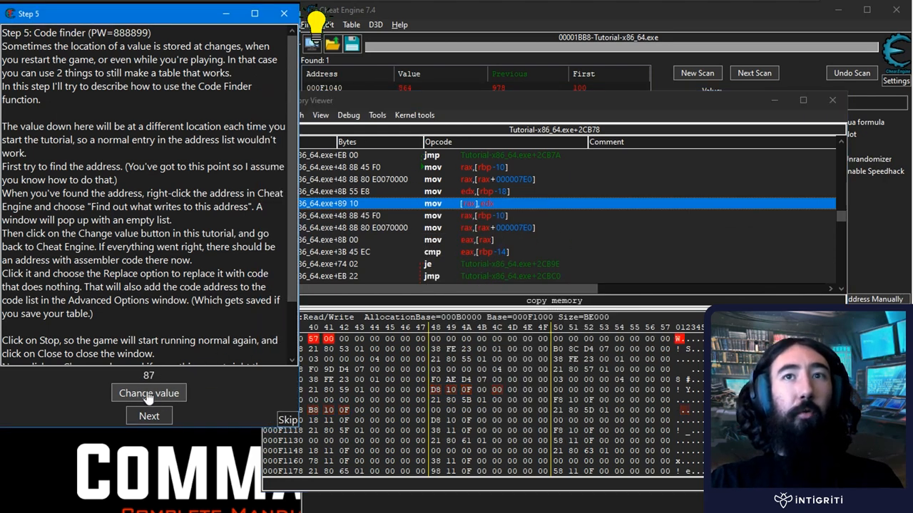
Step: Have the tutorial change its health value again, confirming it now updates (684)
{"action": "left_click", "coordinate": [149, 394]}
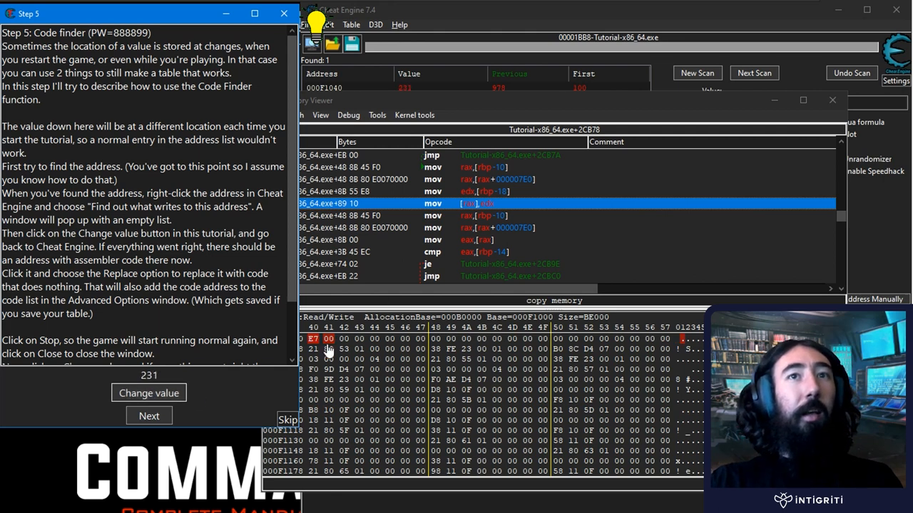
{"action": "left_click", "coordinate": [148, 394]}
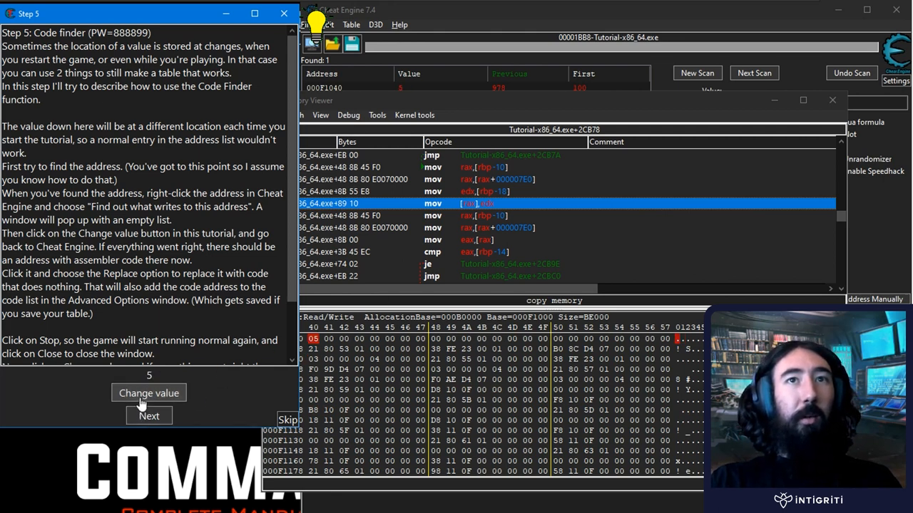
{"action": "left_click", "coordinate": [148, 393]}
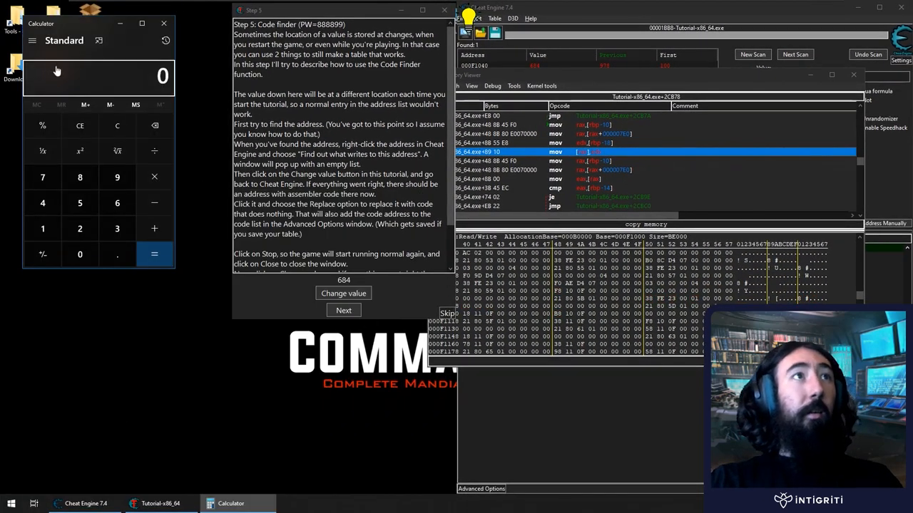
Step: Switch Calculator to Programmer mode and enter 684 to read its hex value 2AC
{"action": "left_click", "coordinate": [31, 40]}
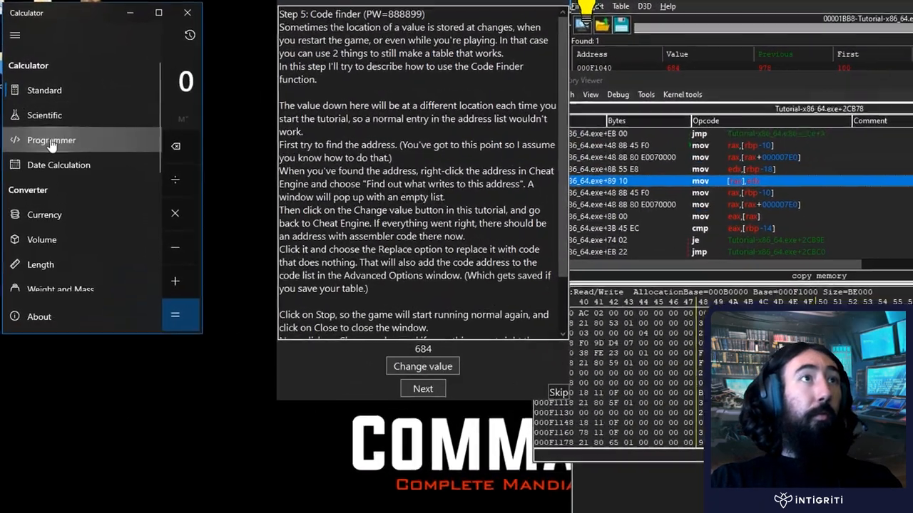
{"action": "left_click", "coordinate": [51, 140]}
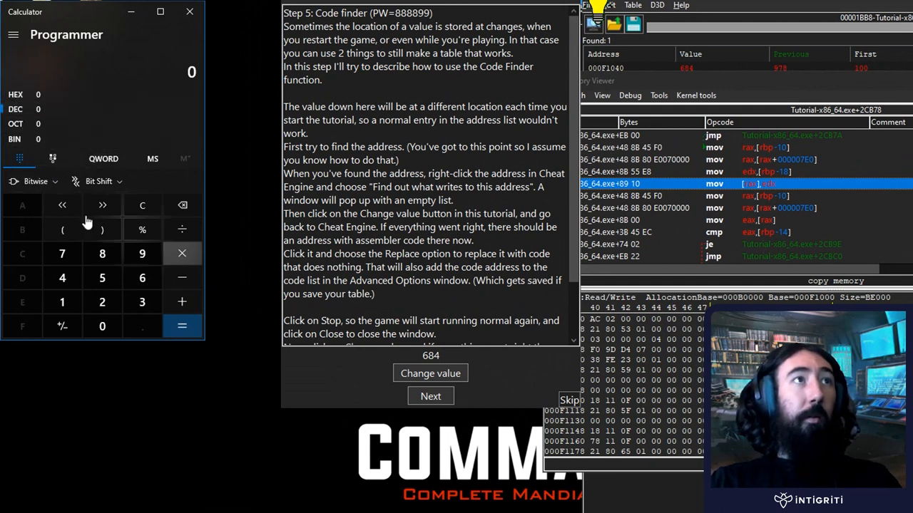
{"action": "left_click", "coordinate": [142, 276]}
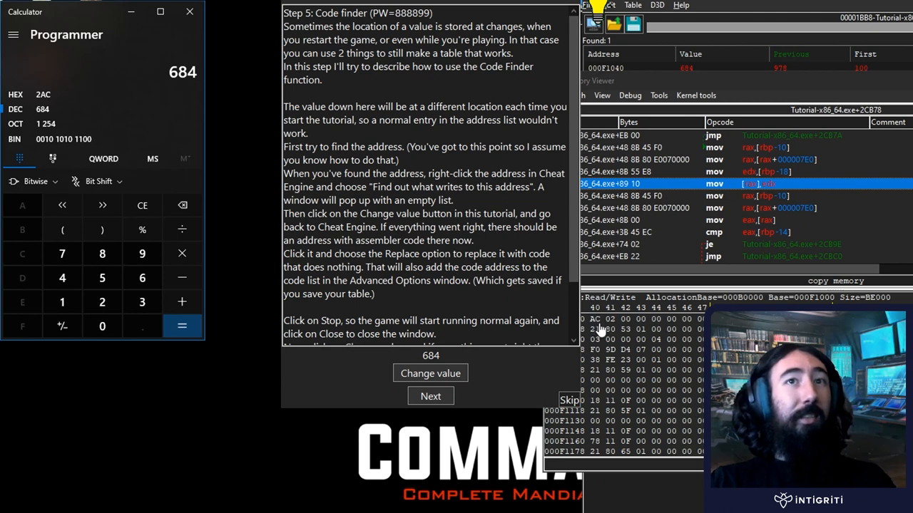
{"action": "mouse_move", "coordinate": [635, 298]}
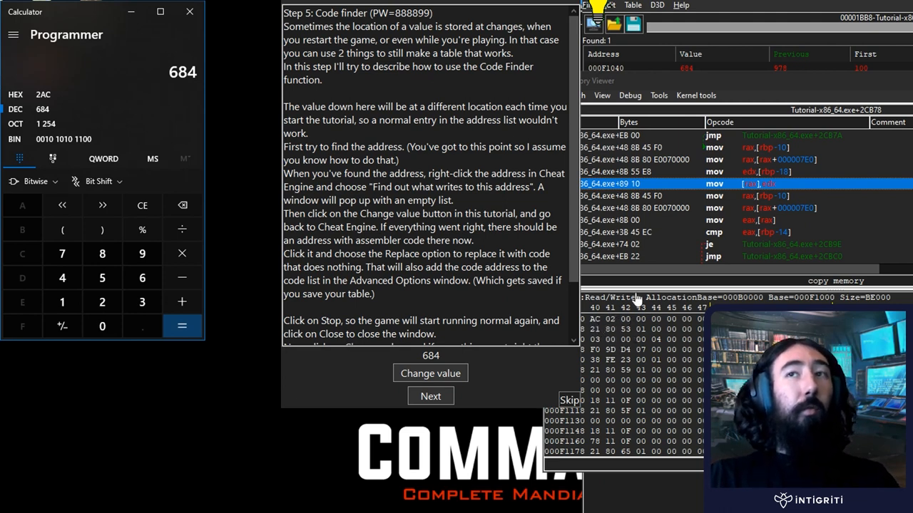